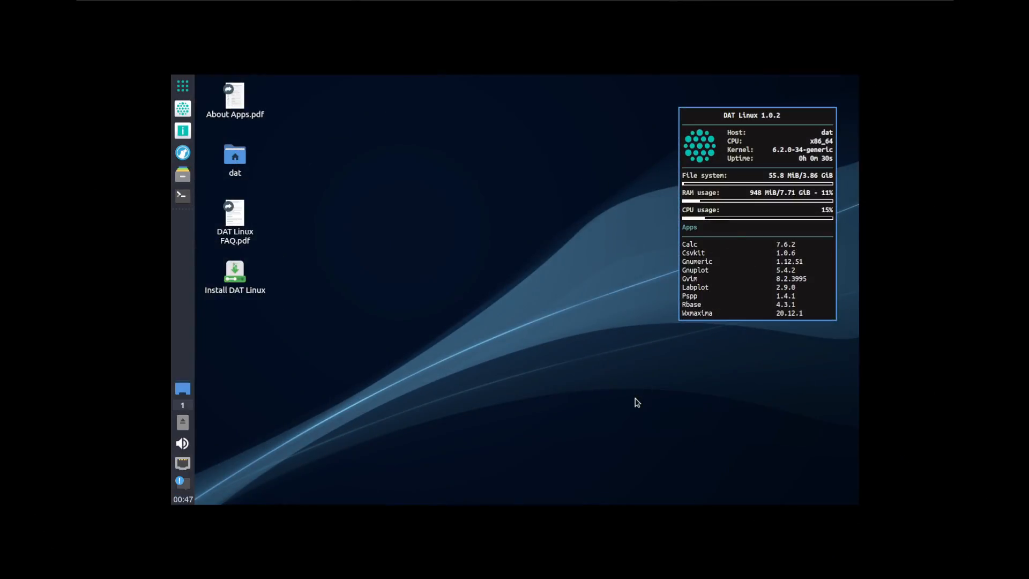
{"action": "mouse_move", "coordinate": [627, 404]}
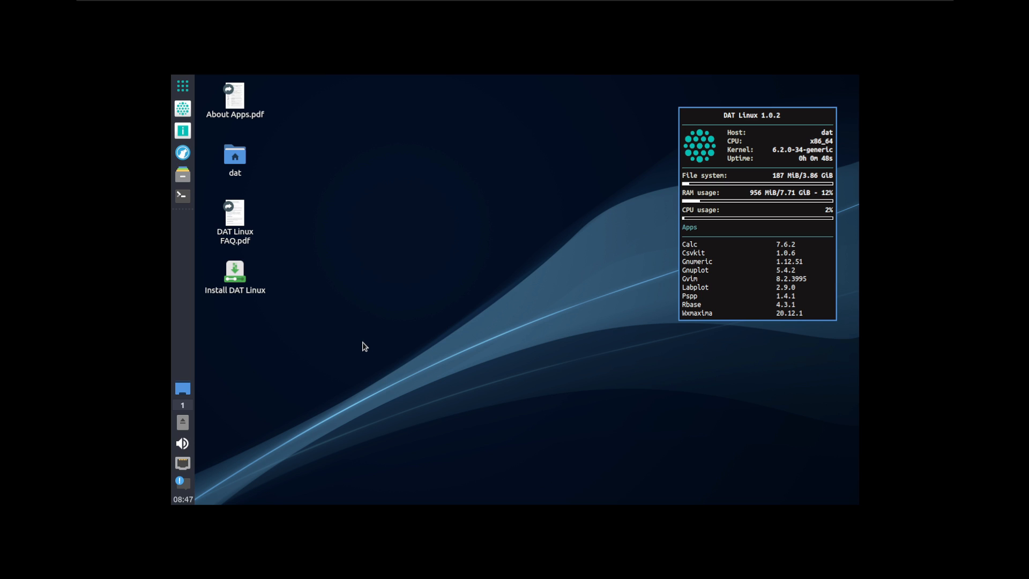
Change the display resolution from 1280x800 to 1920x1080 in Monitor Settings and keep it
{"action": "left_click", "coordinate": [183, 86]}
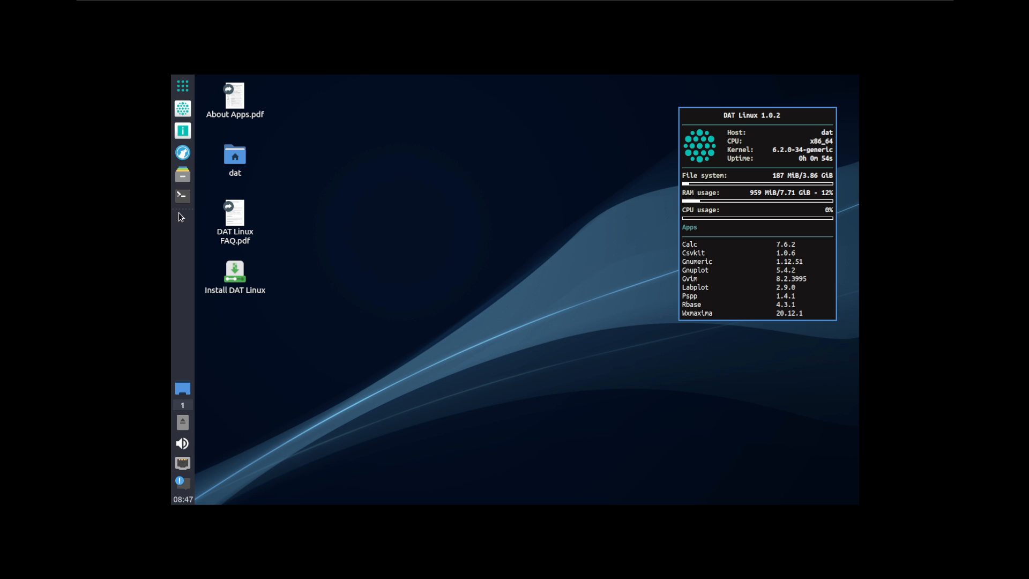
{"action": "left_click", "coordinate": [182, 86]}
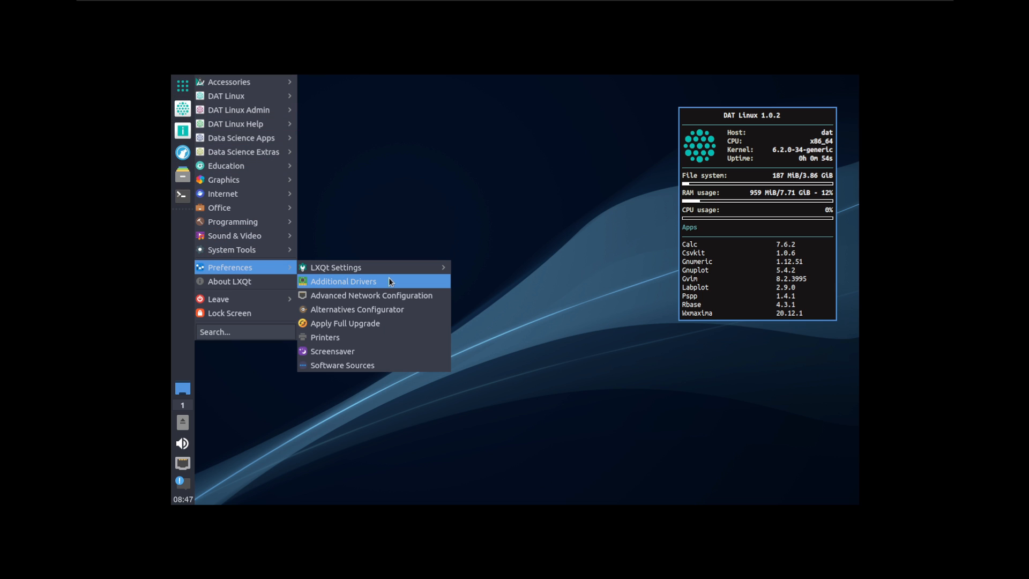
{"action": "mouse_move", "coordinate": [335, 267]}
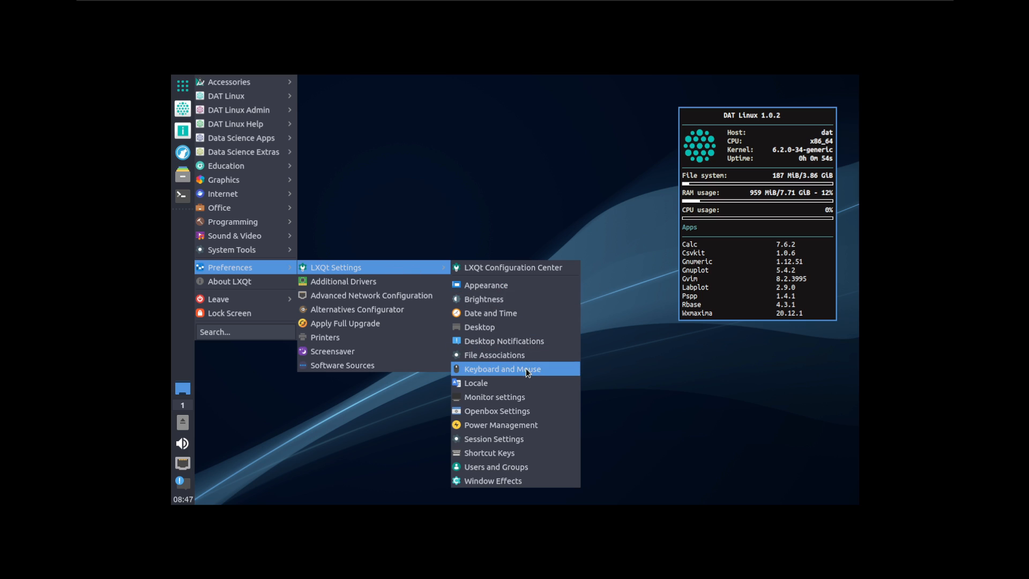
{"action": "left_click", "coordinate": [494, 396]}
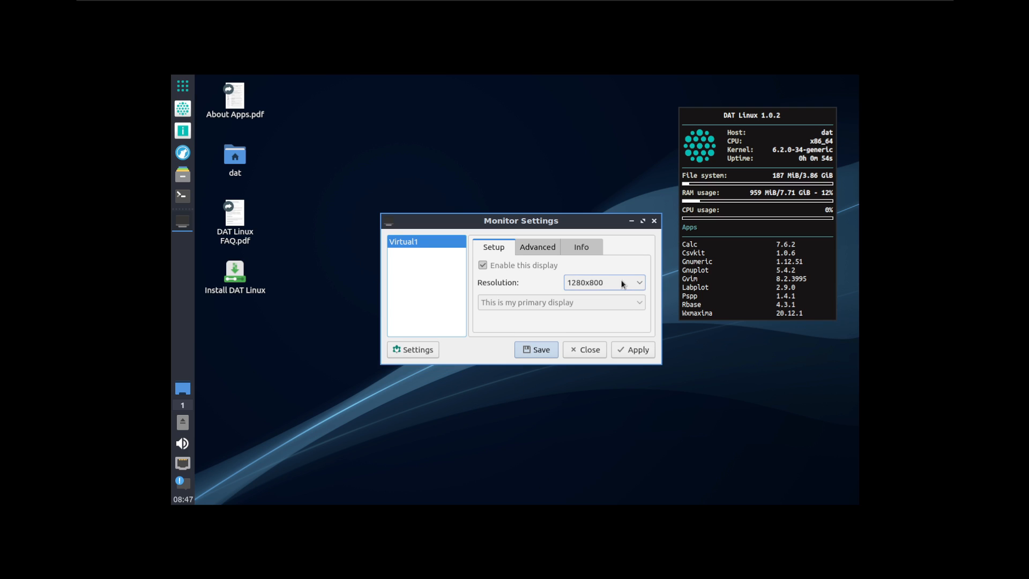
{"action": "left_click", "coordinate": [601, 282]}
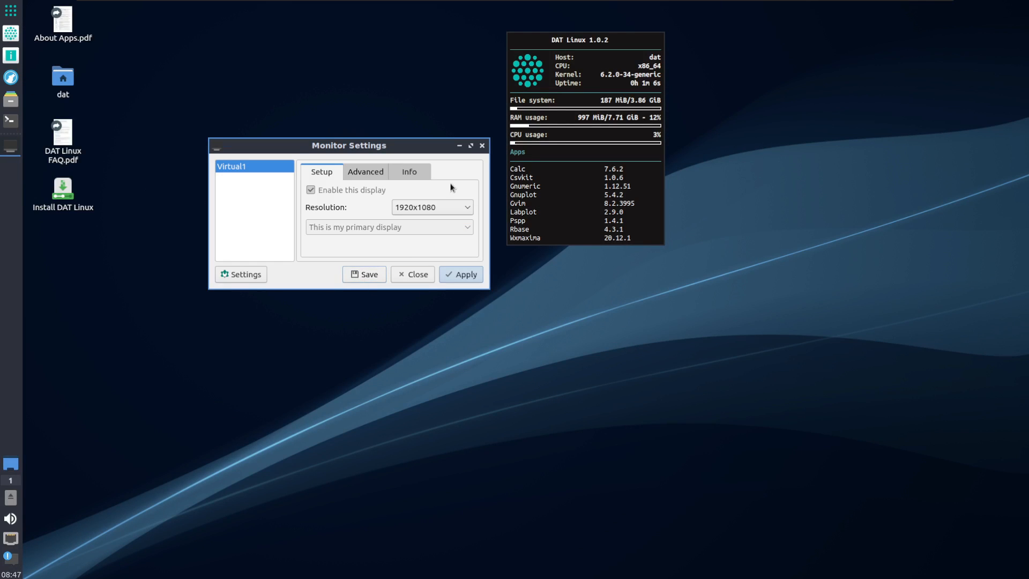
{"action": "left_click", "coordinate": [459, 274]}
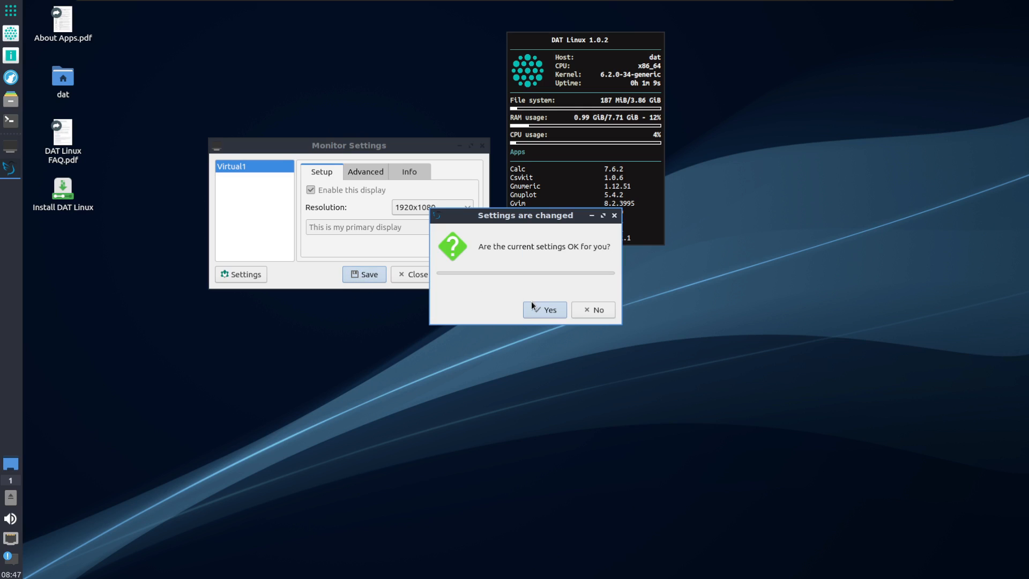
{"action": "left_click", "coordinate": [544, 309]}
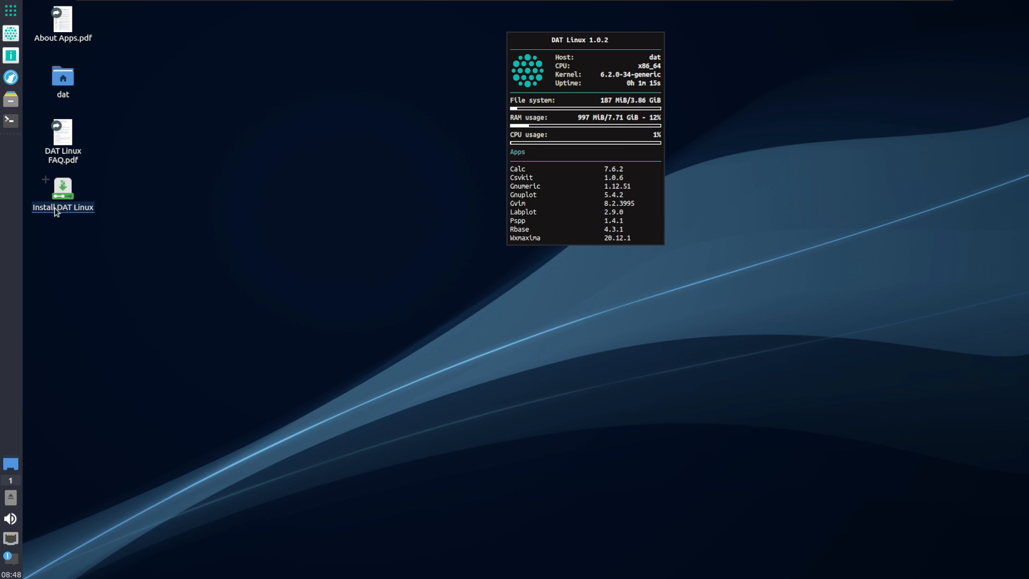
Launch the DAT Linux installer, accept Welcome and Los Angeles location, and pick Erase disk
{"action": "left_click", "coordinate": [62, 207]}
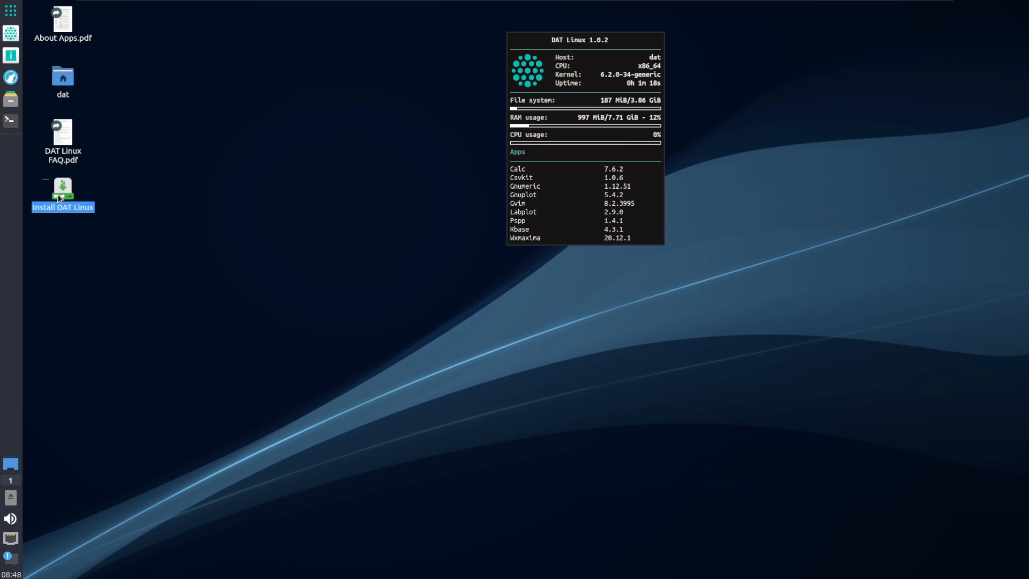
{"action": "double_click", "coordinate": [62, 188]}
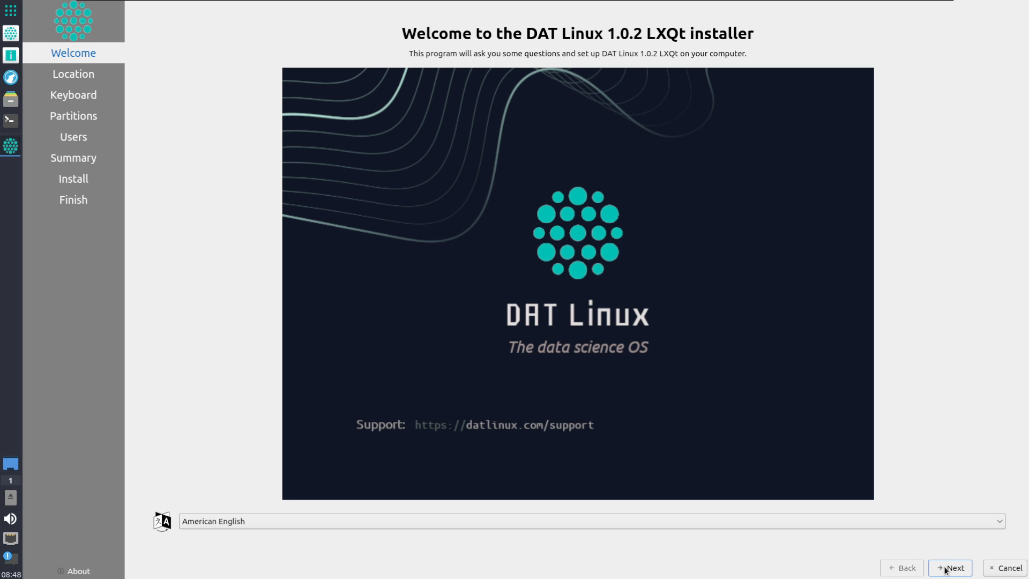
{"action": "left_click", "coordinate": [949, 568]}
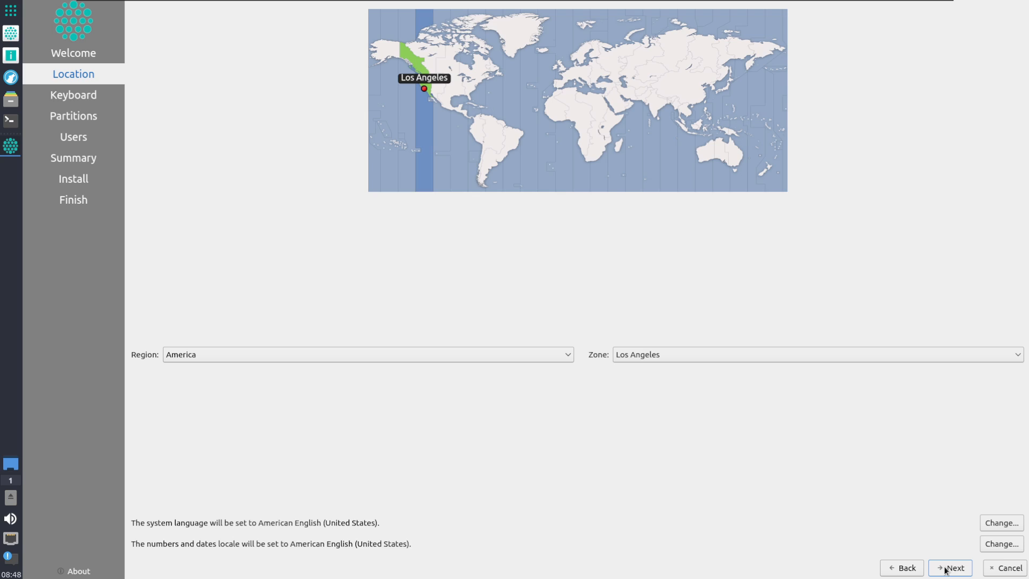
{"action": "left_click", "coordinate": [950, 567]}
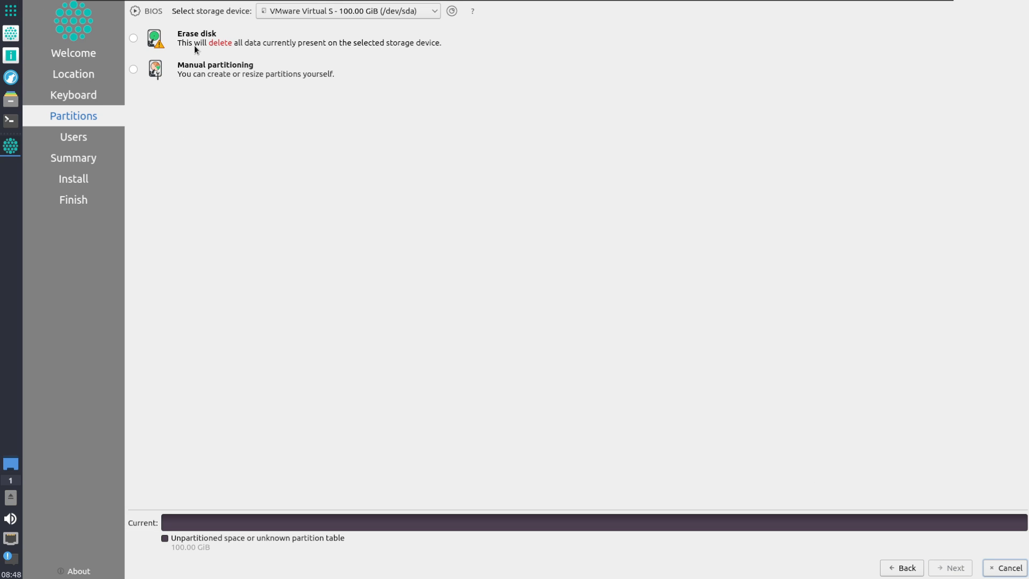
{"action": "left_click", "coordinate": [134, 38]}
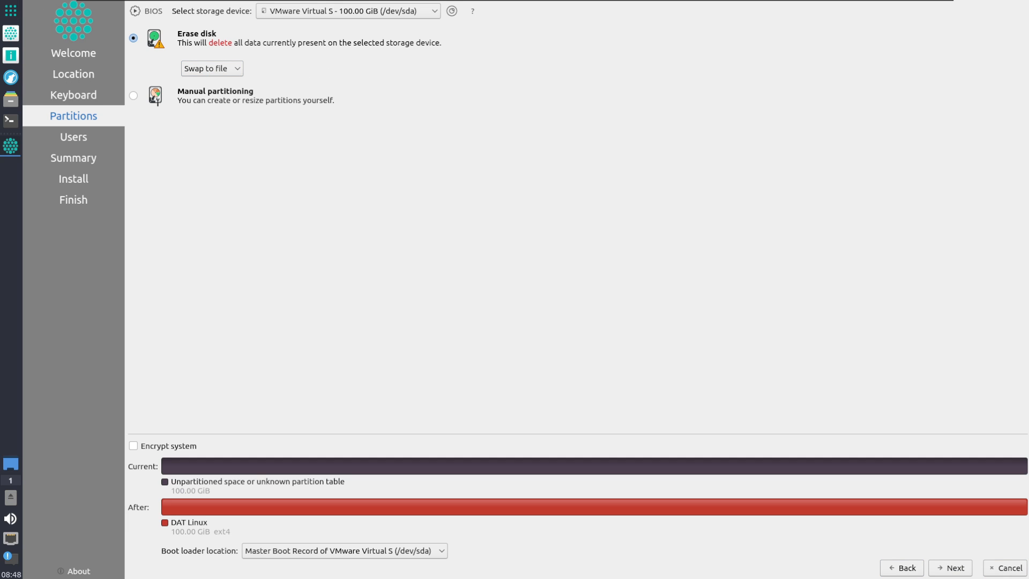
Fill in the user account with login gosh and computer name datlinux
{"action": "left_click", "coordinate": [949, 568]}
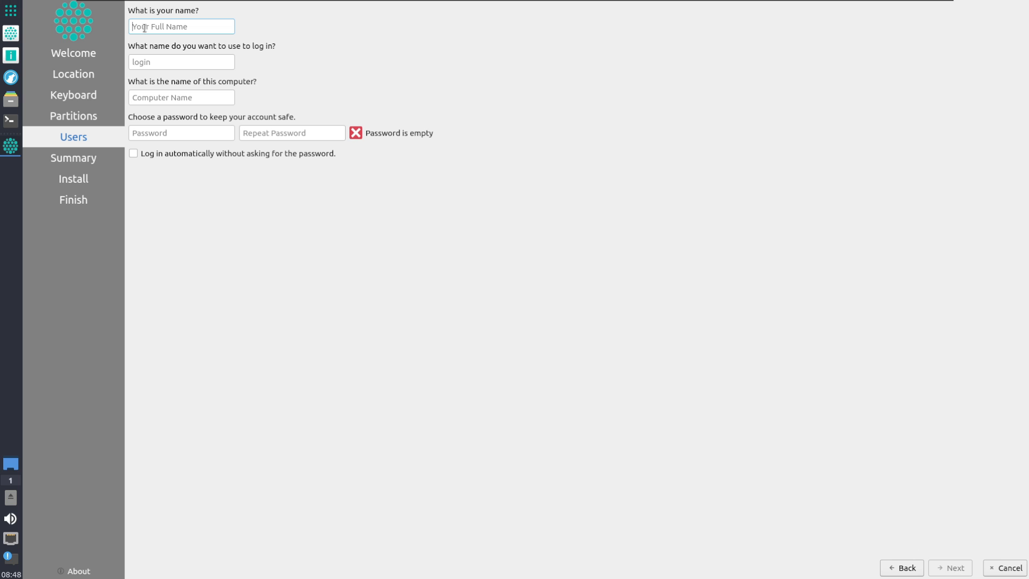
{"action": "type", "text": "gosh"}
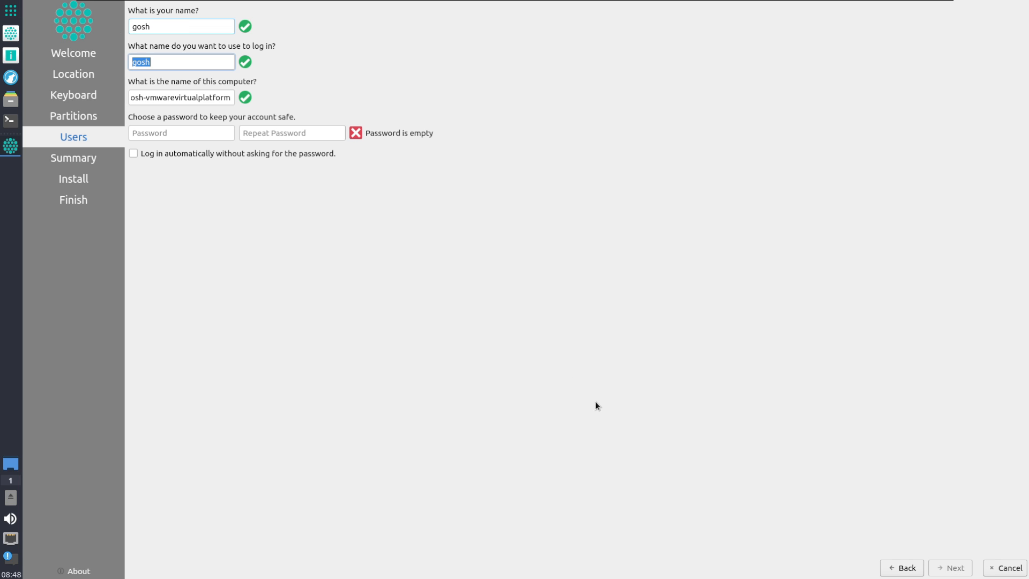
{"action": "type", "text": "datlinux"}
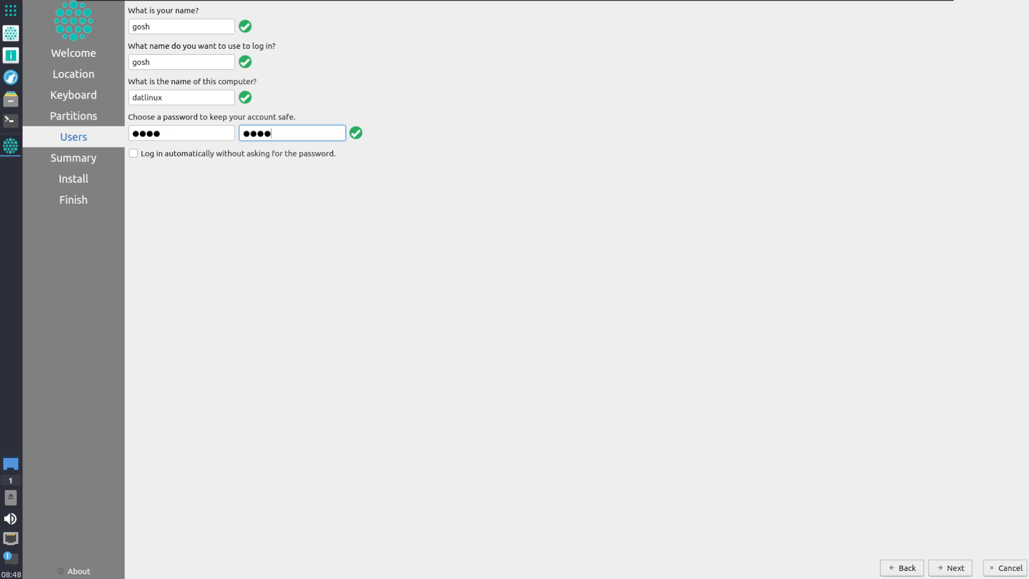
Confirm the summary, install DAT Linux 1.0.2 now, and finish with a restart
{"action": "left_click", "coordinate": [949, 568]}
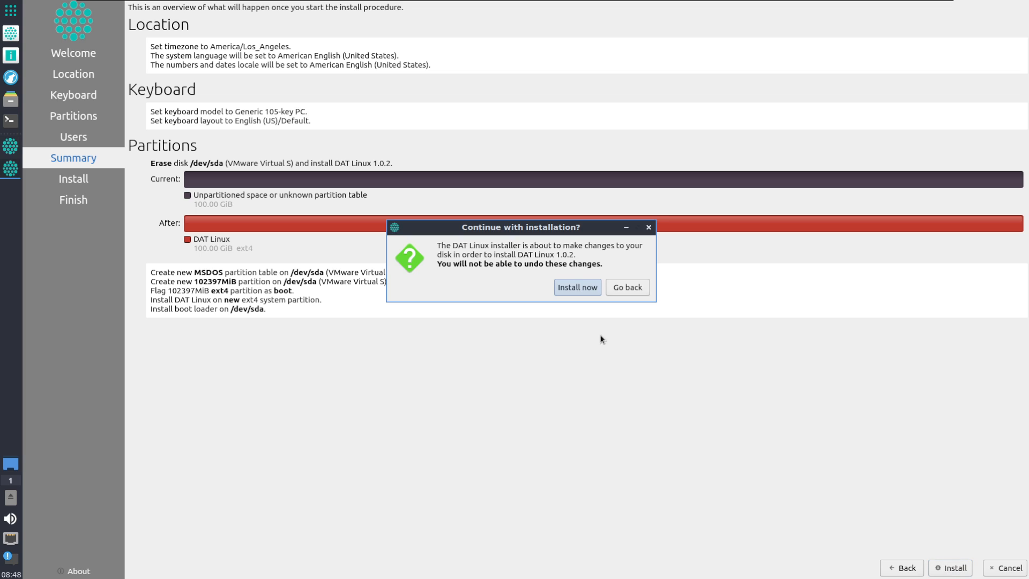
{"action": "left_click", "coordinate": [577, 286]}
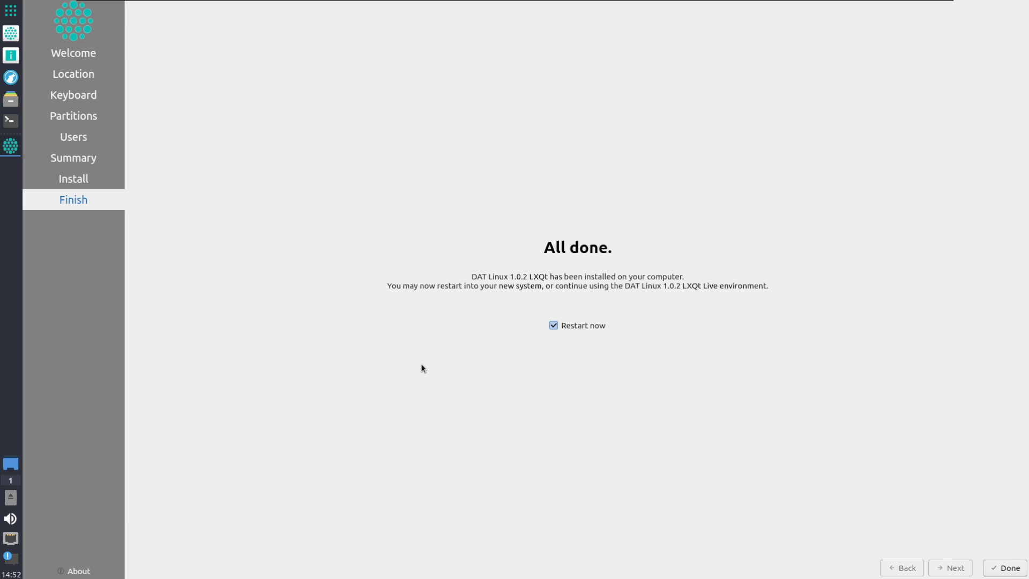
{"action": "left_click", "coordinate": [1003, 568]}
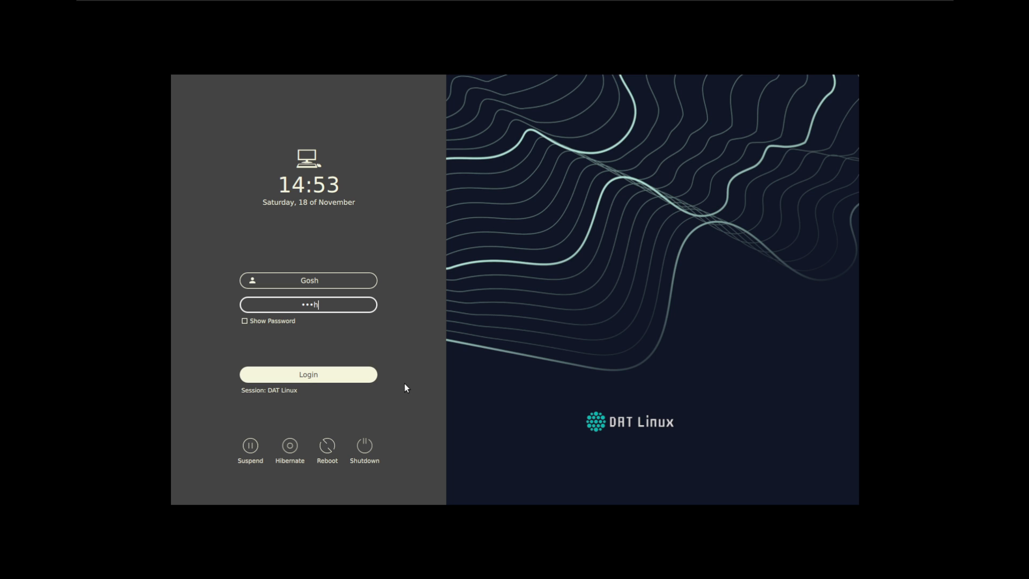
Log in as Gosh, apply all pending upgrades, and close the finished upgrade report
{"action": "left_click", "coordinate": [308, 374]}
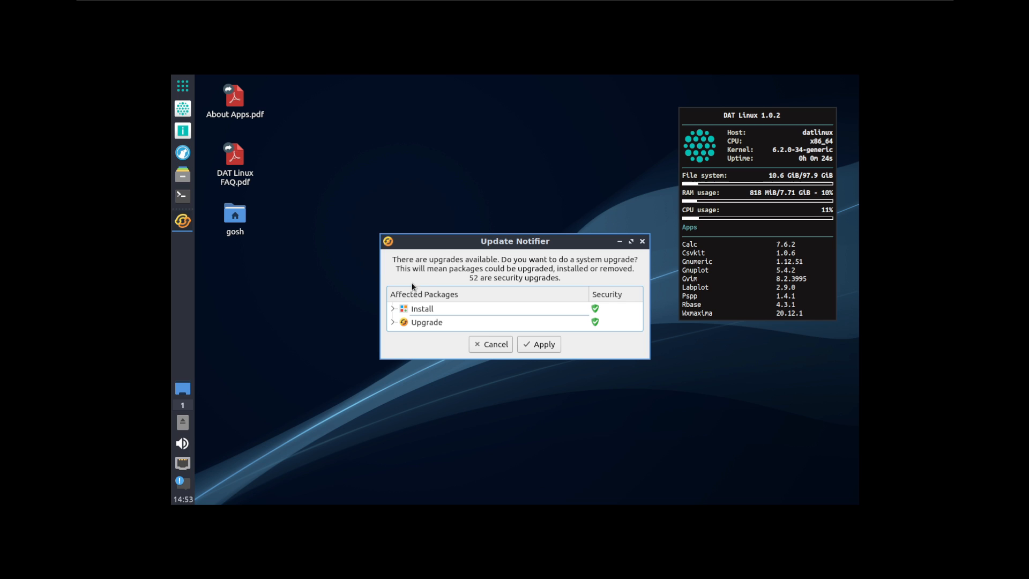
{"action": "mouse_move", "coordinate": [194, 417]}
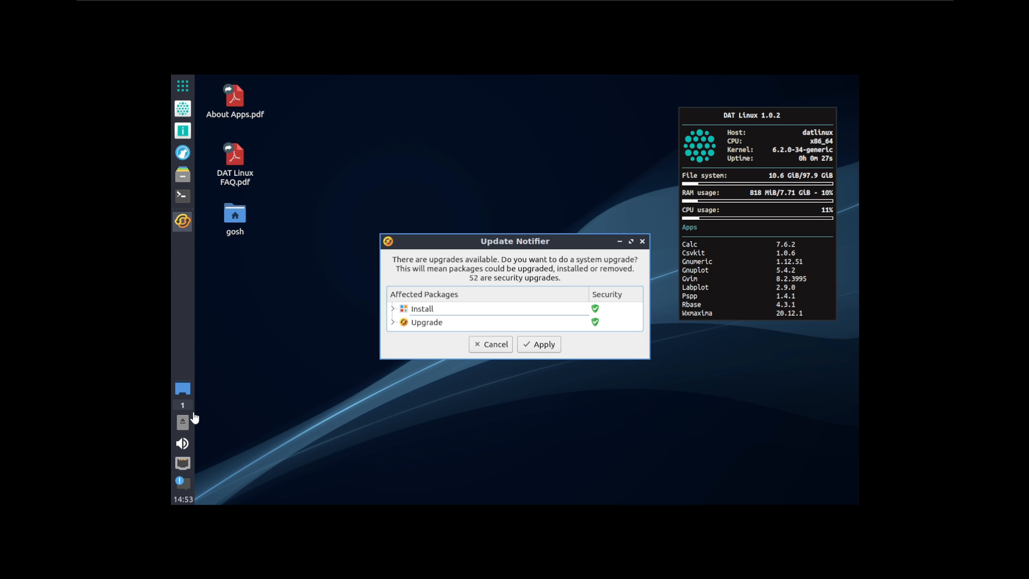
{"action": "mouse_move", "coordinate": [184, 86]}
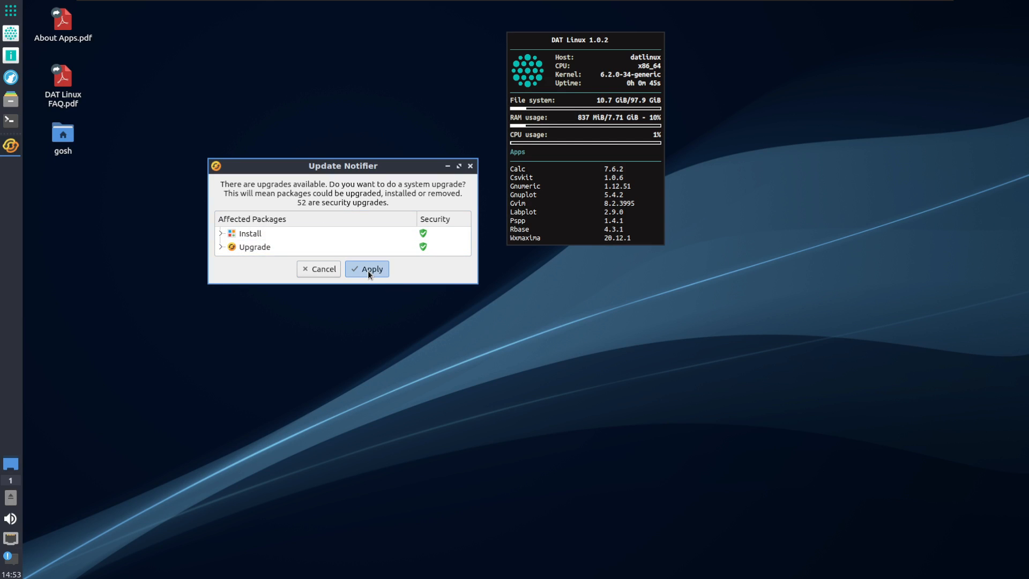
{"action": "left_click", "coordinate": [368, 269]}
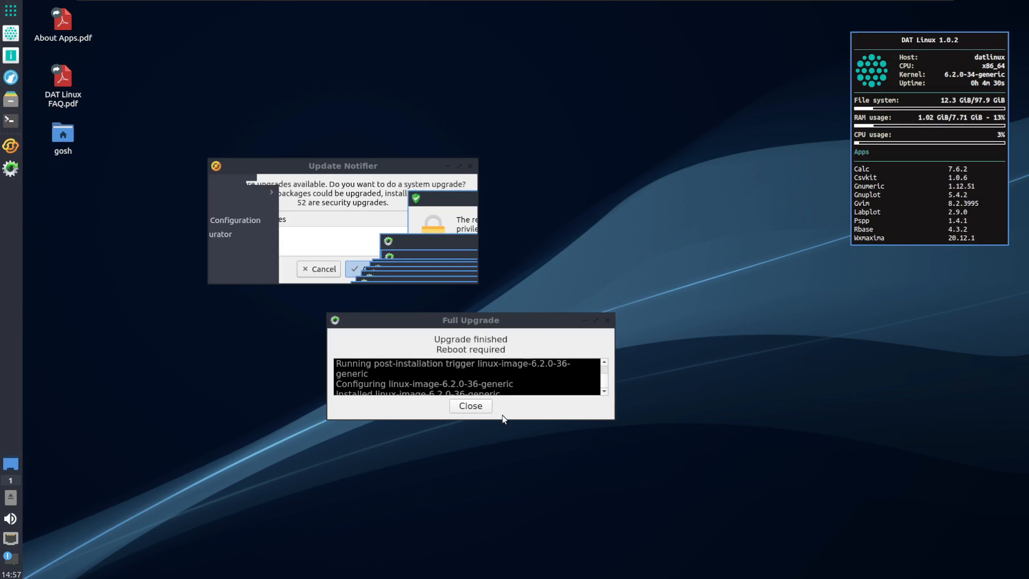
{"action": "left_click", "coordinate": [469, 405]}
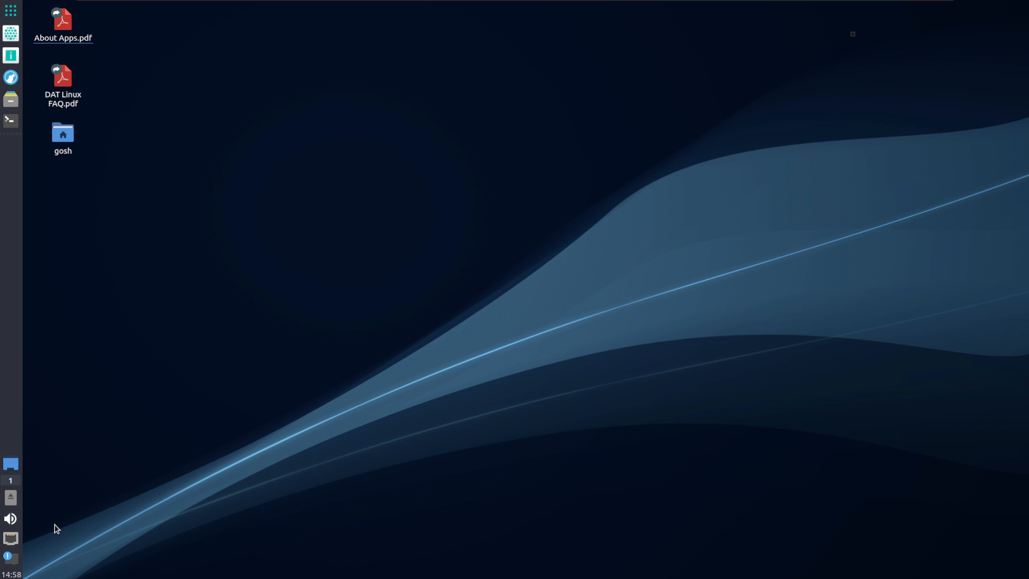
Reboot from the Leave menu to run the upgraded 6.2.0-36-generic kernel
{"action": "left_click", "coordinate": [11, 559]}
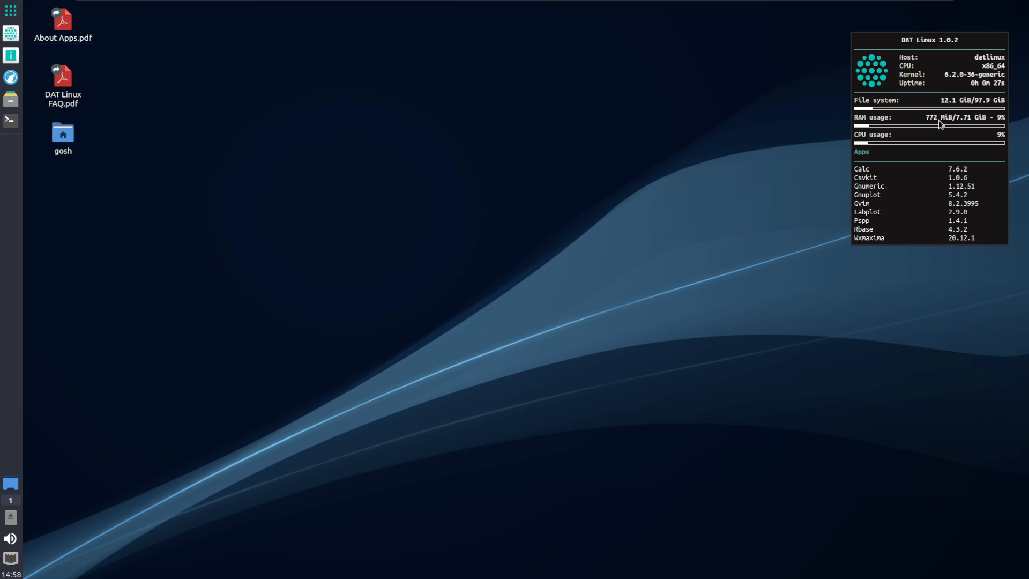
{"action": "mouse_move", "coordinate": [890, 102]}
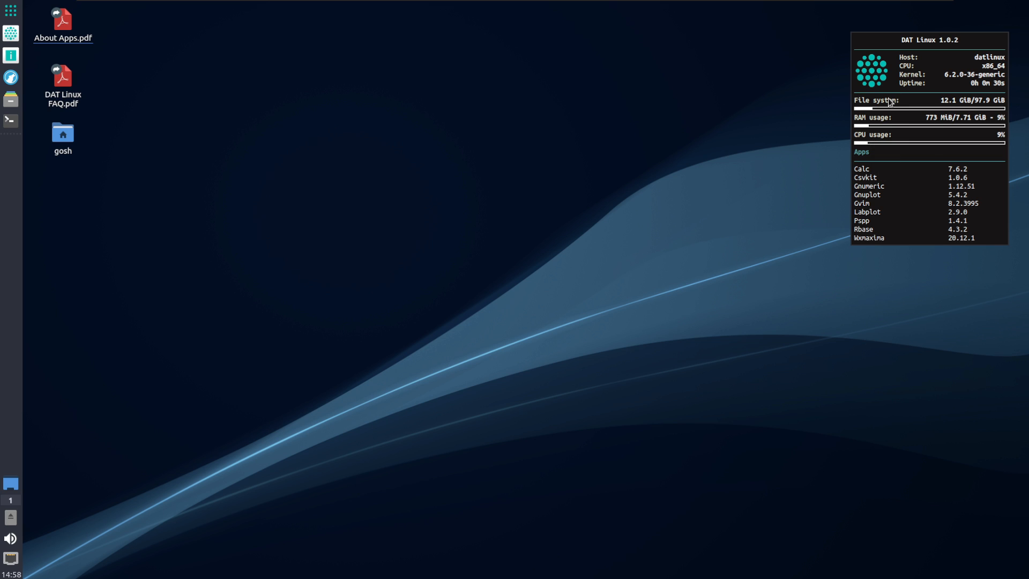
{"action": "mouse_move", "coordinate": [842, 216]}
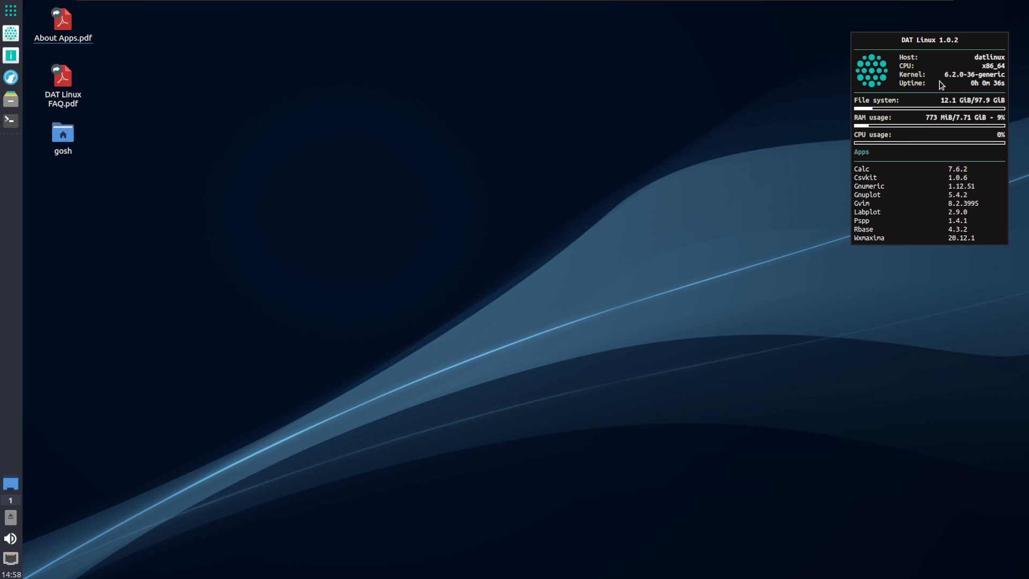
{"action": "mouse_move", "coordinate": [174, 154]}
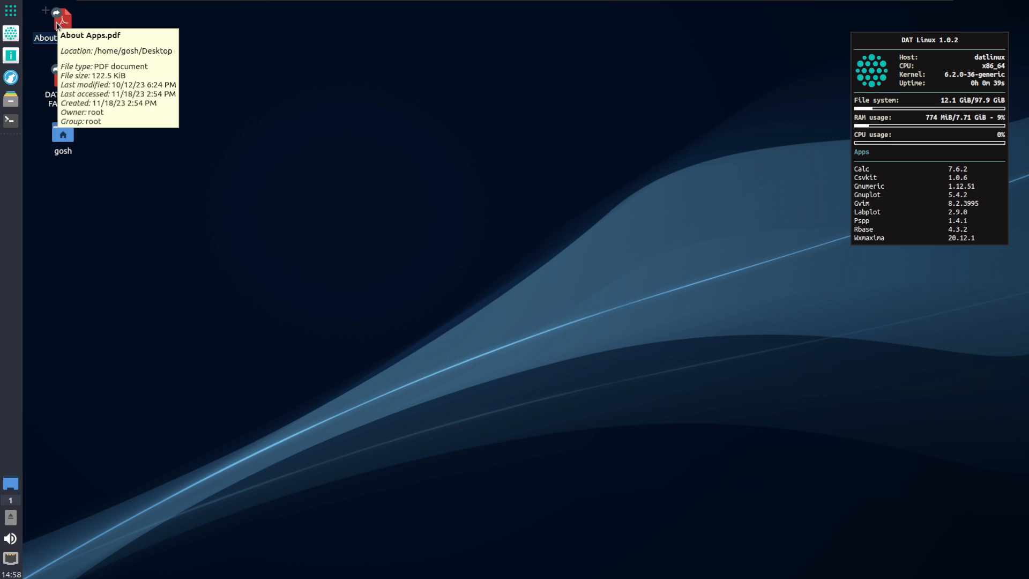
Open DAT Linux FAQ.pdf in Document Viewer and scroll past 'What is DAT Linux?'
{"action": "left_click", "coordinate": [62, 79]}
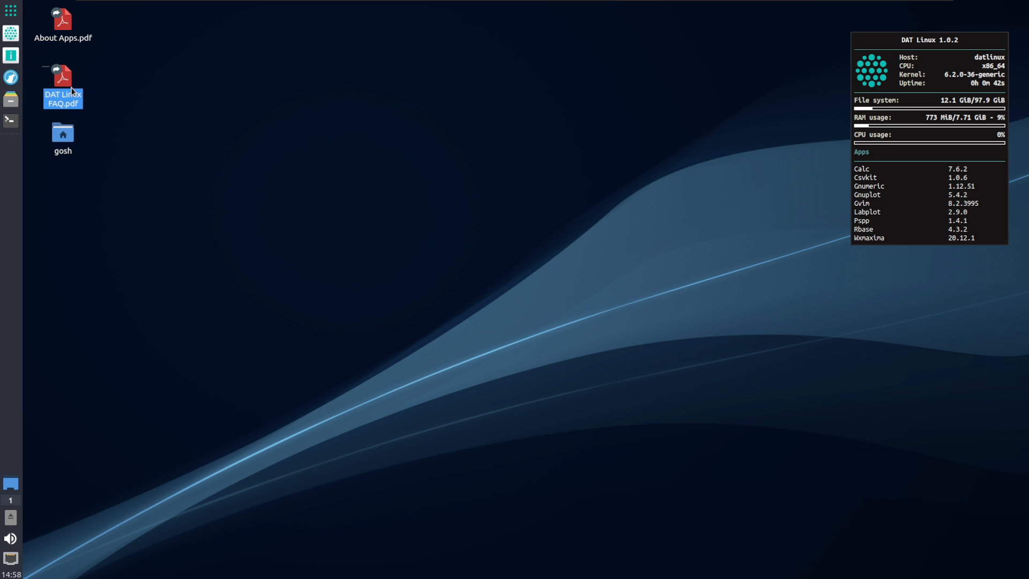
{"action": "double_click", "coordinate": [62, 87]}
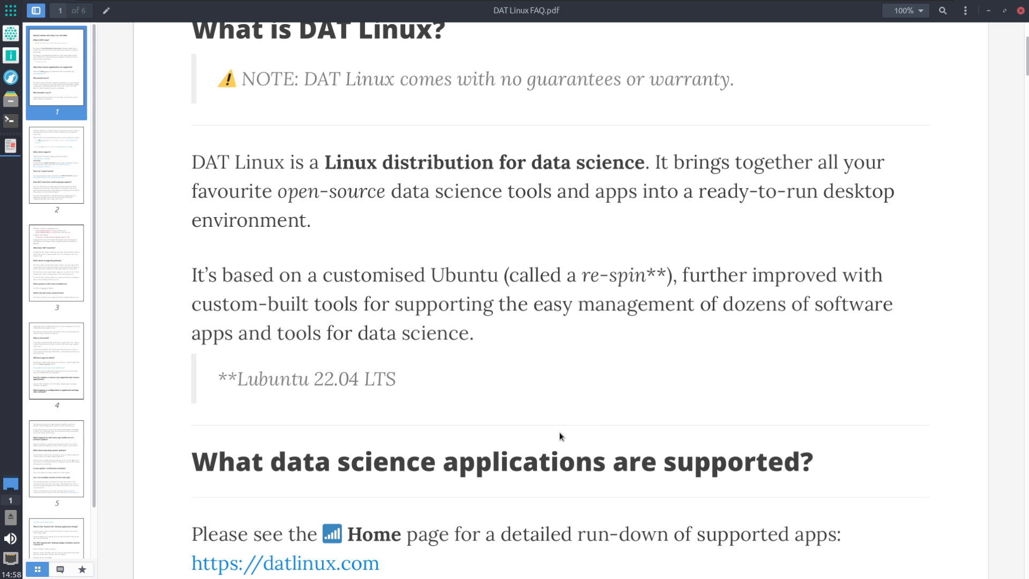
{"action": "scroll", "scroll_direction": "down", "scroll_amount": 3}
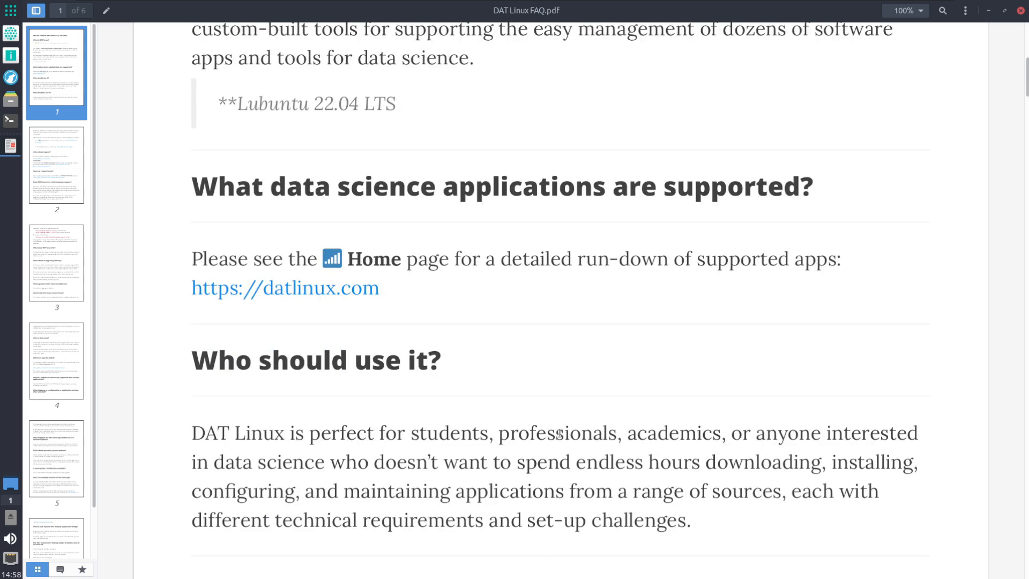
{"action": "mouse_move", "coordinate": [1012, 296]}
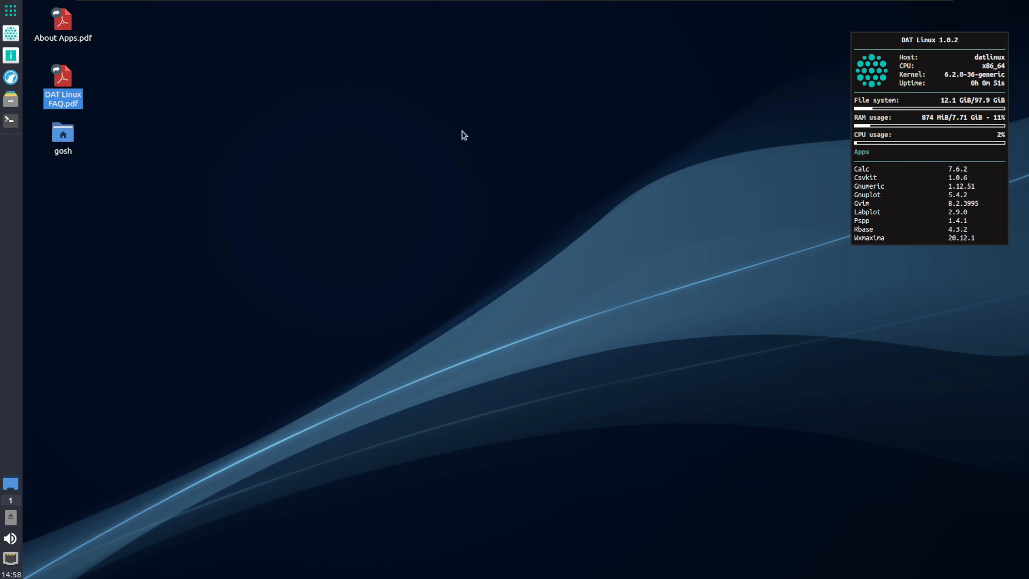
Open About Apps.pdf maximized and scroll through its list of data-science apps
{"action": "left_click", "coordinate": [62, 24]}
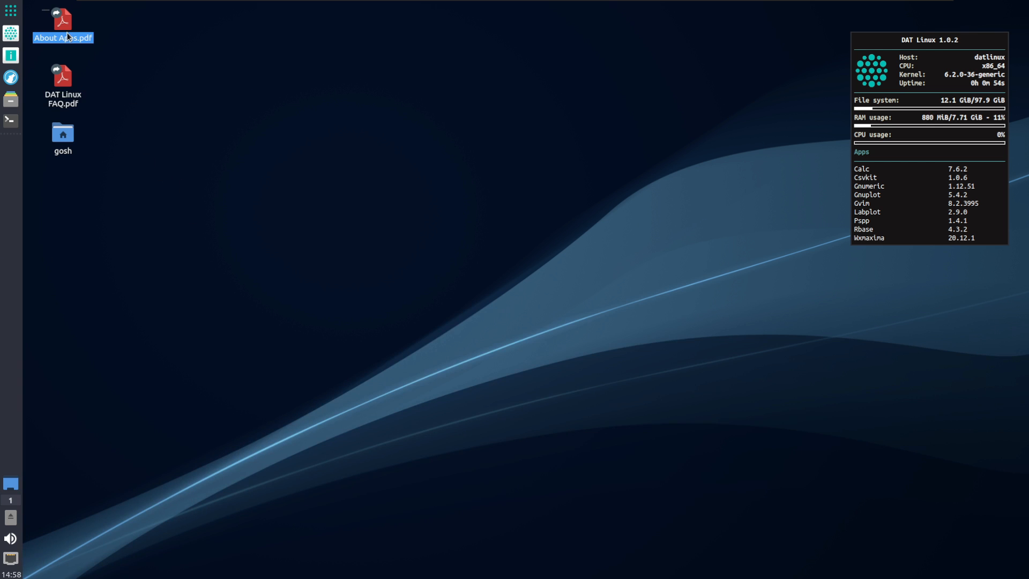
{"action": "double_click", "coordinate": [62, 21]}
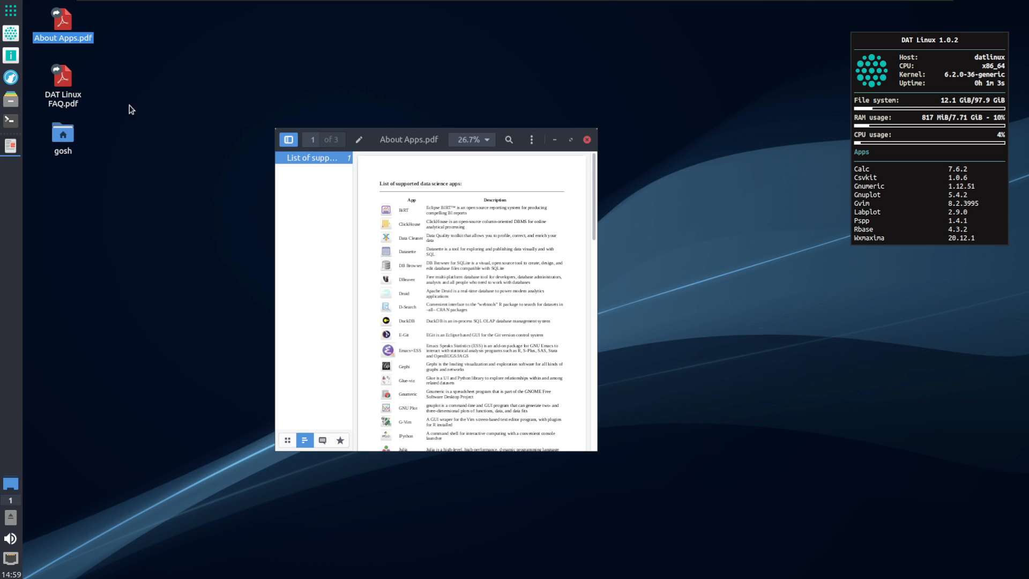
{"action": "left_click", "coordinate": [570, 140]}
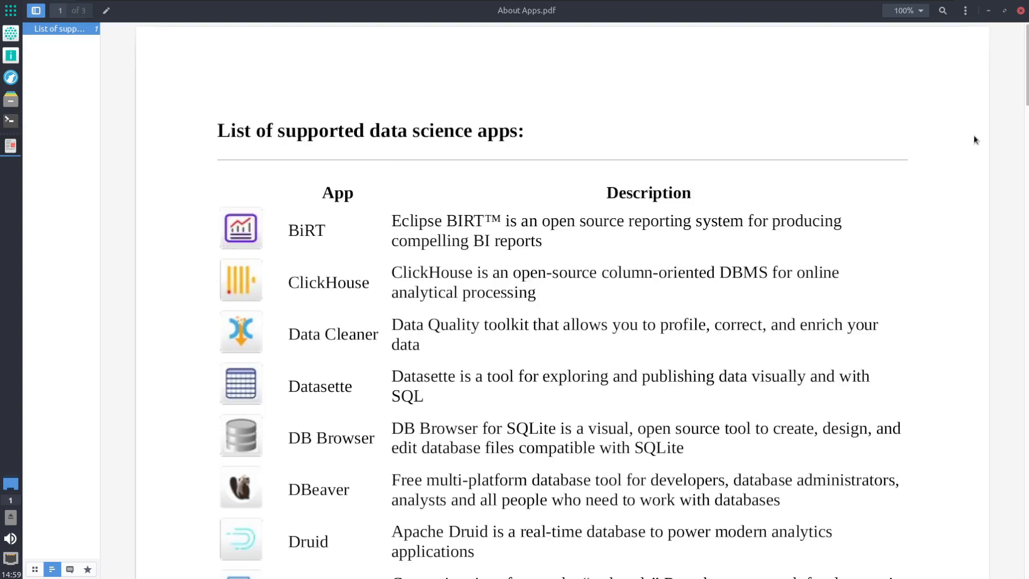
{"action": "scroll", "scroll_direction": "down", "scroll_amount": 3}
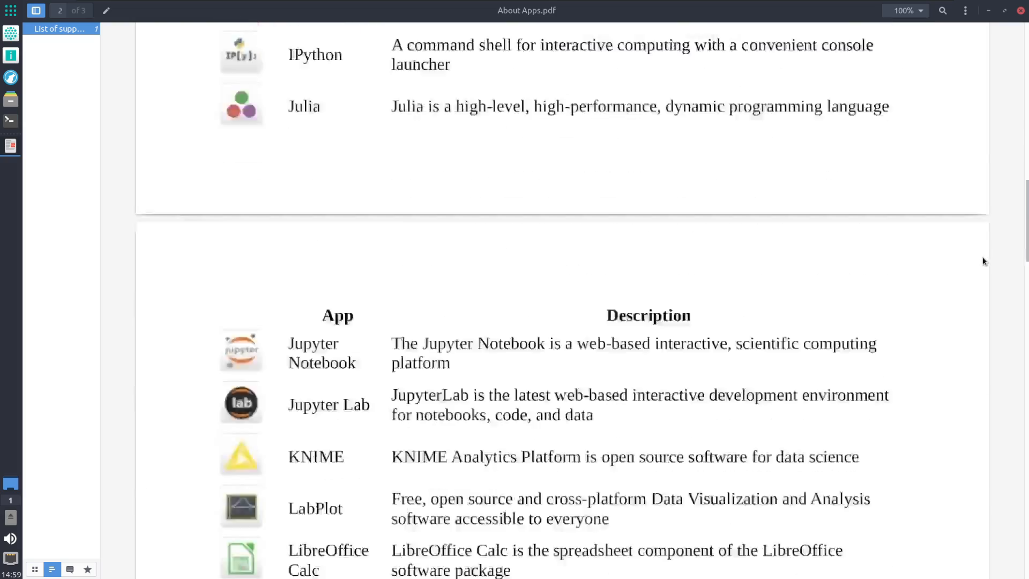
{"action": "scroll", "scroll_direction": "down", "scroll_amount": 3}
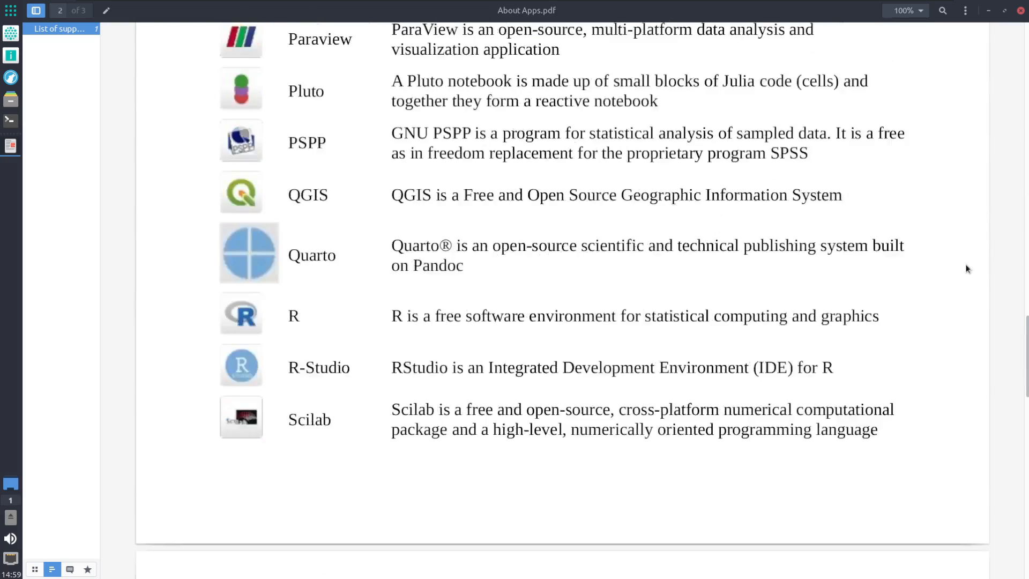
{"action": "scroll", "scroll_direction": "down", "scroll_amount": 3}
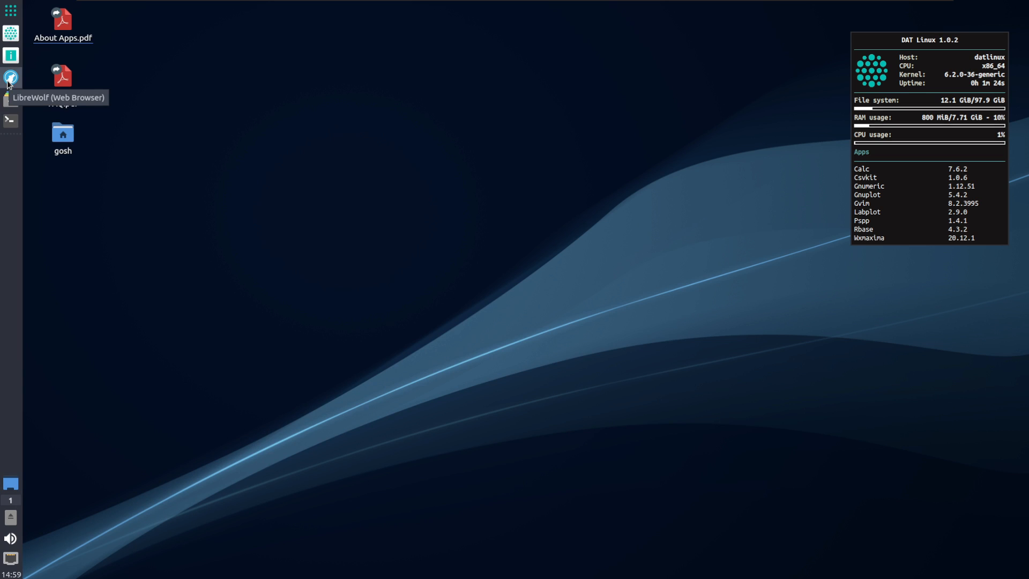
{"action": "left_click", "coordinate": [11, 79]}
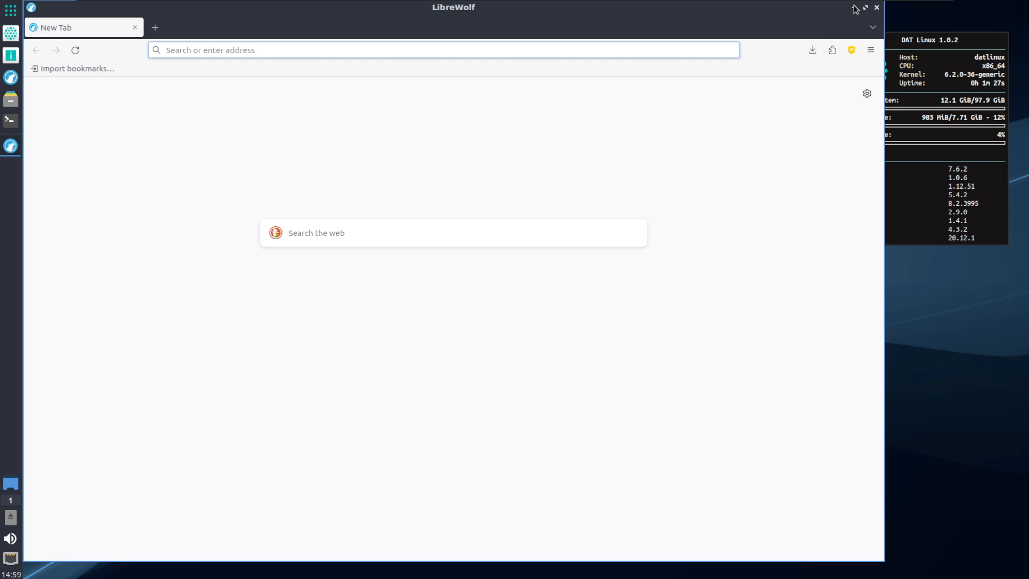
{"action": "left_click", "coordinate": [851, 50]}
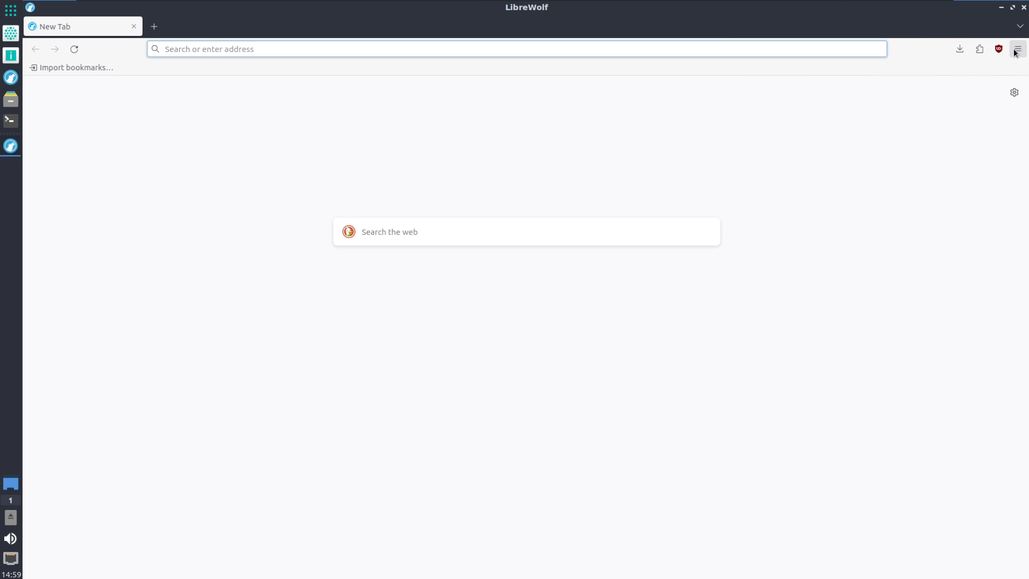
{"action": "left_click", "coordinate": [1017, 49]}
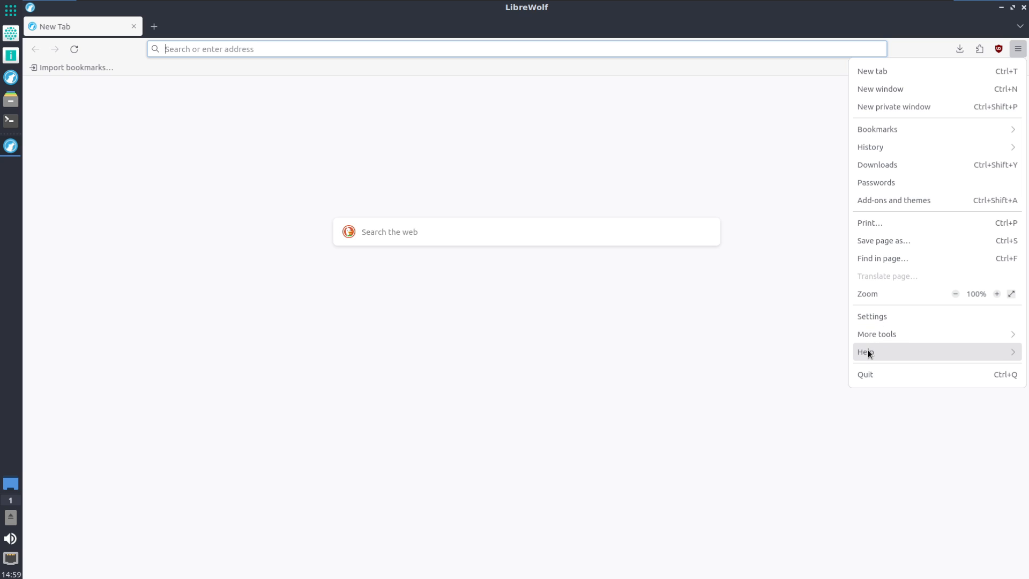
{"action": "left_click", "coordinate": [869, 351]}
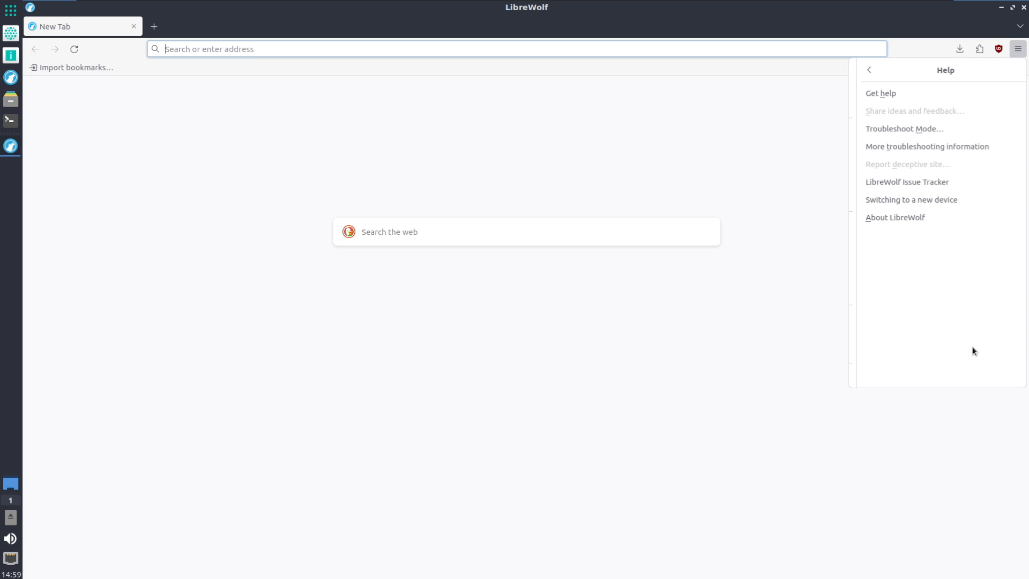
{"action": "left_click", "coordinate": [894, 217]}
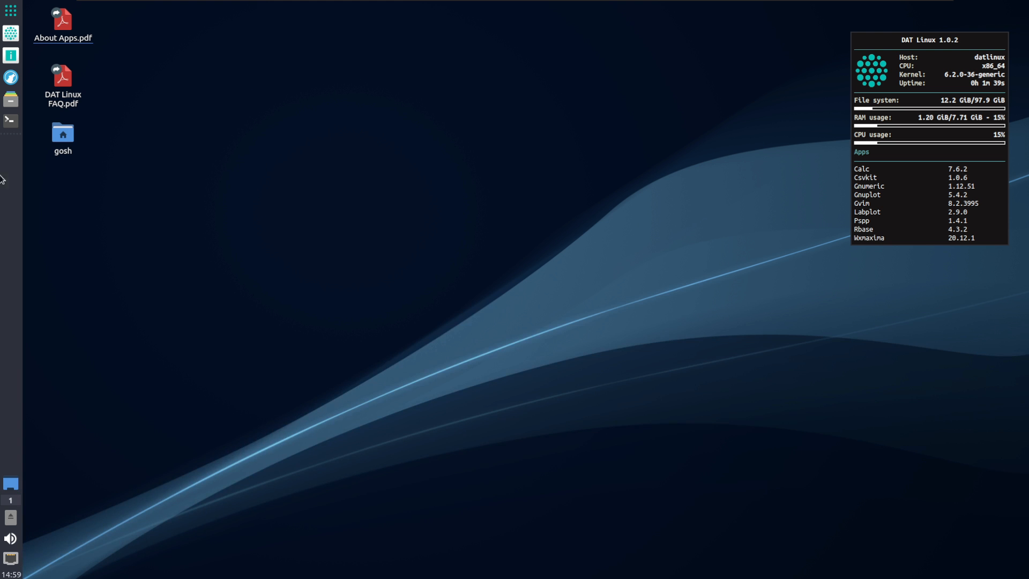
Open the LXQt application menu and show the Accessories submenu
{"action": "left_click", "coordinate": [10, 10]}
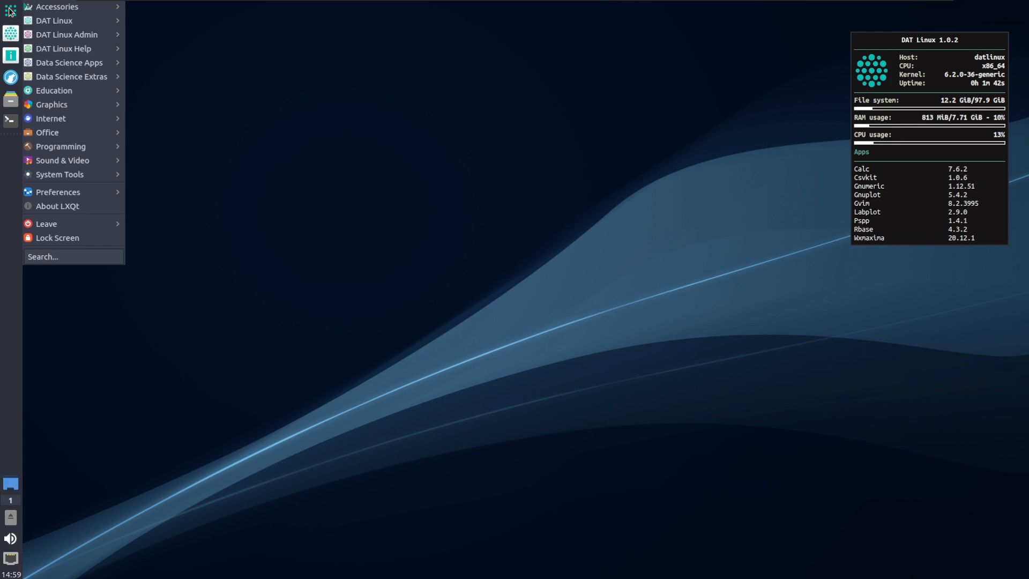
{"action": "left_click", "coordinate": [58, 6]}
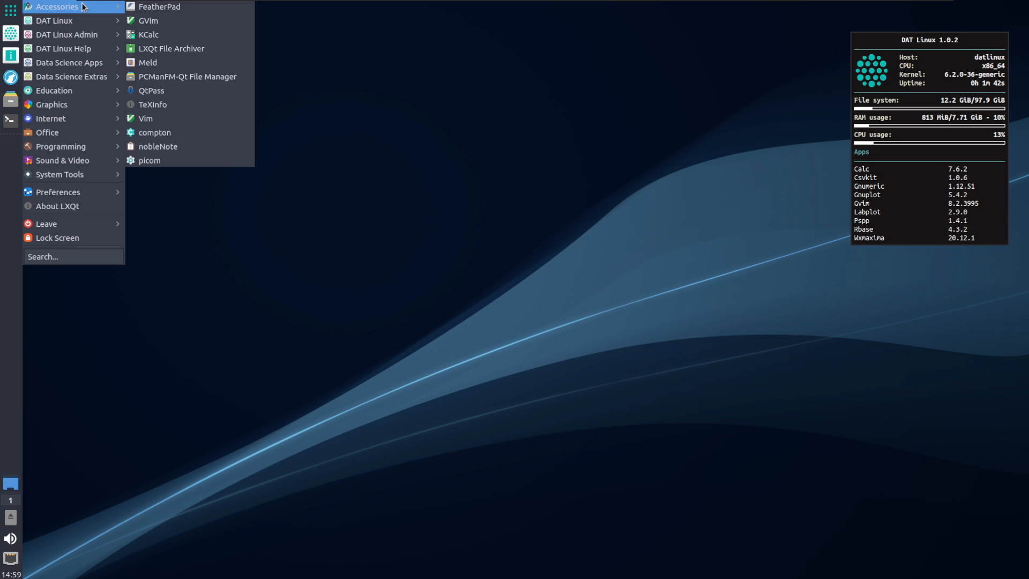
{"action": "mouse_move", "coordinate": [56, 20]}
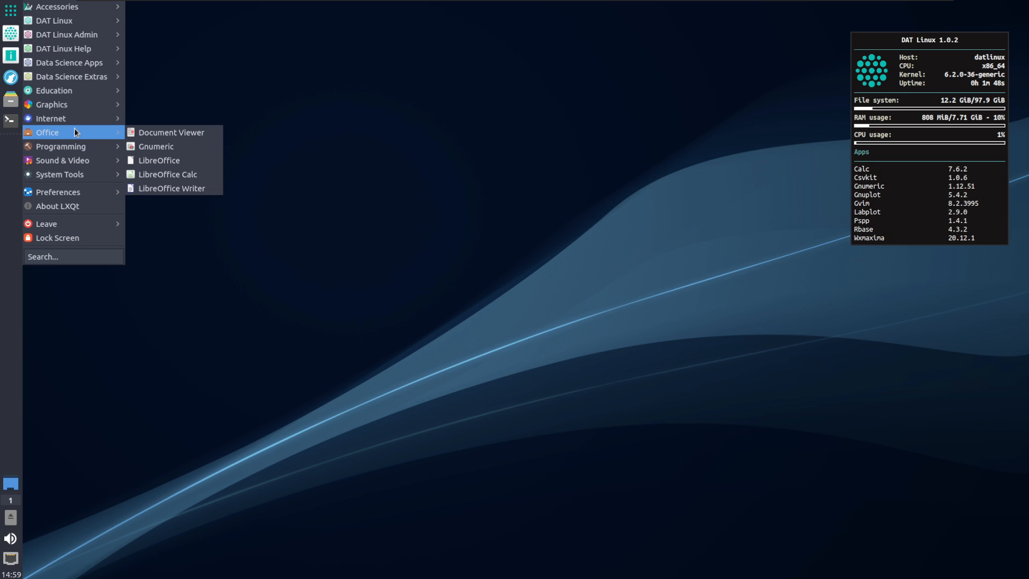
{"action": "mouse_move", "coordinate": [52, 104]}
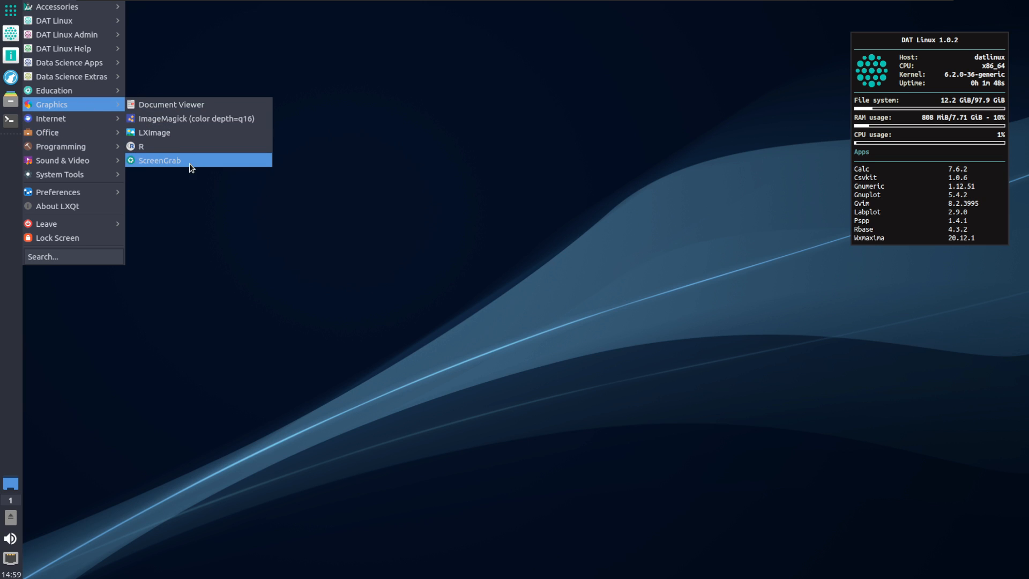
{"action": "mouse_move", "coordinate": [61, 146]}
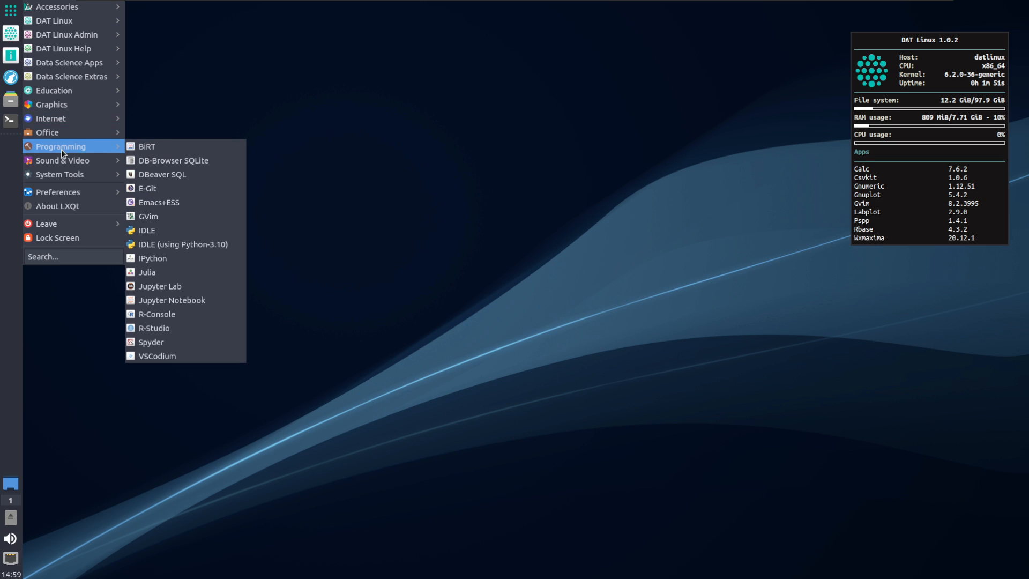
{"action": "mouse_move", "coordinate": [59, 174]}
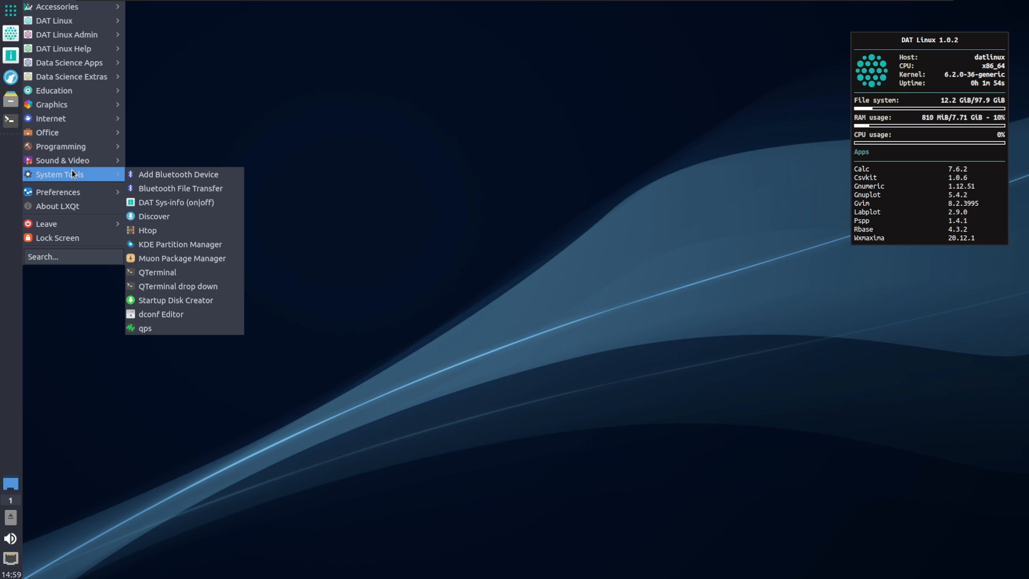
{"action": "mouse_move", "coordinate": [55, 20]}
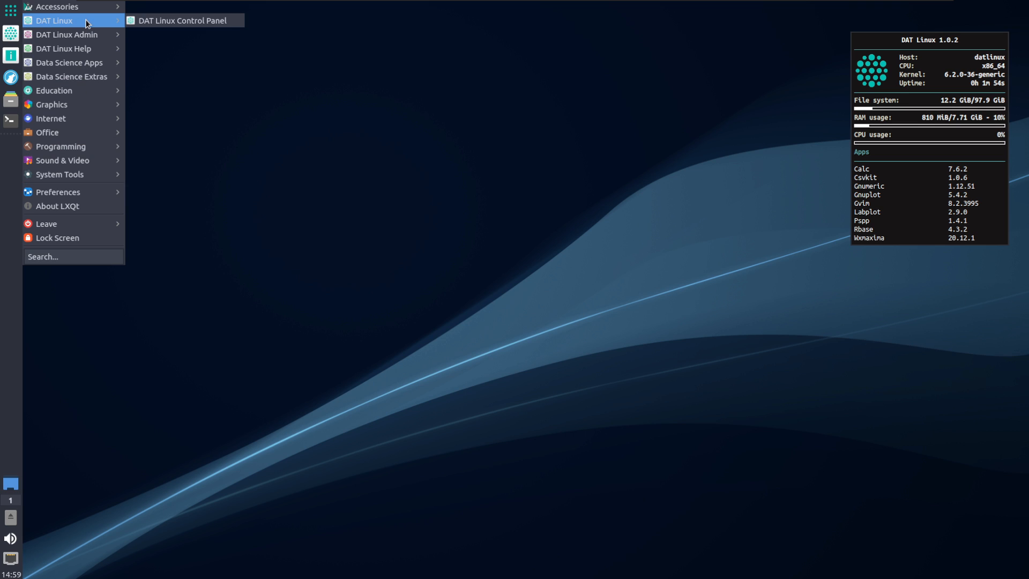
{"action": "mouse_move", "coordinate": [67, 34]}
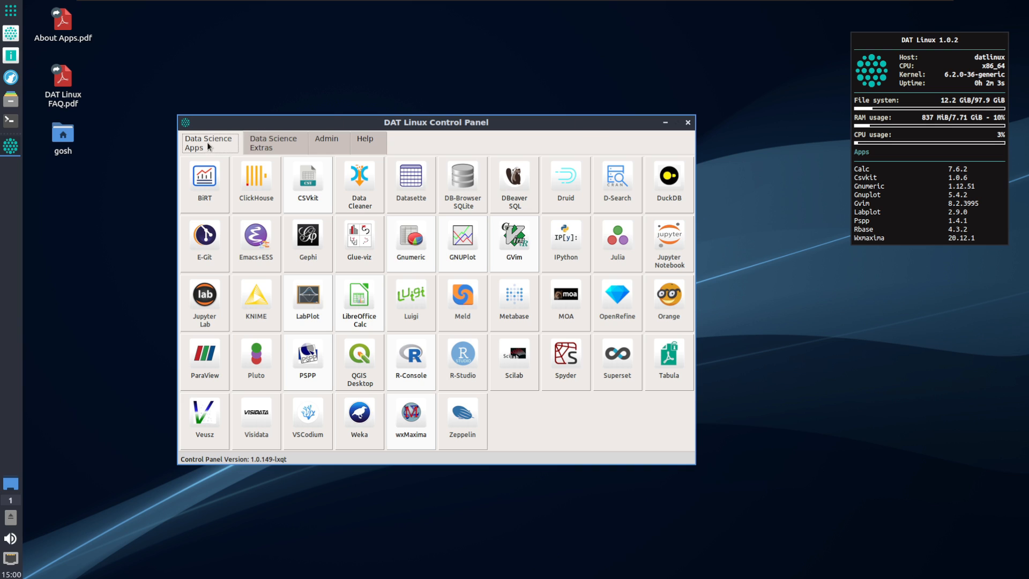
{"action": "left_click", "coordinate": [273, 143]}
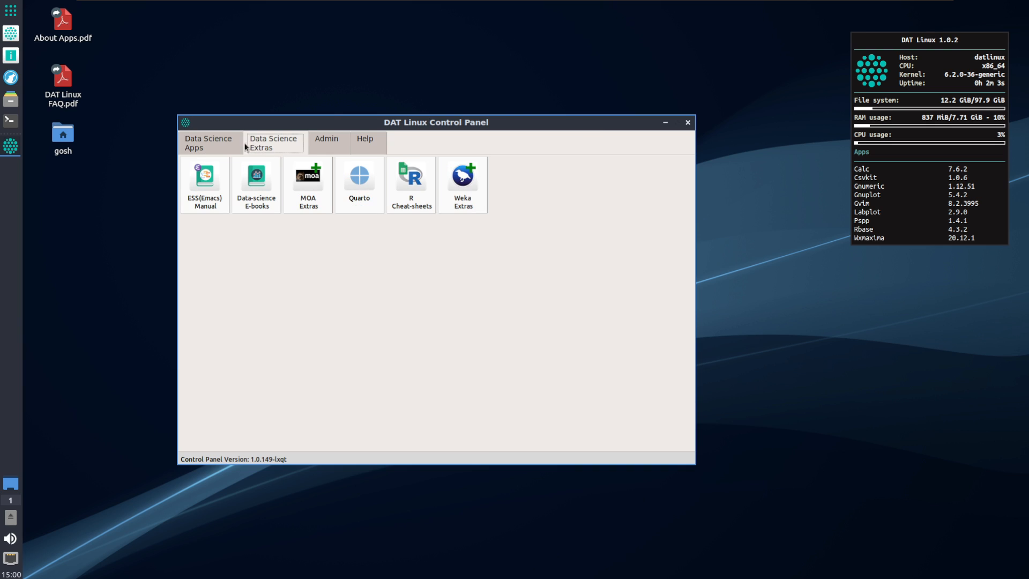
{"action": "left_click", "coordinate": [365, 142]}
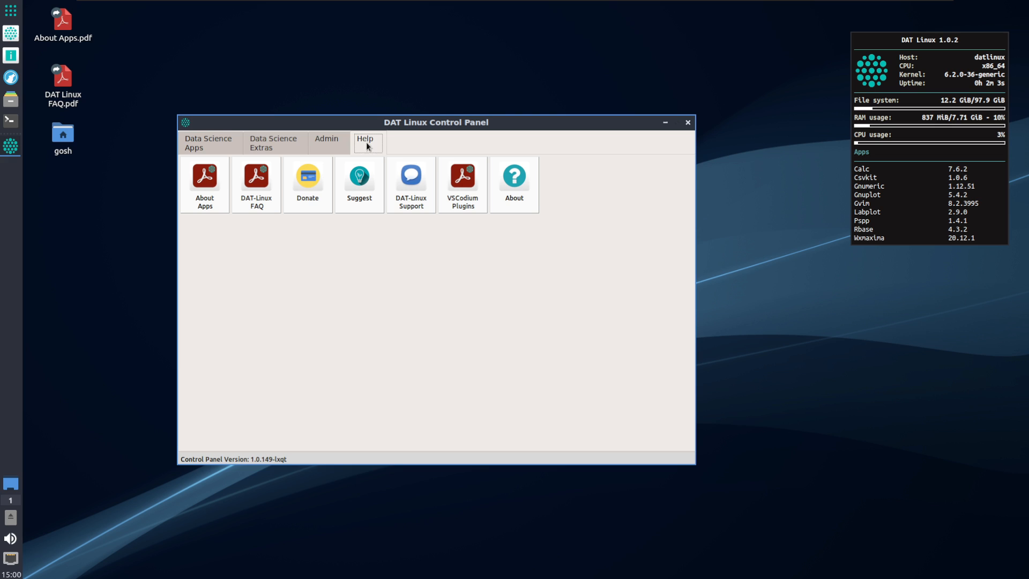
{"action": "left_click", "coordinate": [208, 142]}
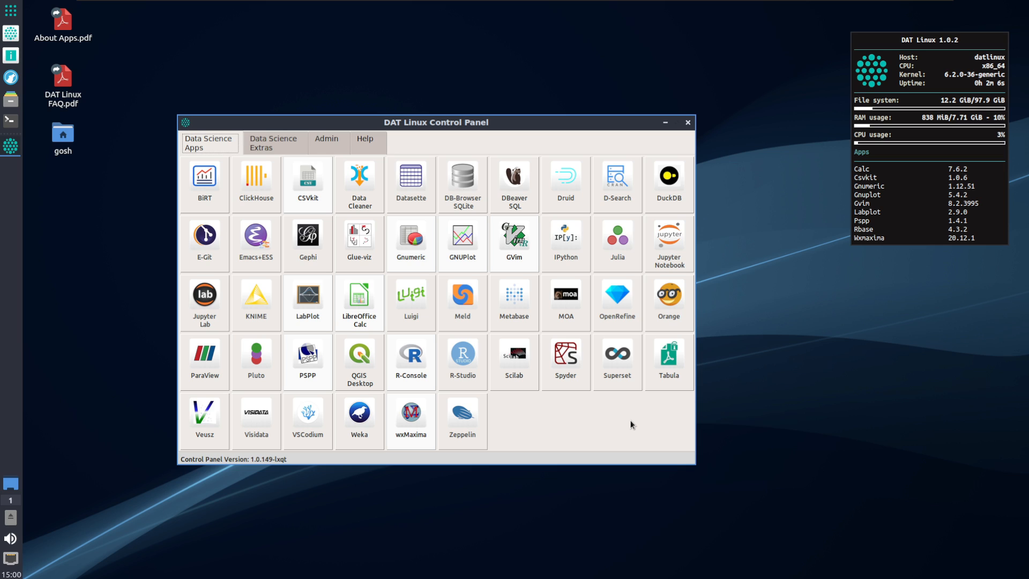
{"action": "mouse_move", "coordinate": [562, 441]}
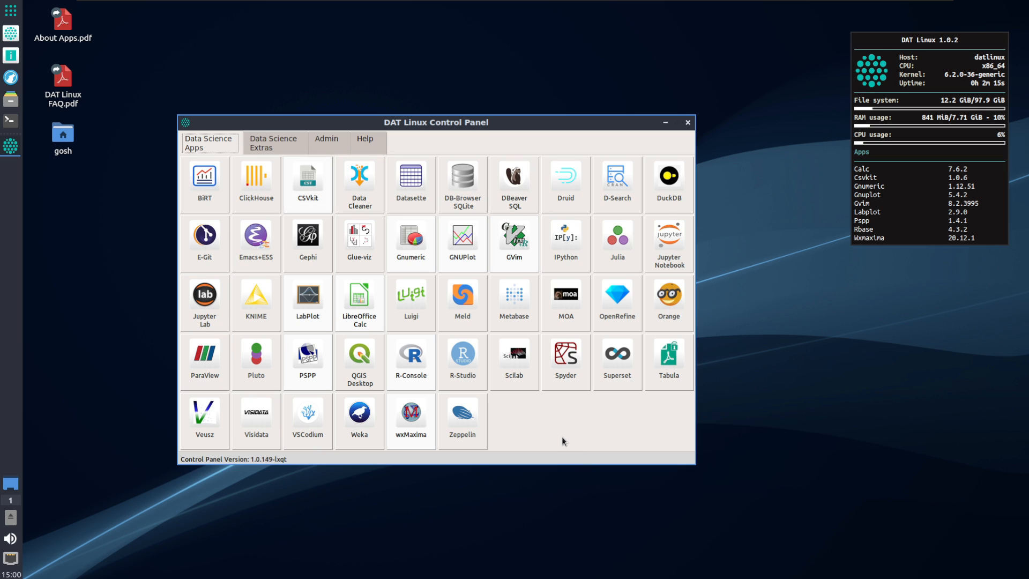
{"action": "mouse_move", "coordinate": [559, 439]}
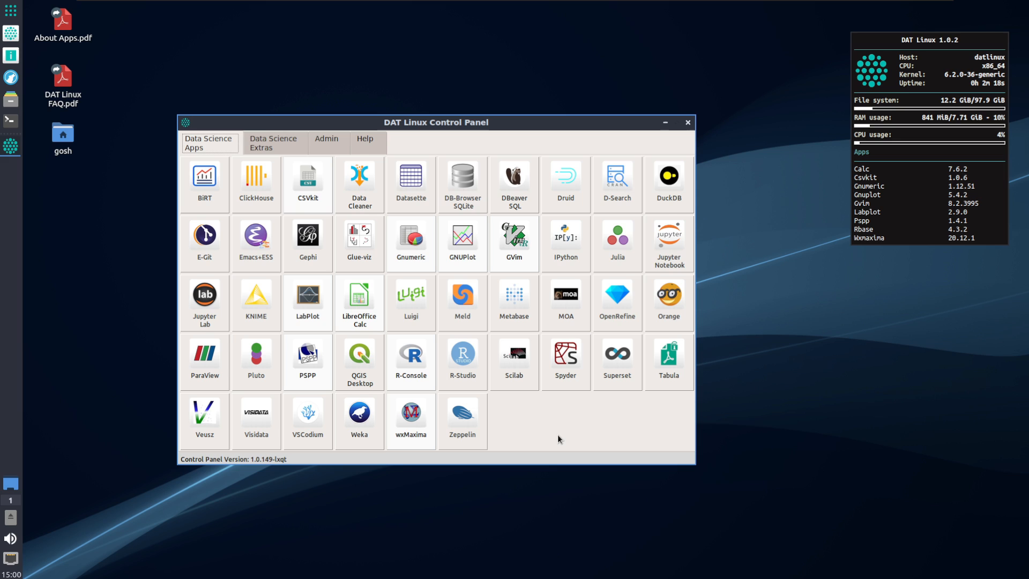
{"action": "mouse_move", "coordinate": [557, 438]}
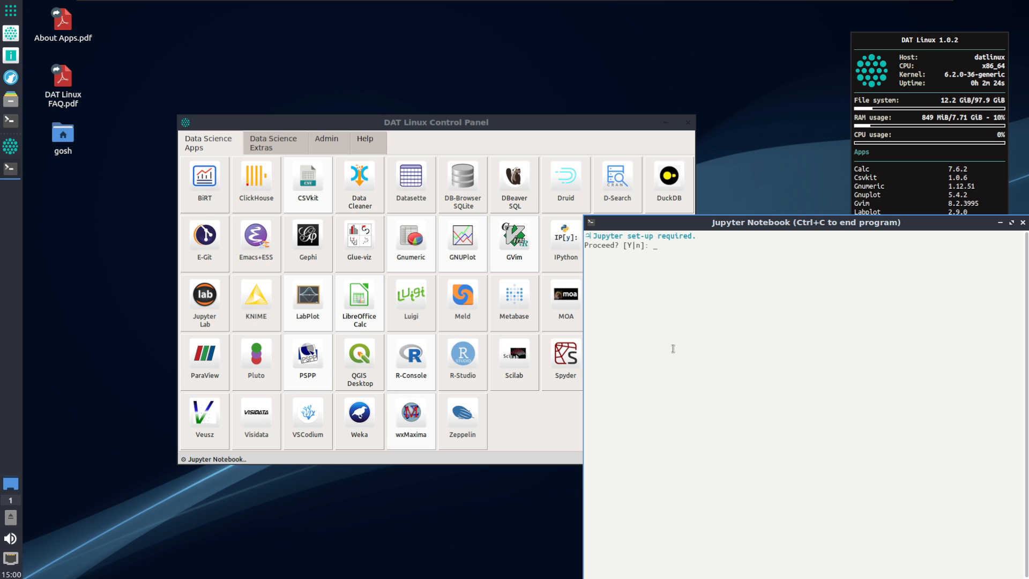
Answer y to the 'Jupyter set-up required. Proceed?' prompt
{"action": "type", "text": "y"}
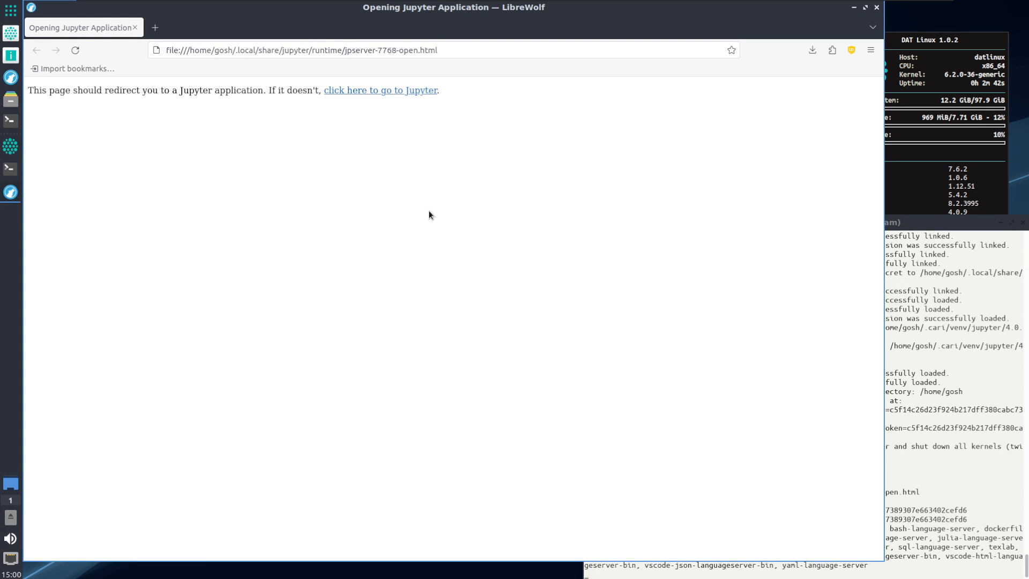
Go to the Jupyter home and create a new notebook with the Python 3 kernel
{"action": "left_click", "coordinate": [379, 90]}
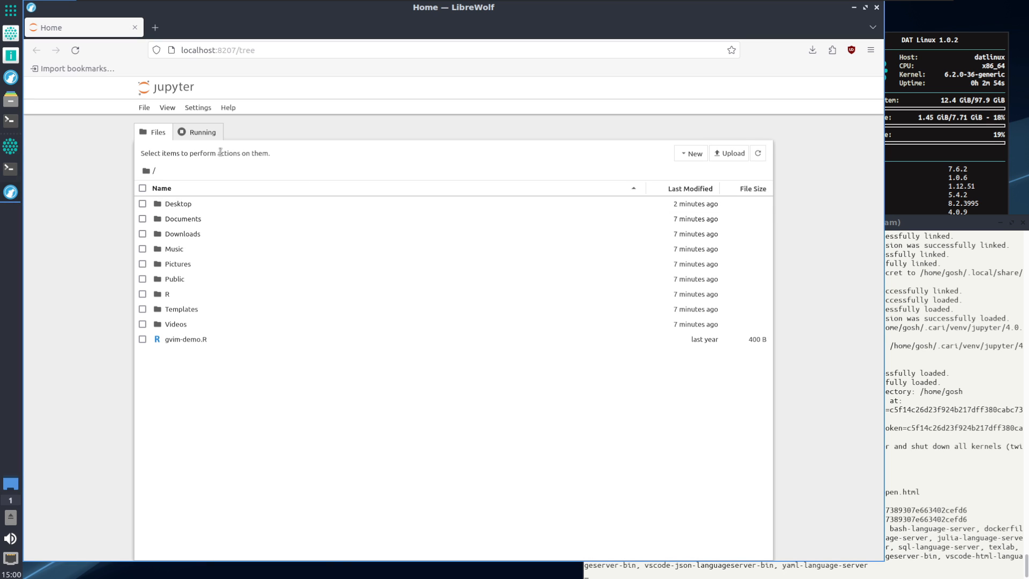
{"action": "left_click", "coordinate": [144, 107]}
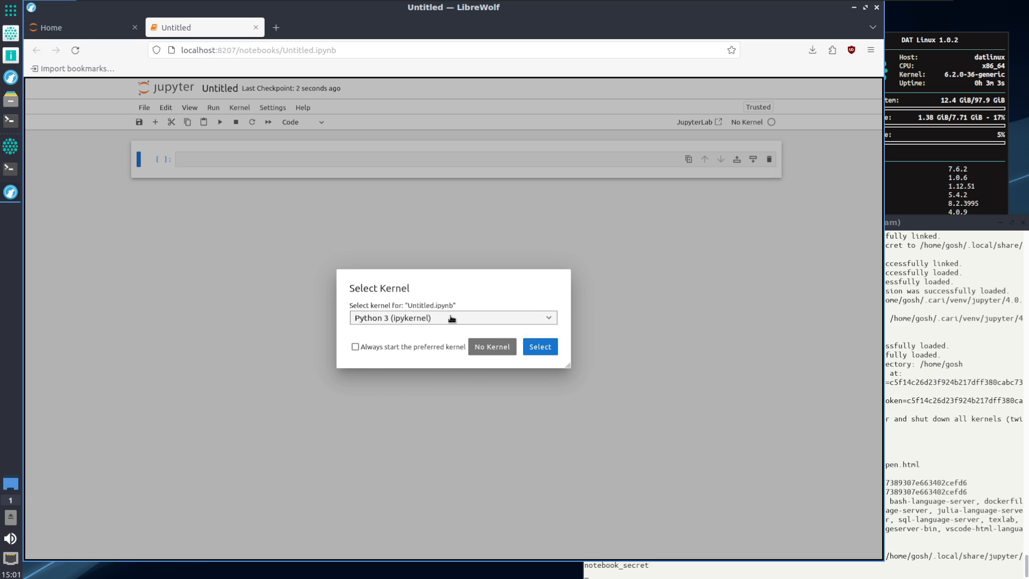
{"action": "left_click", "coordinate": [452, 318]}
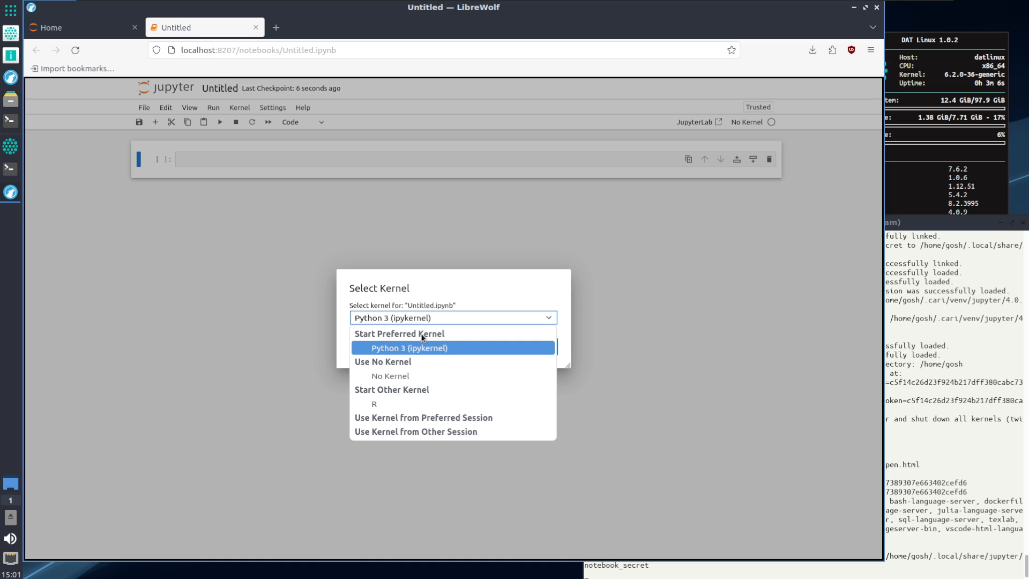
{"action": "left_click", "coordinate": [410, 348]}
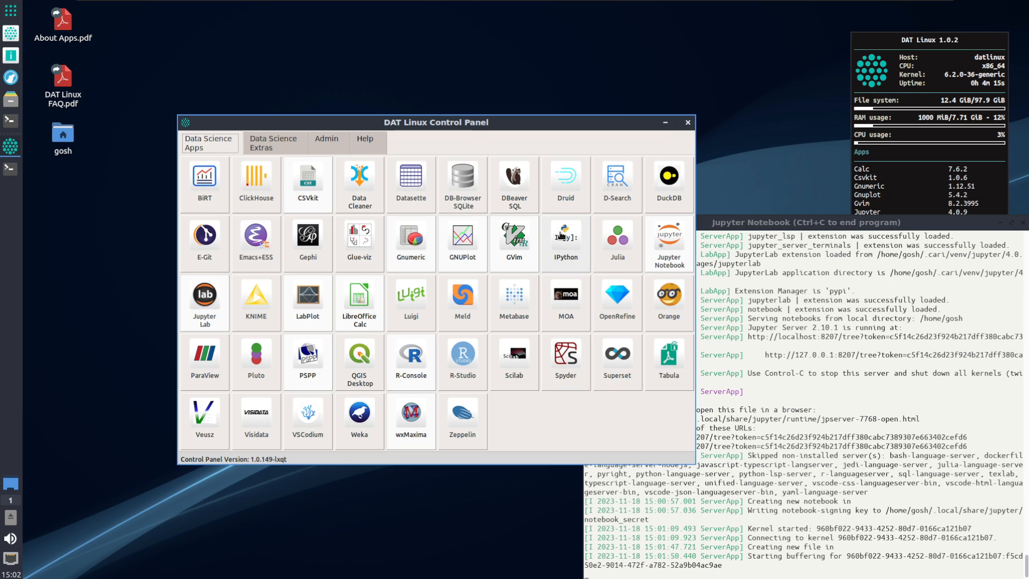
Launch IPython, accept set-up with y, close the Jupyter browser, and choose option 1
{"action": "left_click", "coordinate": [565, 238]}
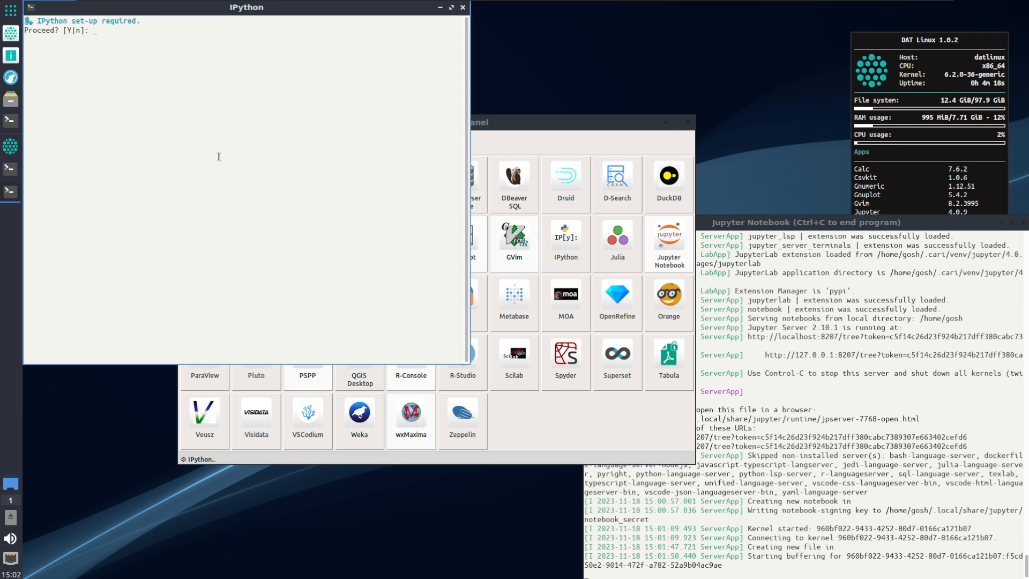
{"action": "type", "text": "y"}
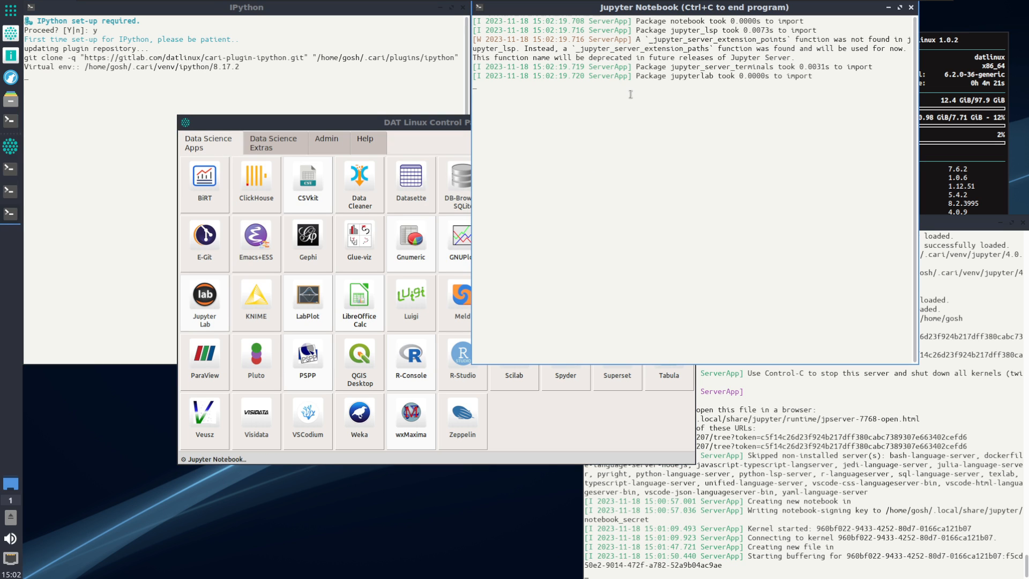
{"action": "left_click", "coordinate": [205, 302]}
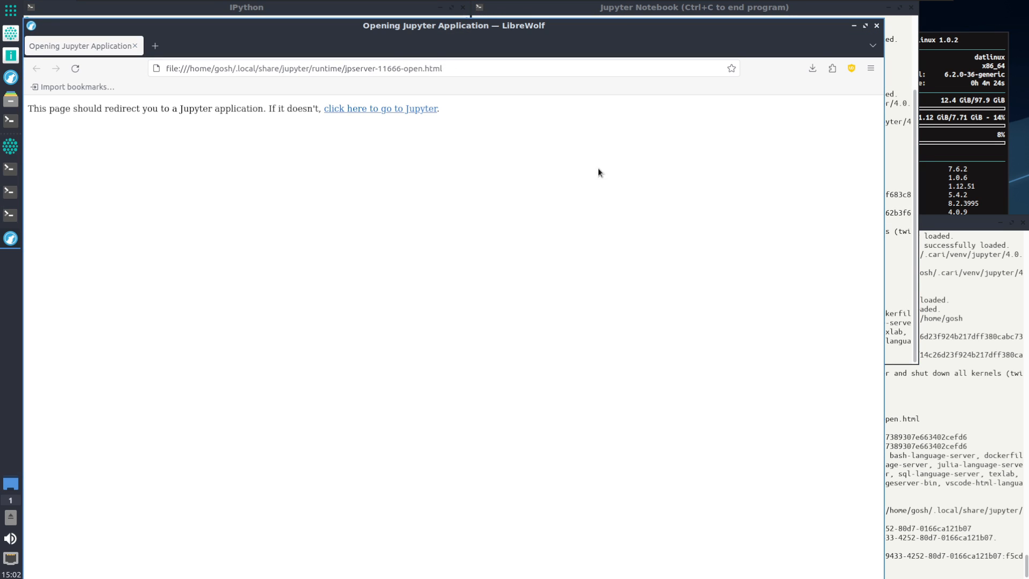
{"action": "left_click", "coordinate": [380, 108]}
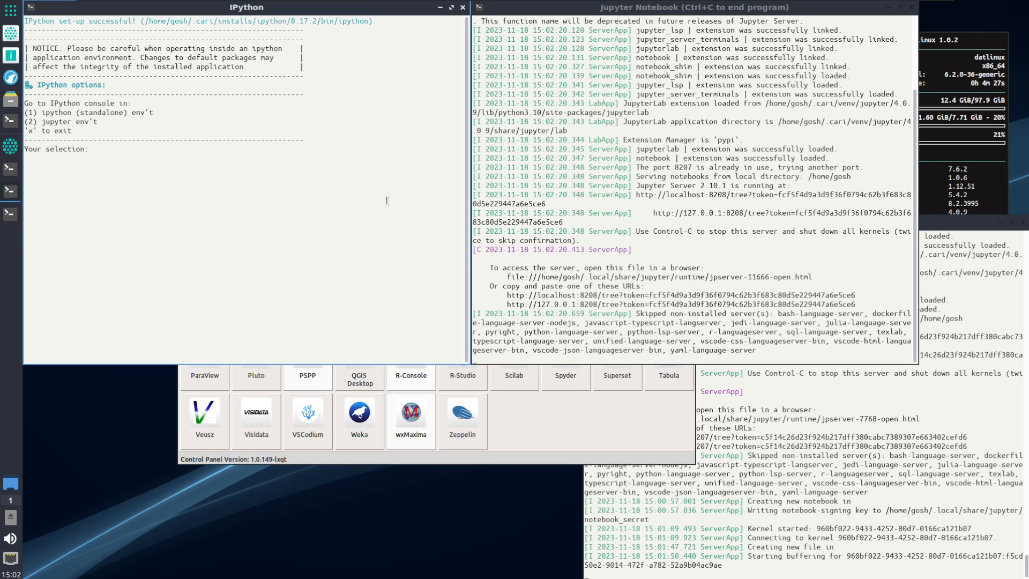
{"action": "type", "text": "1"}
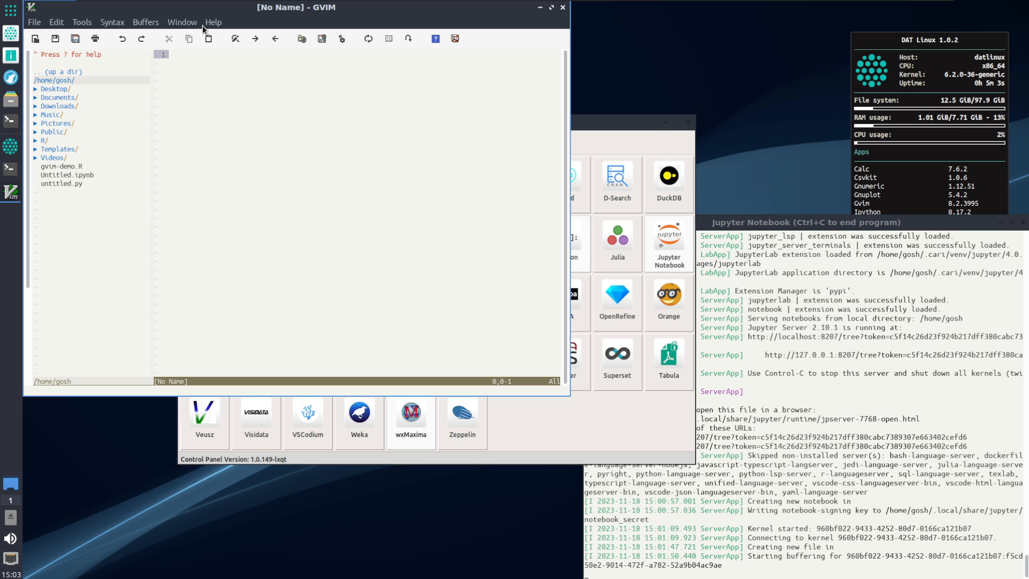
Expand Desktop/ in GVim's file tree, type 'fifgdfgdf', then quit without saving
{"action": "left_click", "coordinate": [213, 22]}
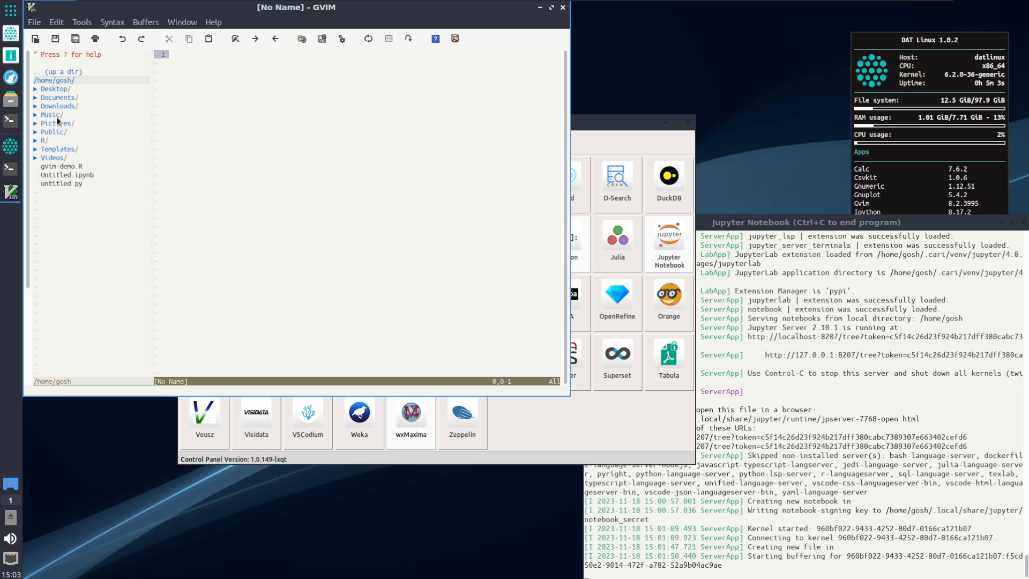
{"action": "left_click", "coordinate": [55, 88]}
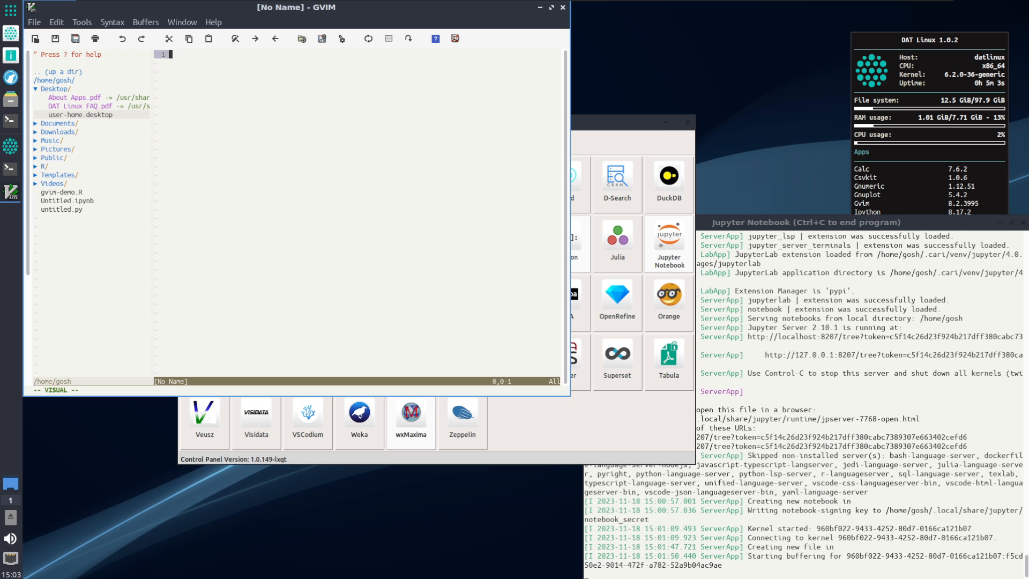
{"action": "type", "text": "fifgdfgdfgd"}
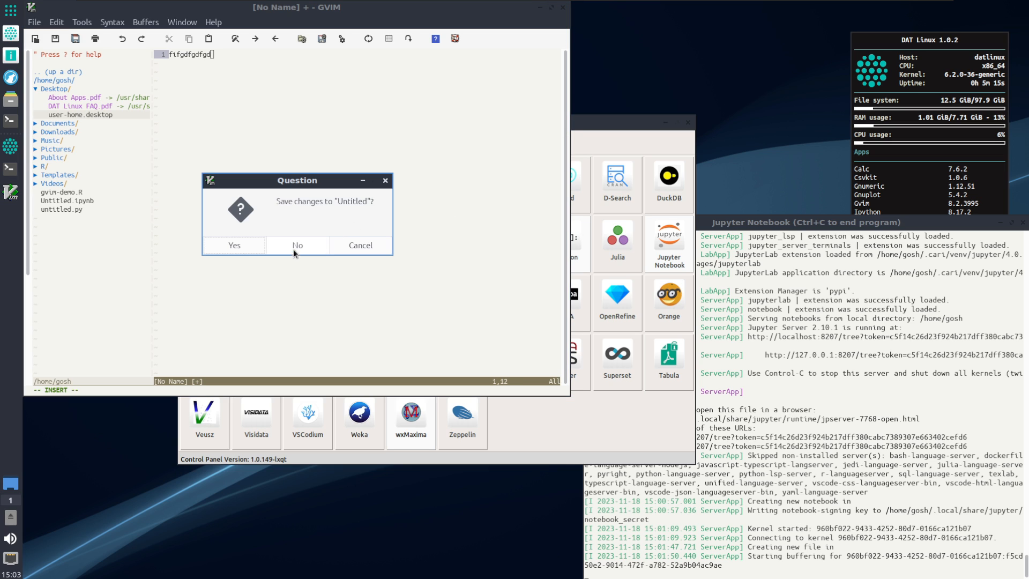
{"action": "left_click", "coordinate": [296, 245]}
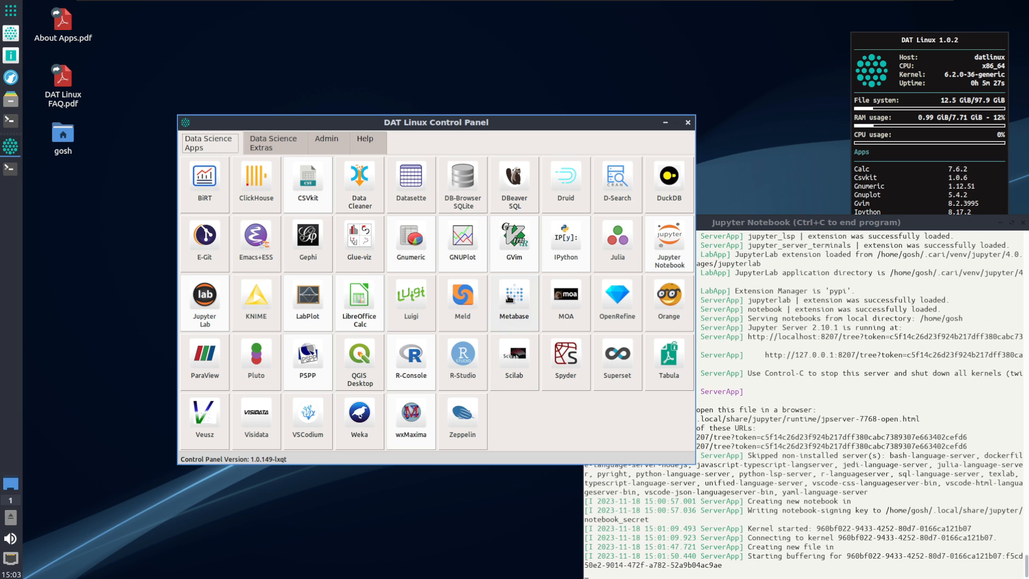
Set up Metabase with y and close its browser page, then install DB Browser for SQLite
{"action": "left_click", "coordinate": [514, 298]}
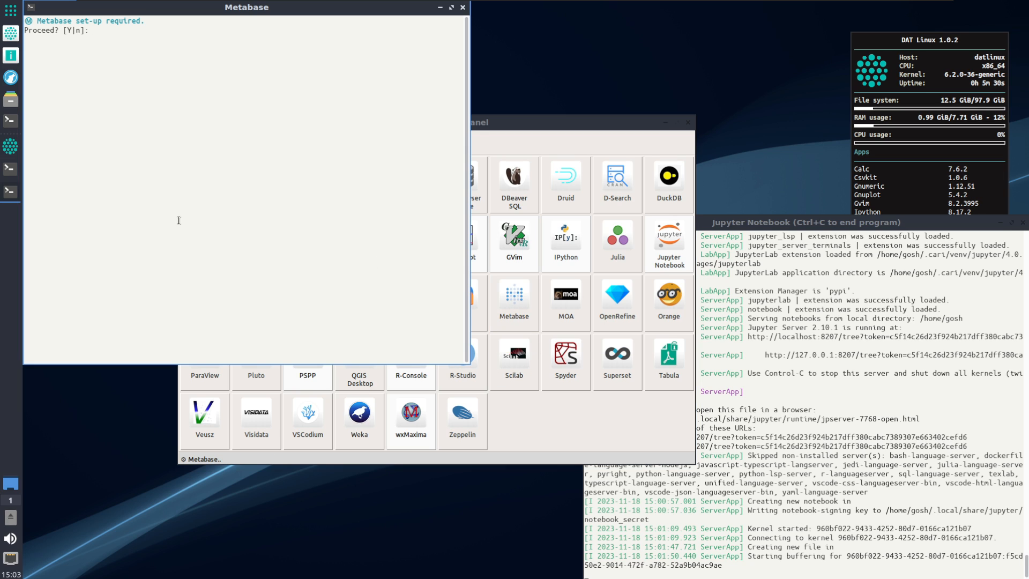
{"action": "type", "text": "y"}
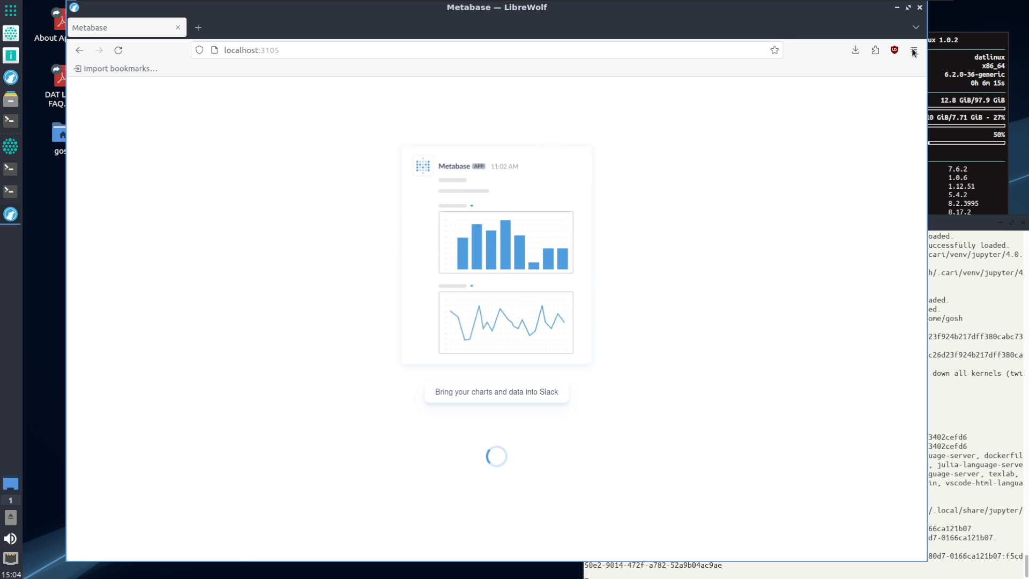
{"action": "left_click", "coordinate": [118, 49]}
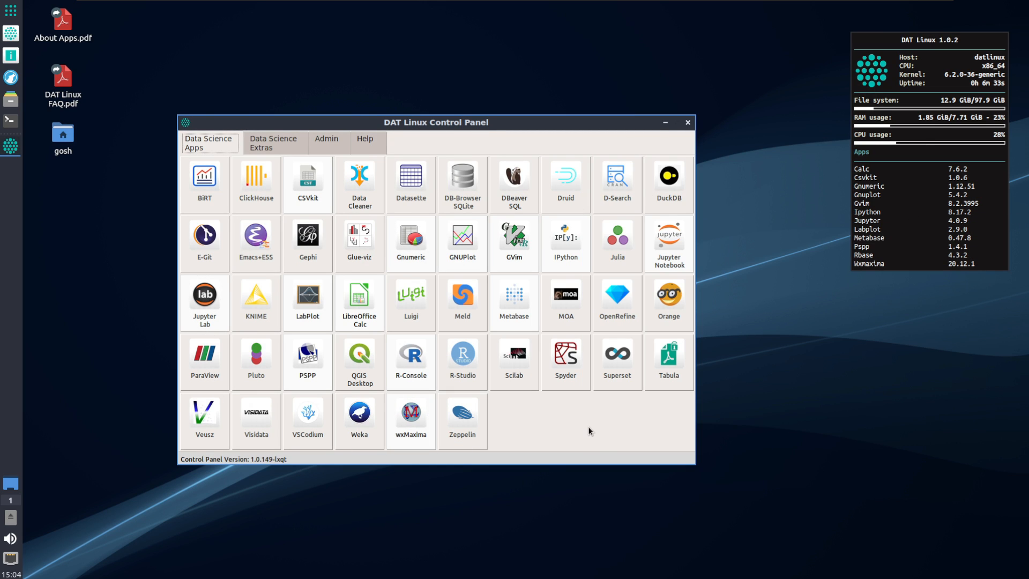
{"action": "left_click", "coordinate": [462, 176]}
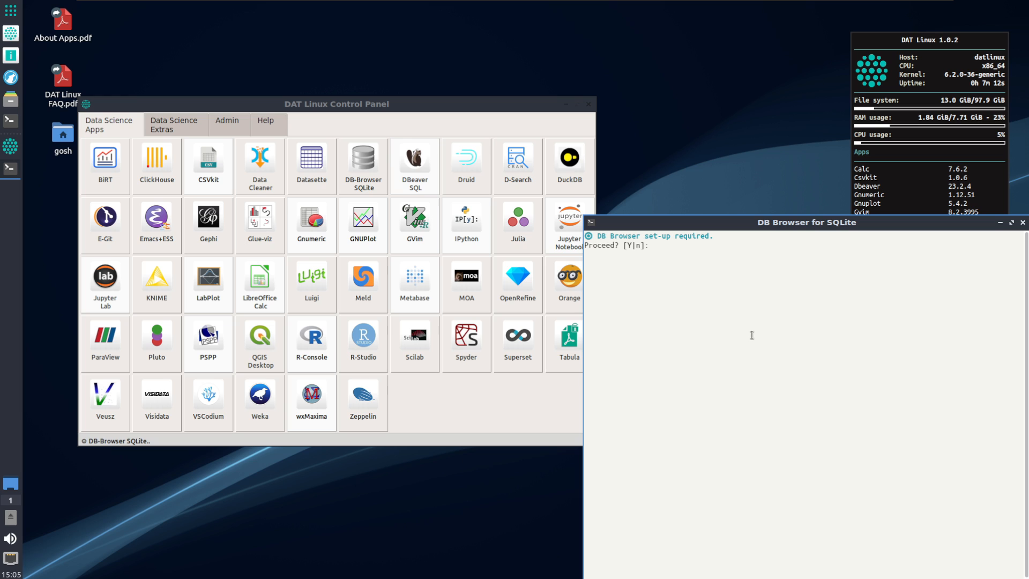
{"action": "type", "text": "y"}
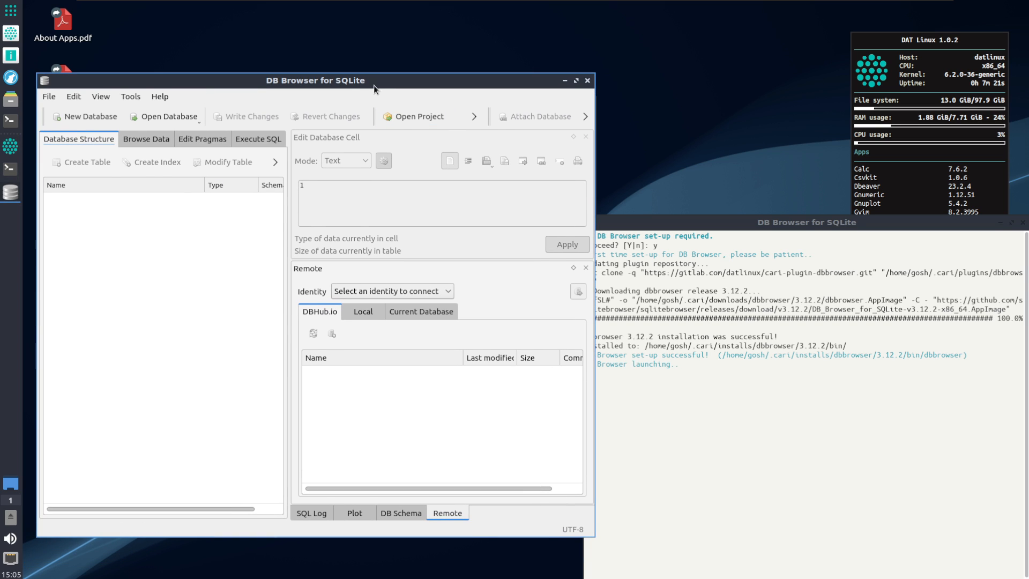
Close the DB Browser for SQLite window from its title bar
{"action": "left_click", "coordinate": [49, 97]}
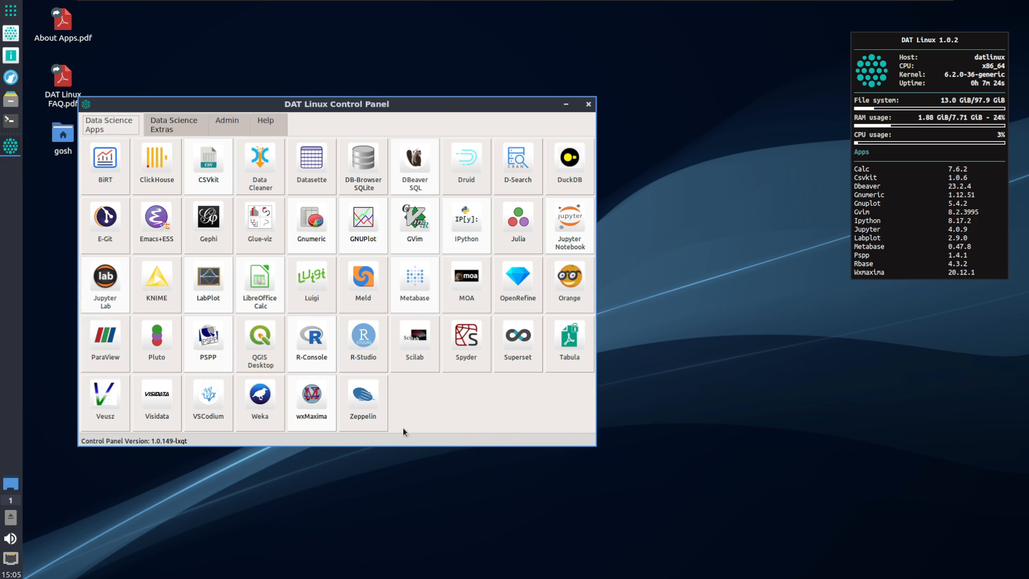
{"action": "mouse_move", "coordinate": [465, 338]}
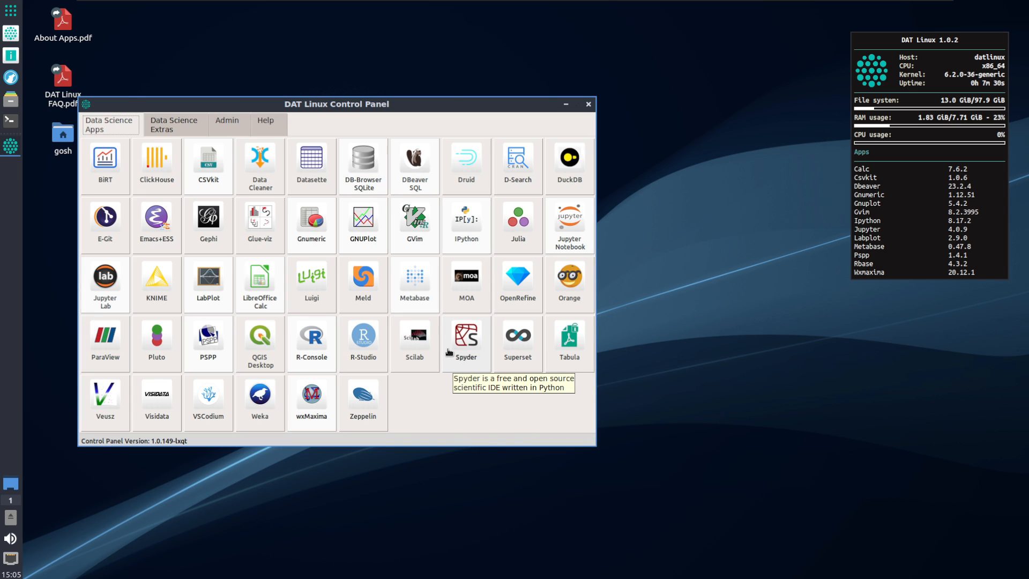
{"action": "mouse_move", "coordinate": [267, 414]}
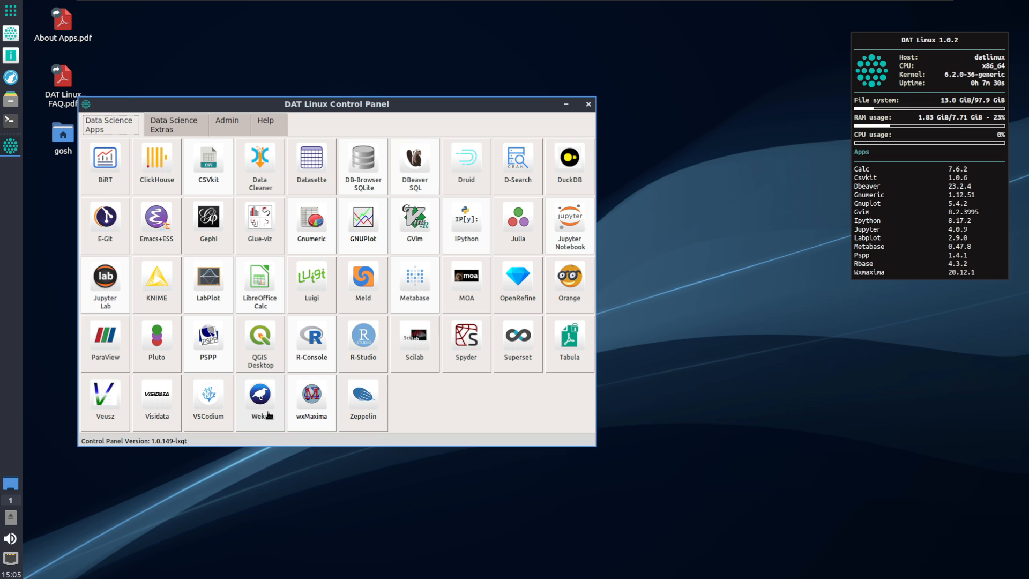
{"action": "mouse_move", "coordinate": [261, 398]}
{"action": "type", "text": "y"}
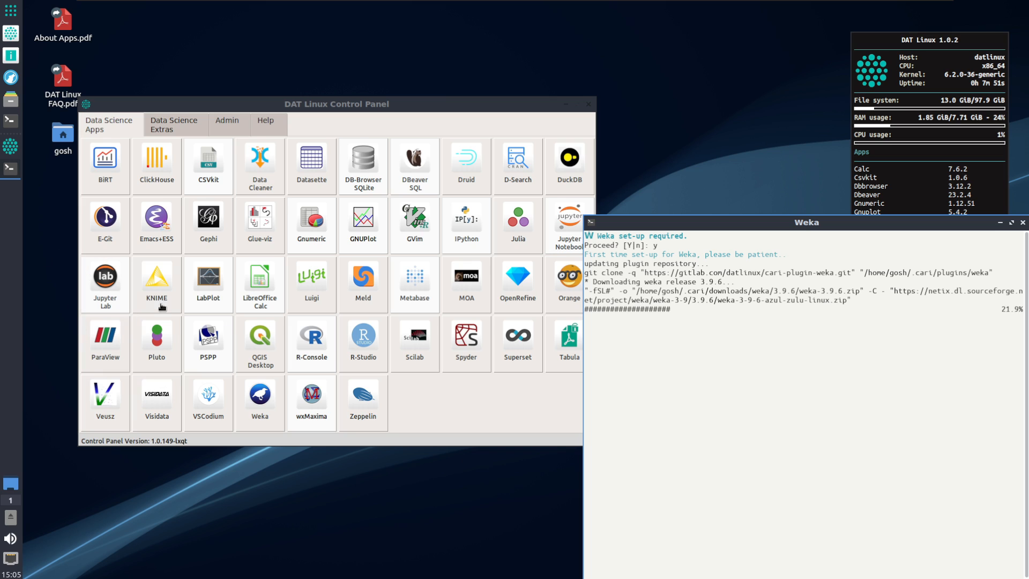
{"action": "mouse_move", "coordinate": [200, 410]}
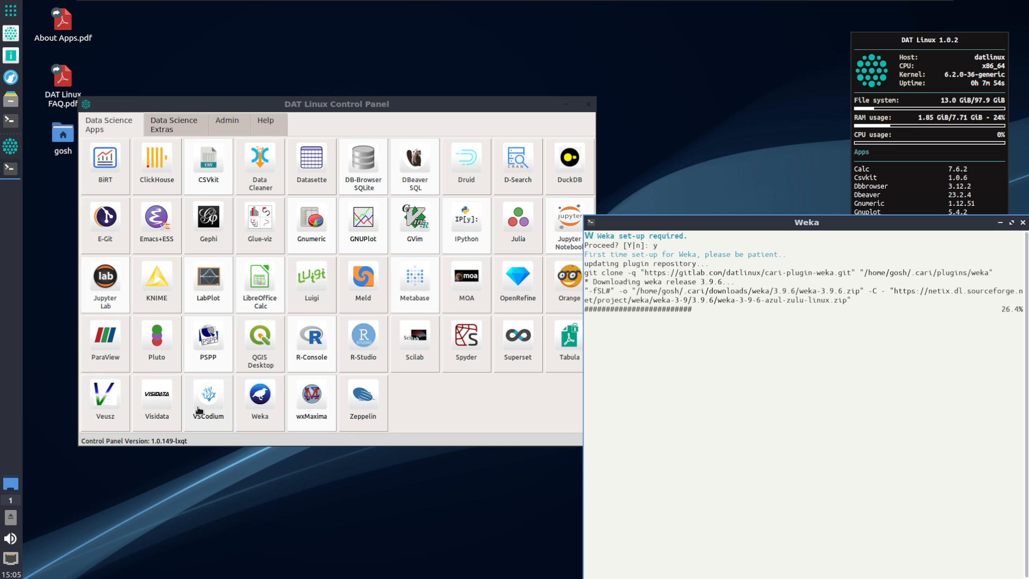
Set up VSCodium from the Control Panel with y and close its Welcome tab
{"action": "left_click", "coordinate": [207, 401]}
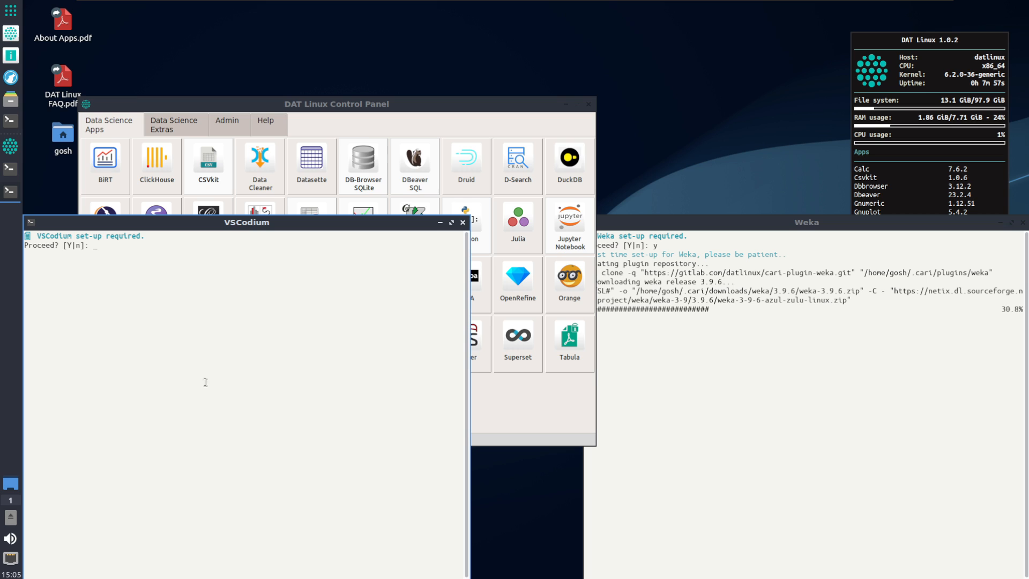
{"action": "type", "text": "y"}
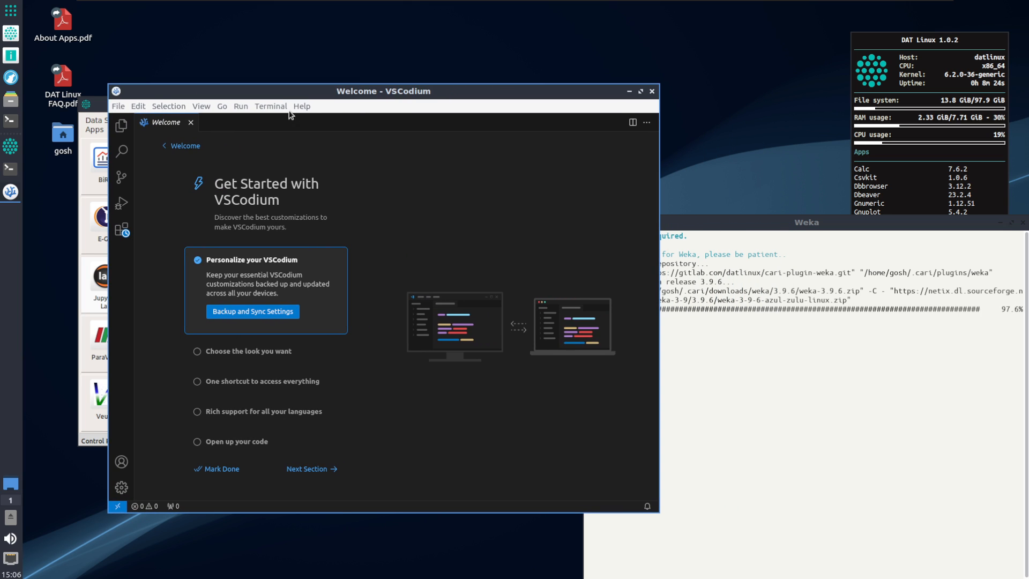
{"action": "left_click", "coordinate": [301, 106]}
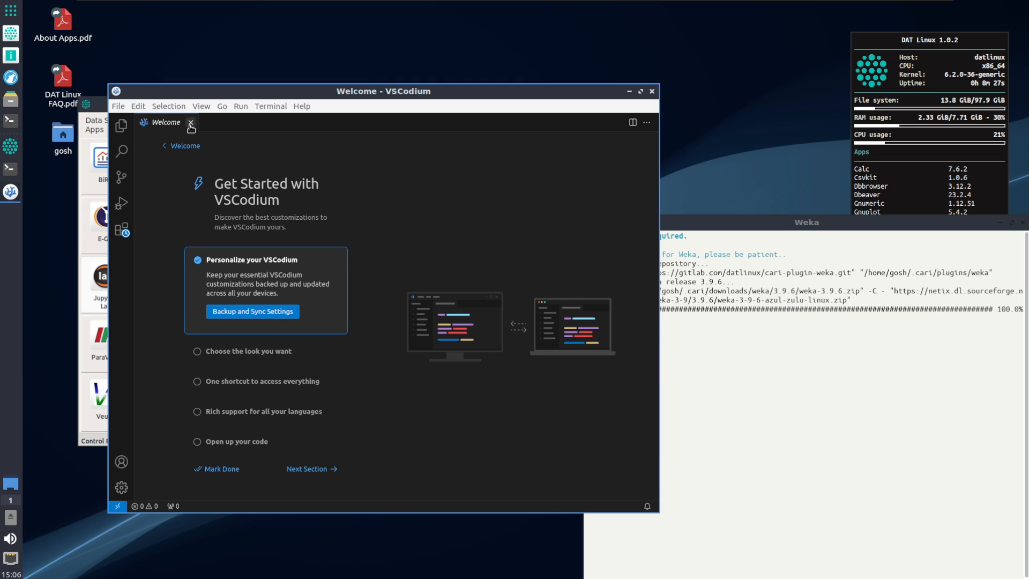
{"action": "left_click", "coordinate": [191, 123]}
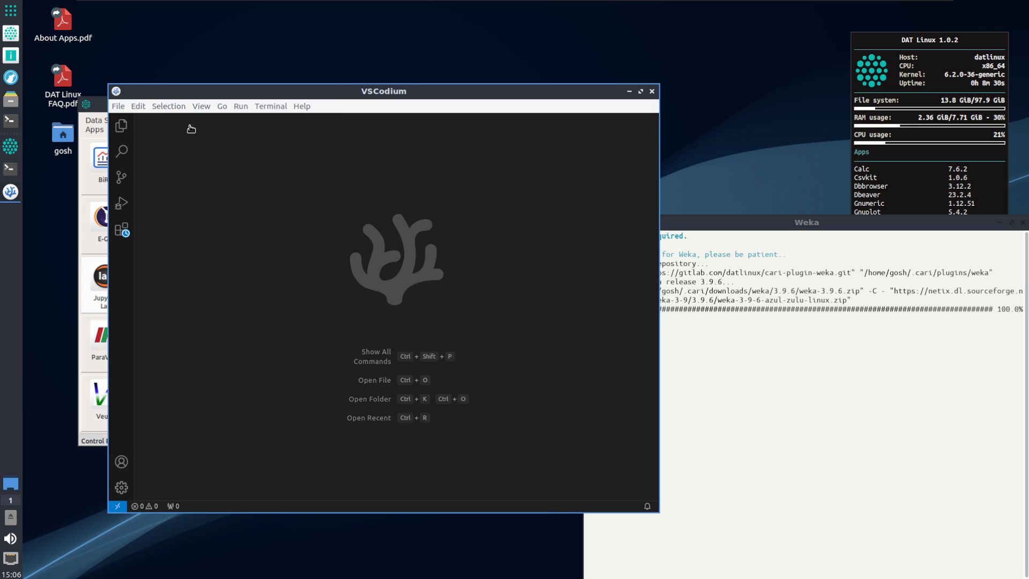
{"action": "left_click", "coordinate": [118, 106]}
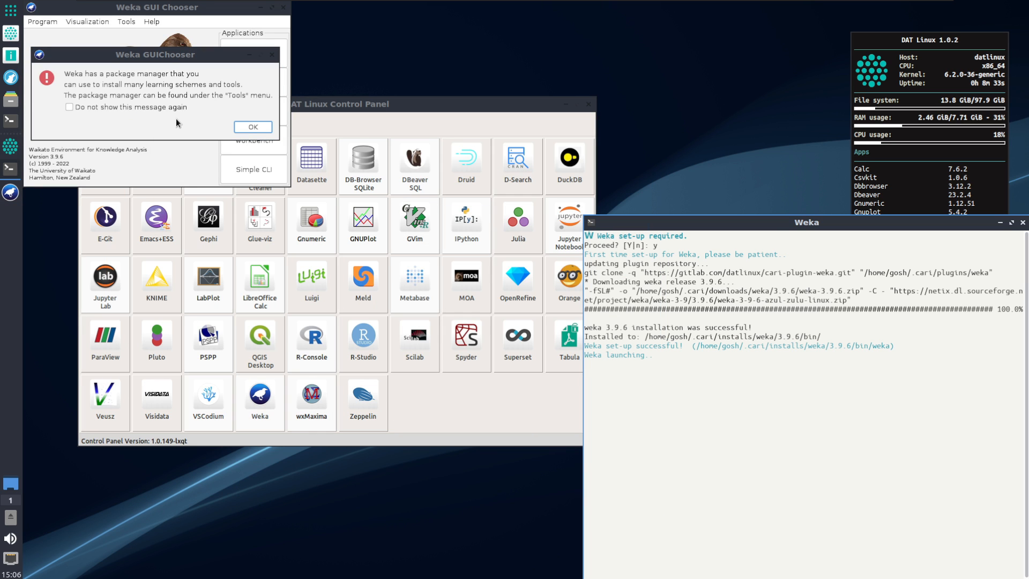
Dismiss Weka's package-manager notice, open the Simple CLI, then close it
{"action": "left_click", "coordinate": [252, 126]}
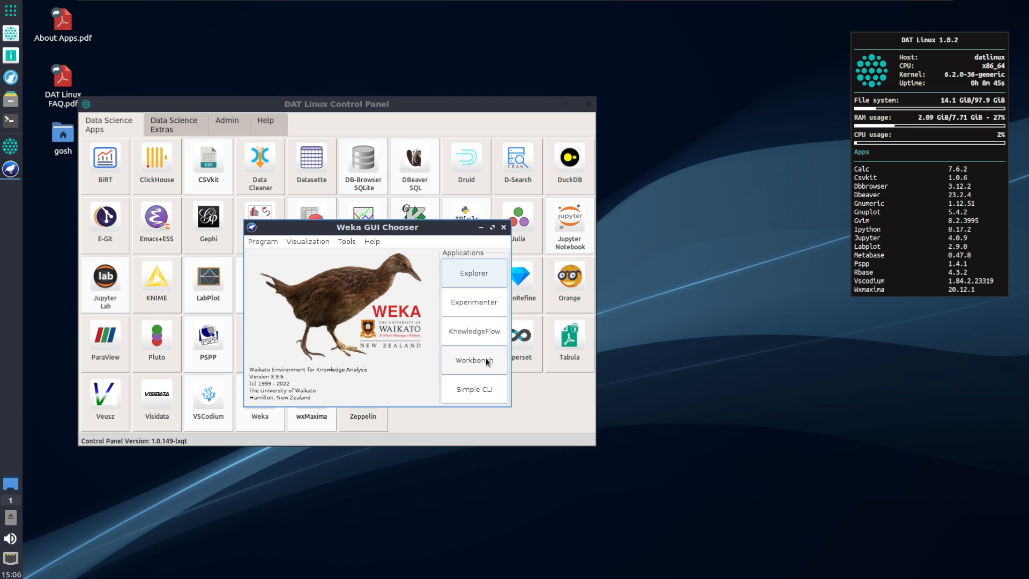
{"action": "left_click", "coordinate": [473, 389]}
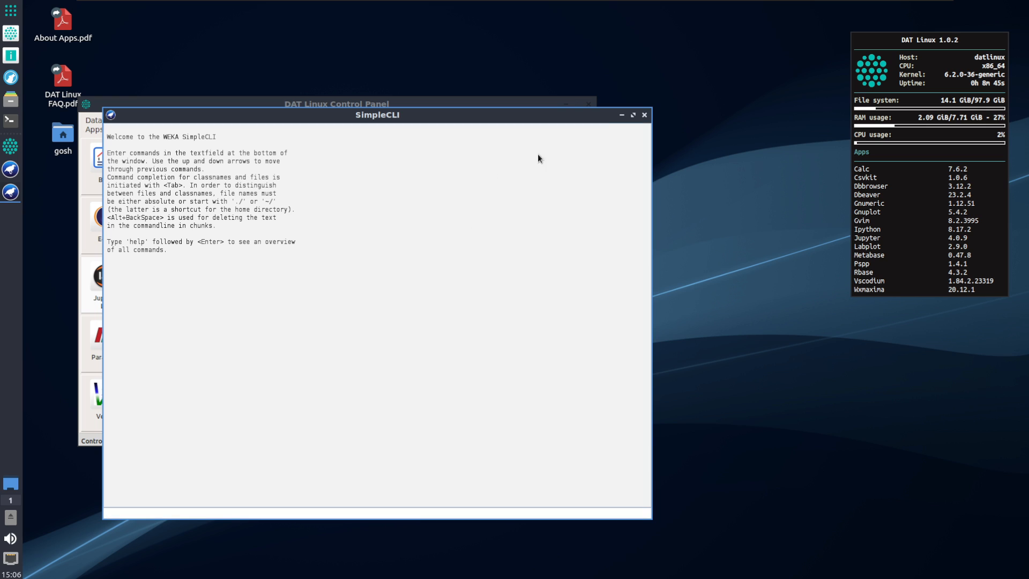
{"action": "left_click", "coordinate": [643, 115]}
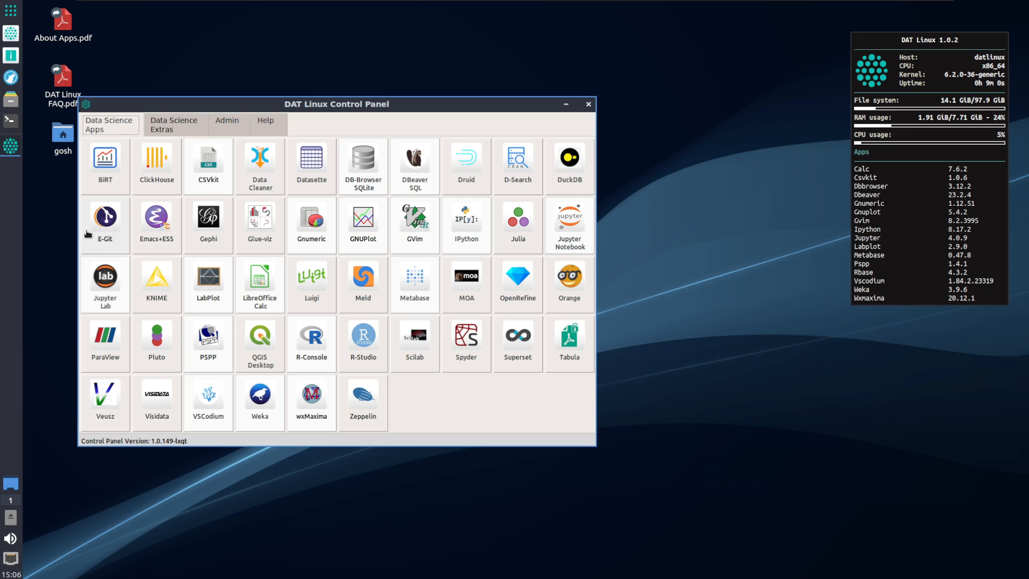
{"action": "mouse_move", "coordinate": [156, 234]}
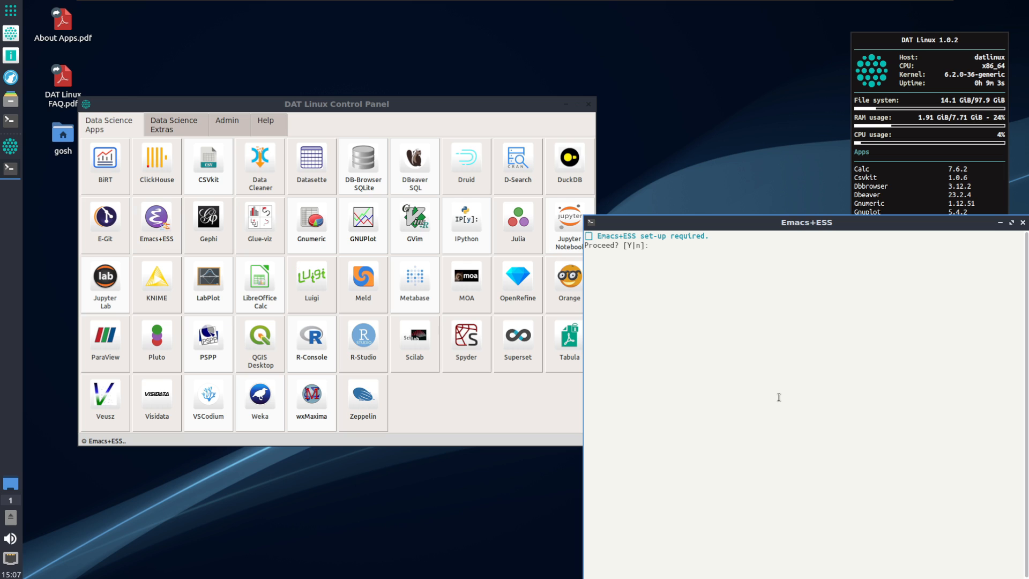
Confirm Emacs+ESS set-up with y, launch Emacs, toggle its Help options, then close it
{"action": "type", "text": "y"}
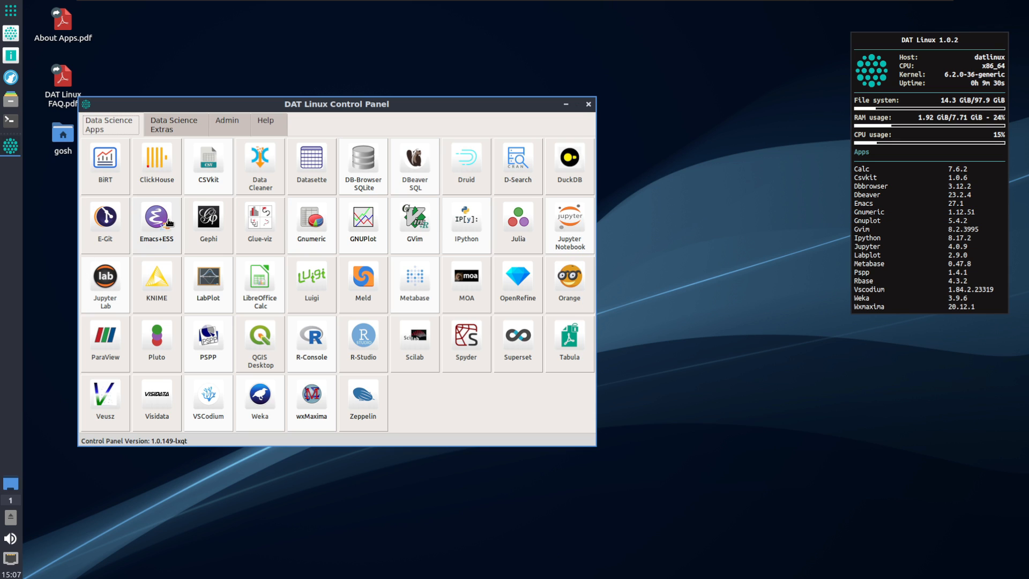
{"action": "double_click", "coordinate": [155, 217]}
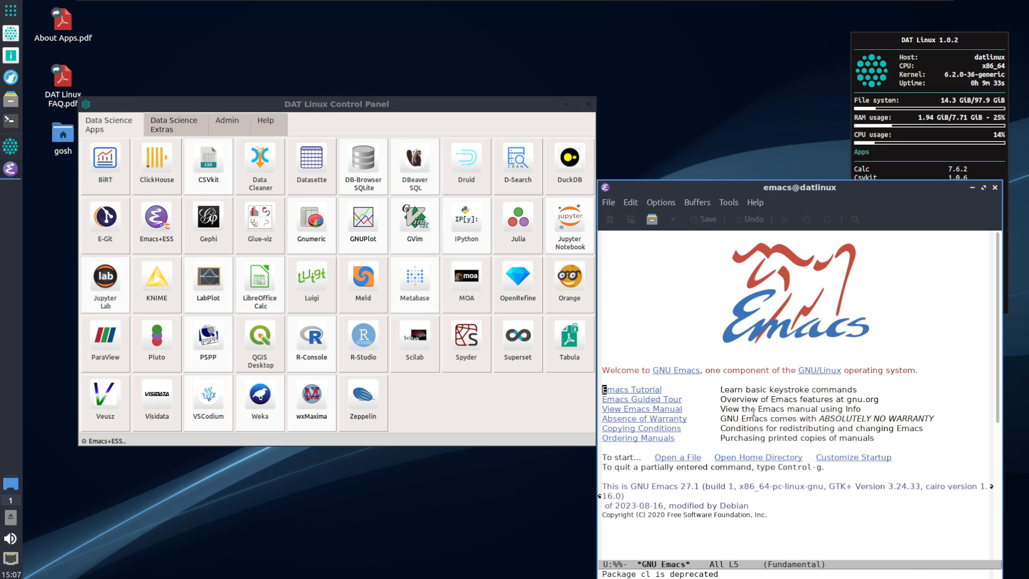
{"action": "left_click", "coordinate": [753, 202]}
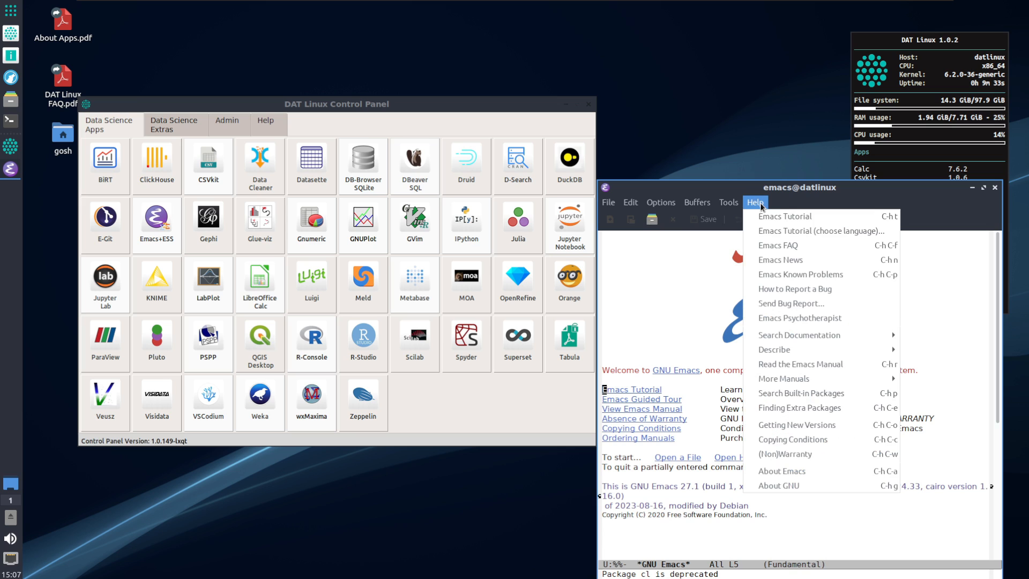
{"action": "left_click", "coordinate": [754, 202]}
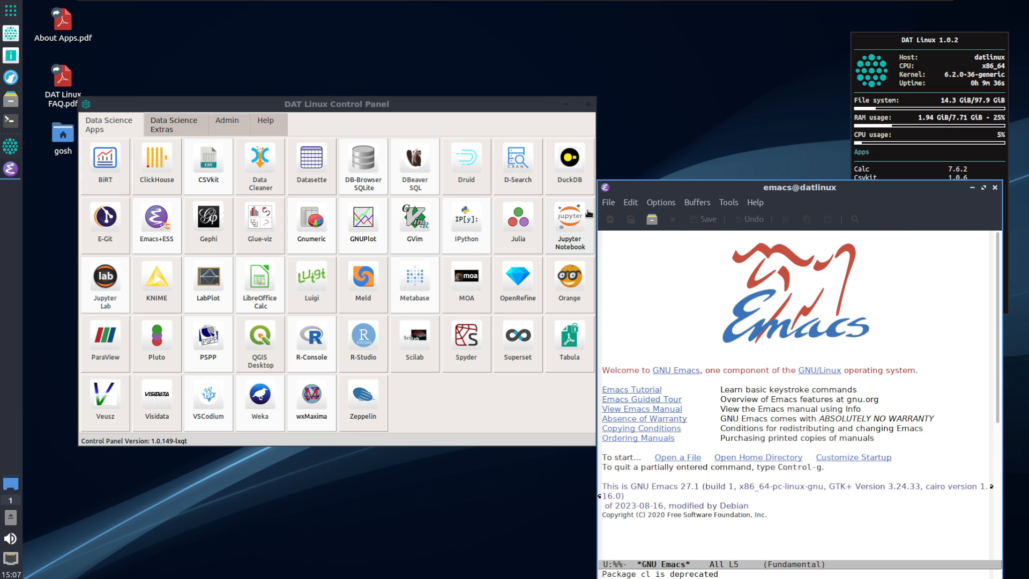
{"action": "left_click", "coordinate": [607, 202]}
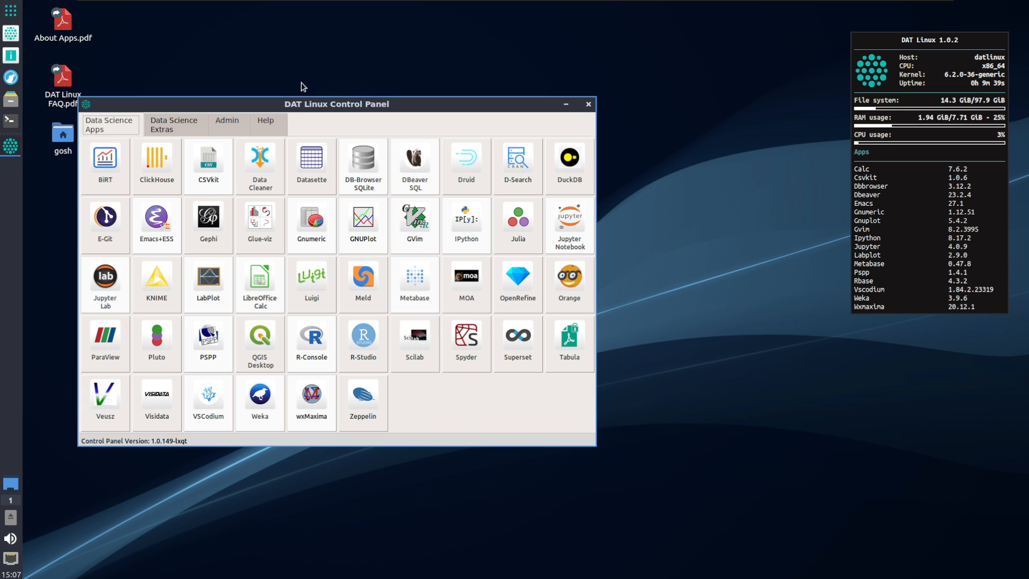
Centre the Control Panel and open Data-science E-books under Data Science Extras
{"action": "left_click_drag", "start_coordinate": [336, 103], "coordinate": [490, 119]}
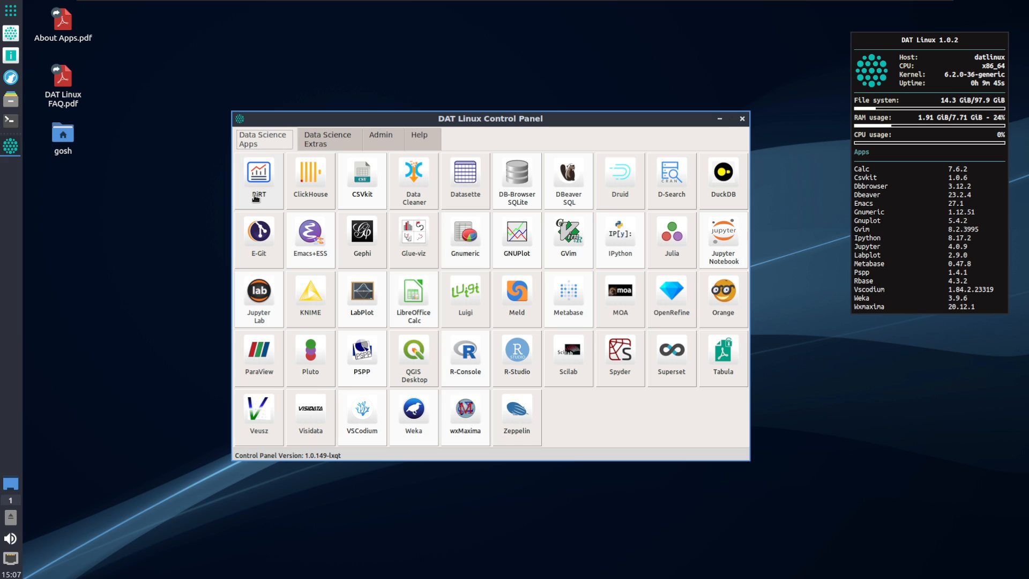
{"action": "left_click", "coordinate": [328, 140]}
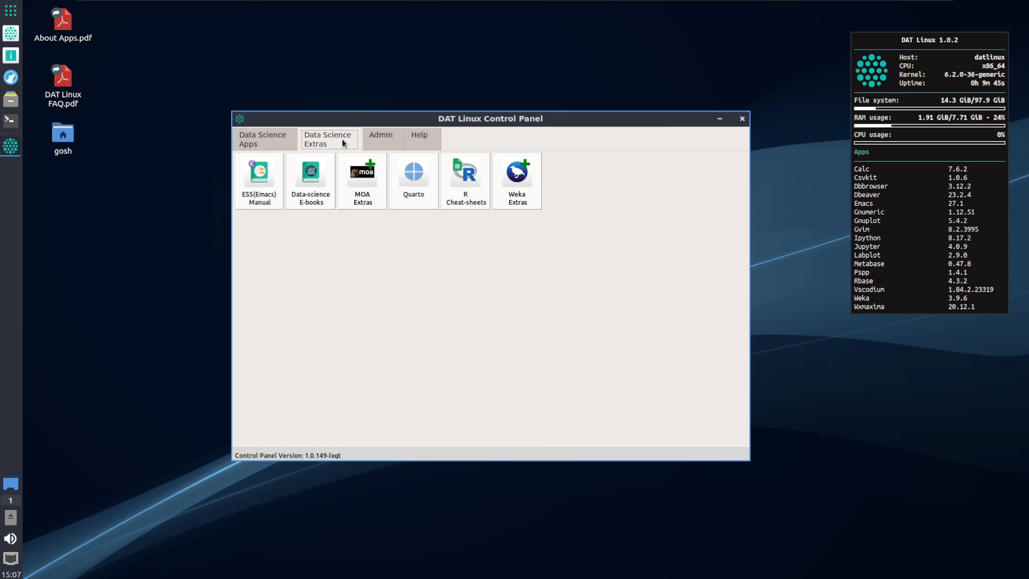
{"action": "mouse_move", "coordinate": [362, 181]}
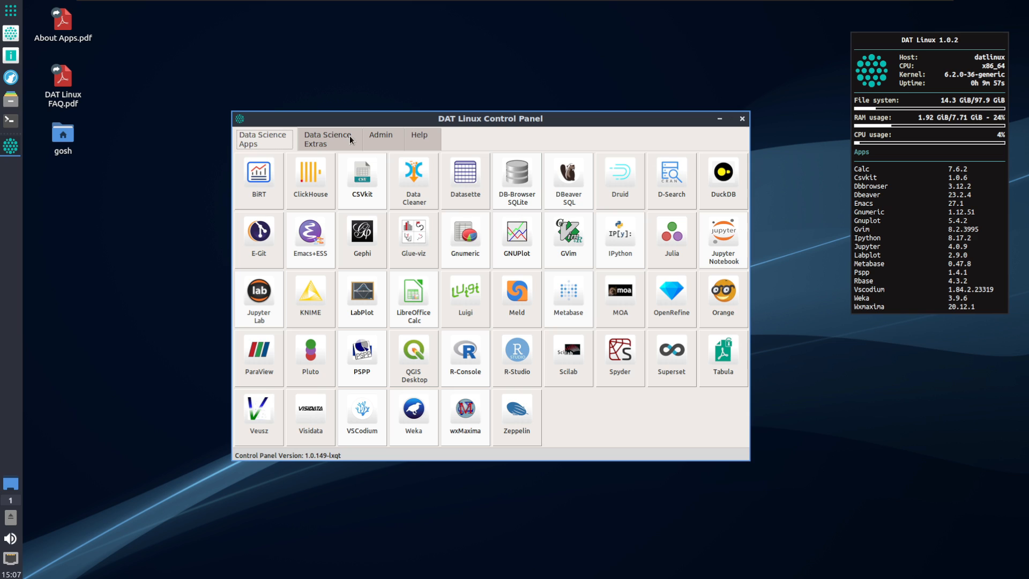
{"action": "mouse_move", "coordinate": [619, 295]}
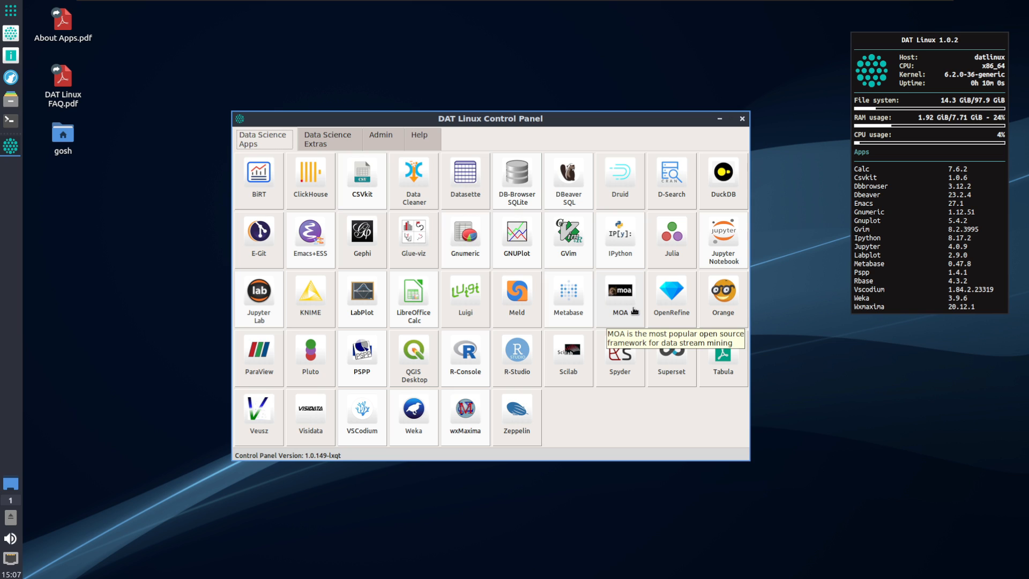
{"action": "left_click", "coordinate": [328, 138]}
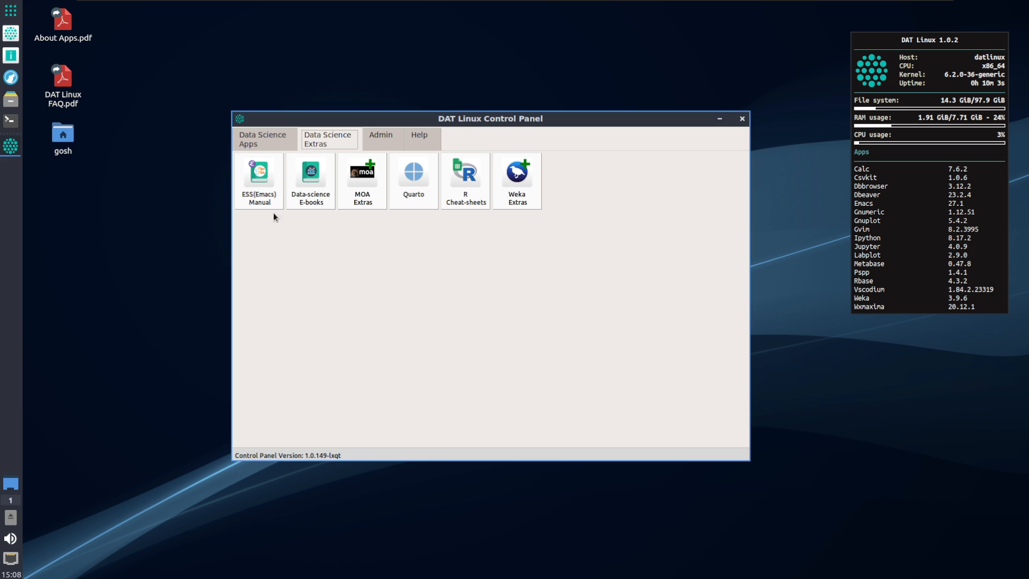
{"action": "mouse_move", "coordinate": [310, 178]}
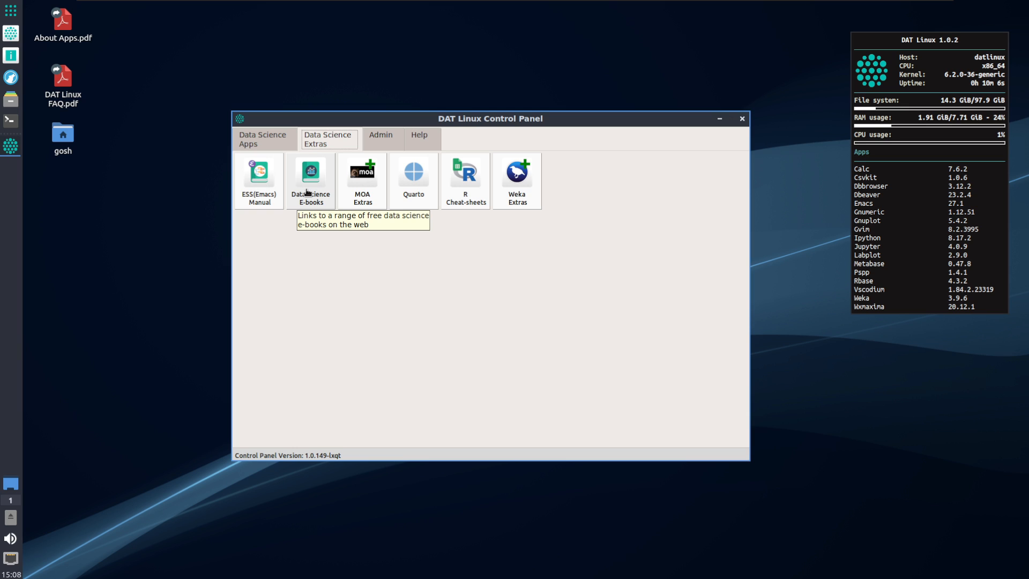
{"action": "left_click", "coordinate": [309, 177]}
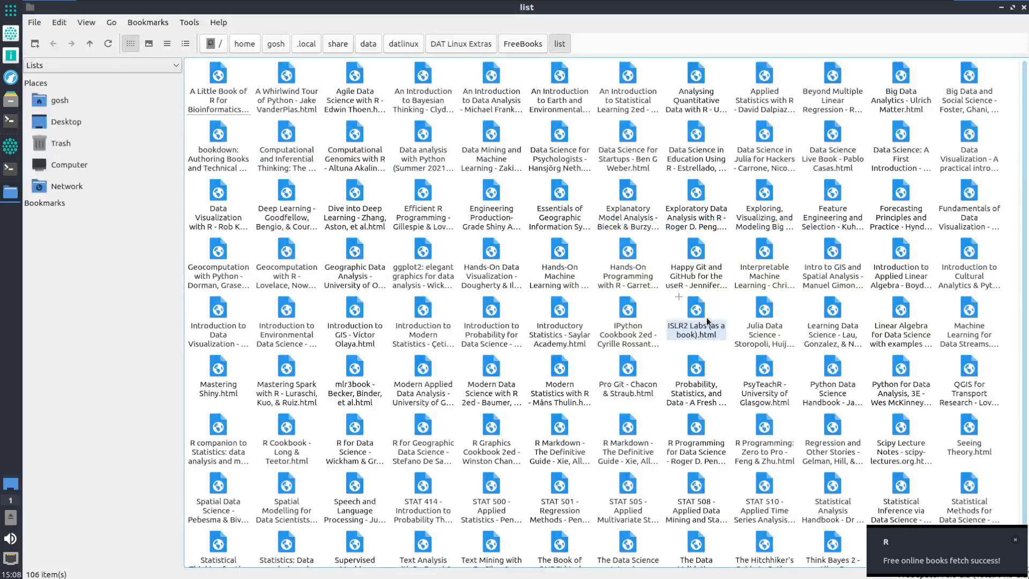
Select 'Hands-On Machine Learning with R' in PCManFM-Qt and open it with LibreWolf
{"action": "left_click", "coordinate": [423, 319]}
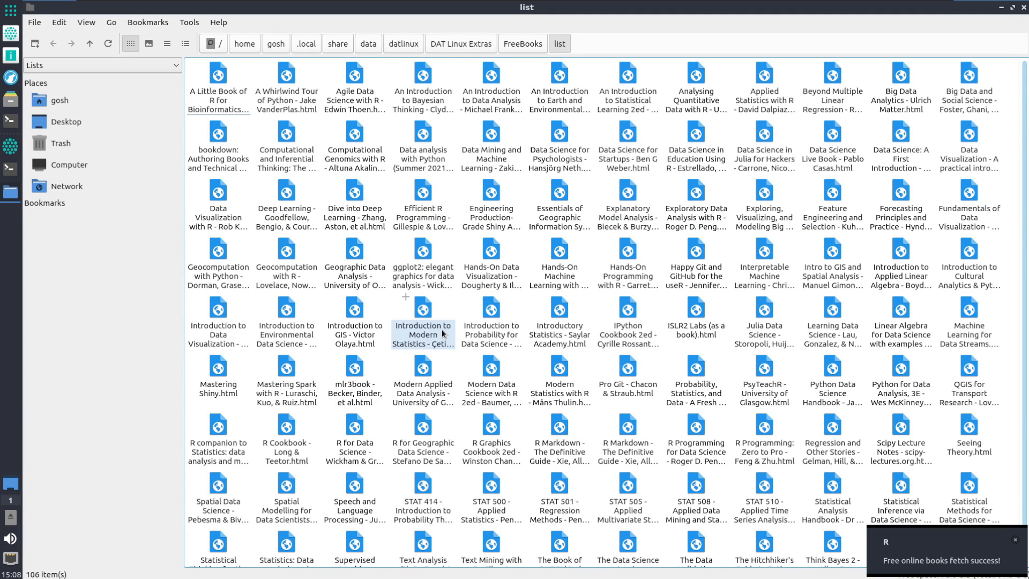
{"action": "left_click", "coordinate": [559, 268]}
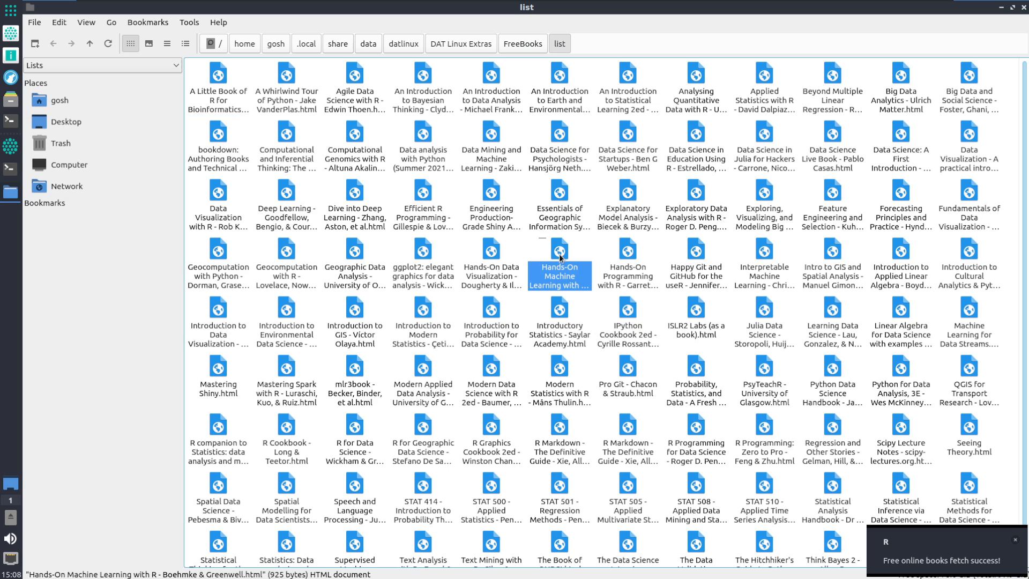
{"action": "double_click", "coordinate": [559, 258]}
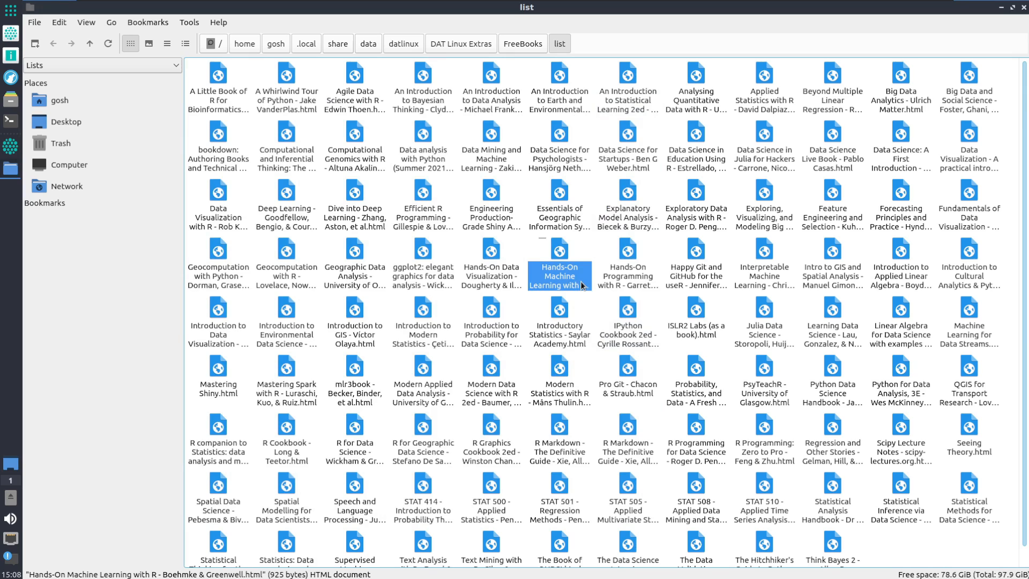
{"action": "mouse_move", "coordinate": [558, 272]}
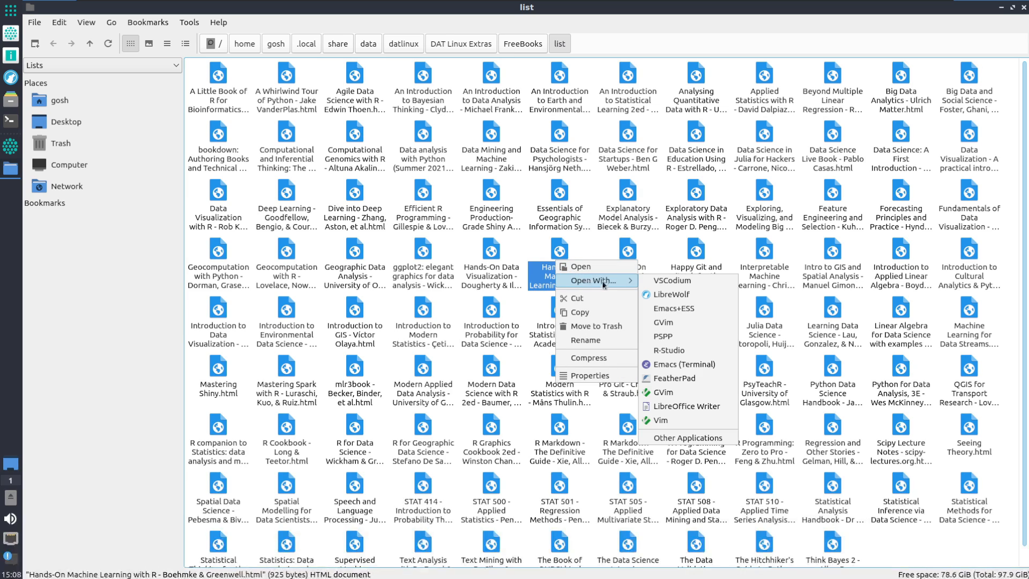
{"action": "left_click", "coordinate": [672, 294]}
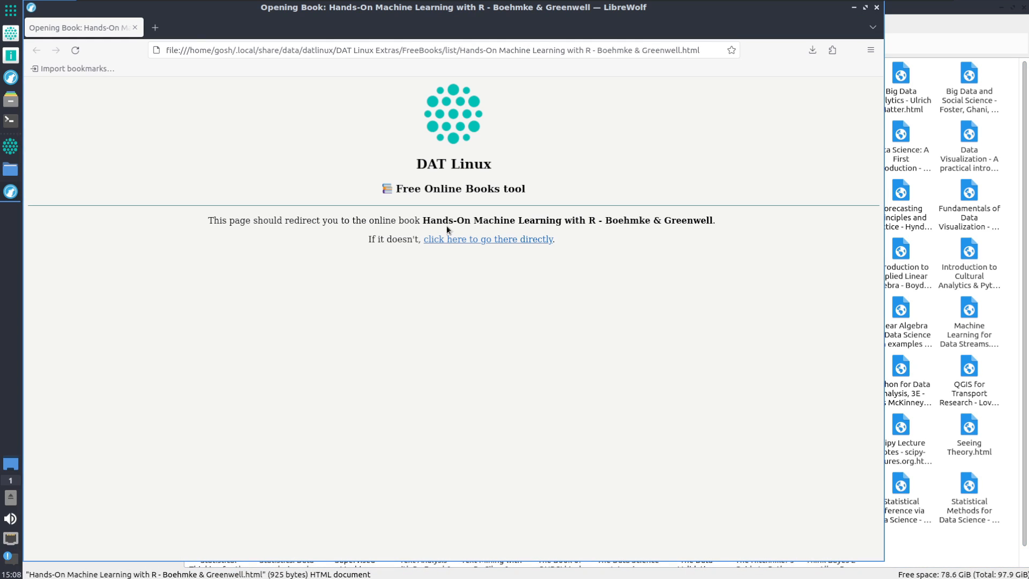
Follow the redirect link to the online Hands-On ML book and scroll through it
{"action": "left_click", "coordinate": [488, 239]}
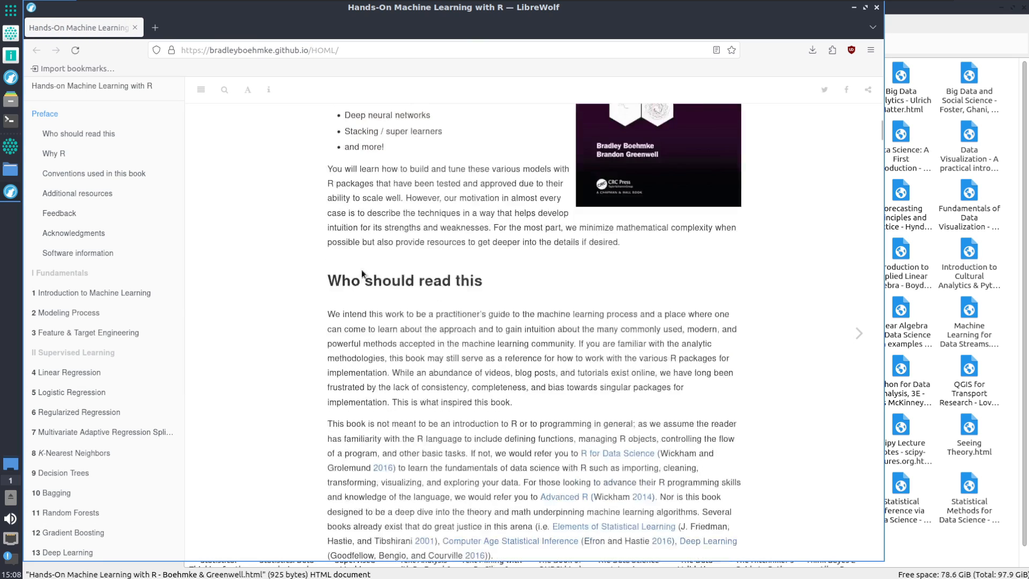
{"action": "scroll", "scroll_direction": "down", "scroll_amount": 3}
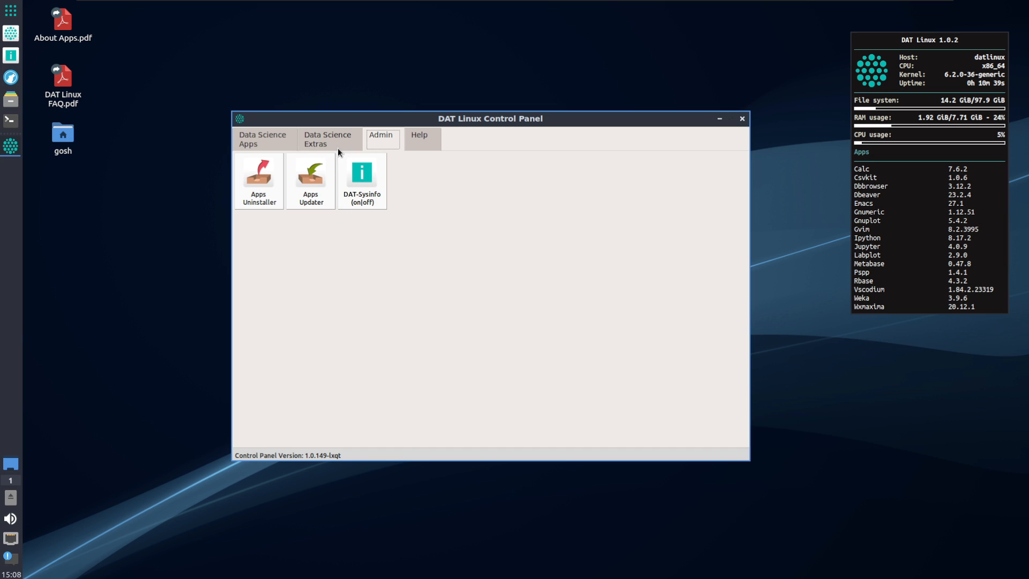
{"action": "left_click", "coordinate": [311, 174]}
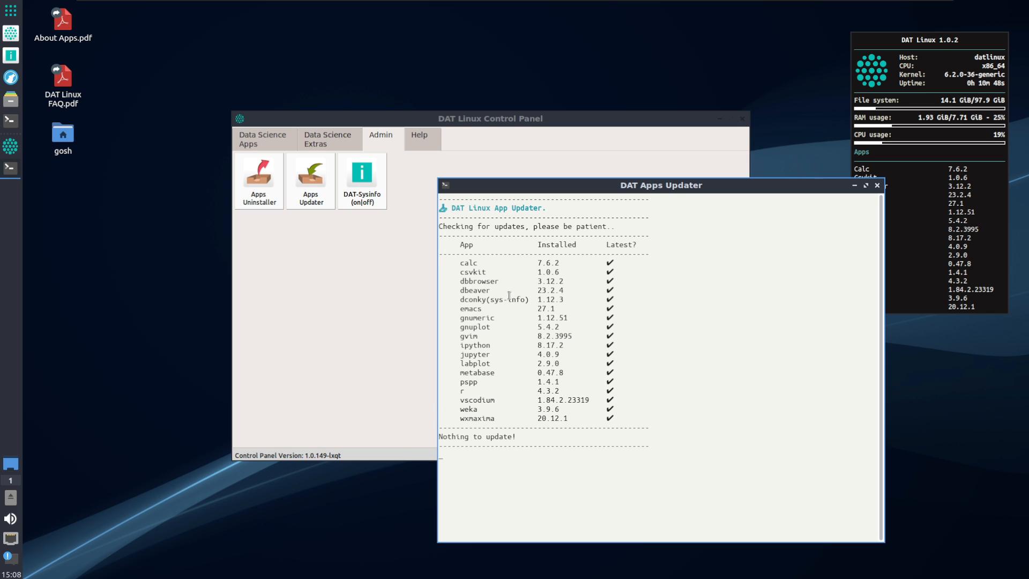
{"action": "left_click", "coordinate": [877, 185]}
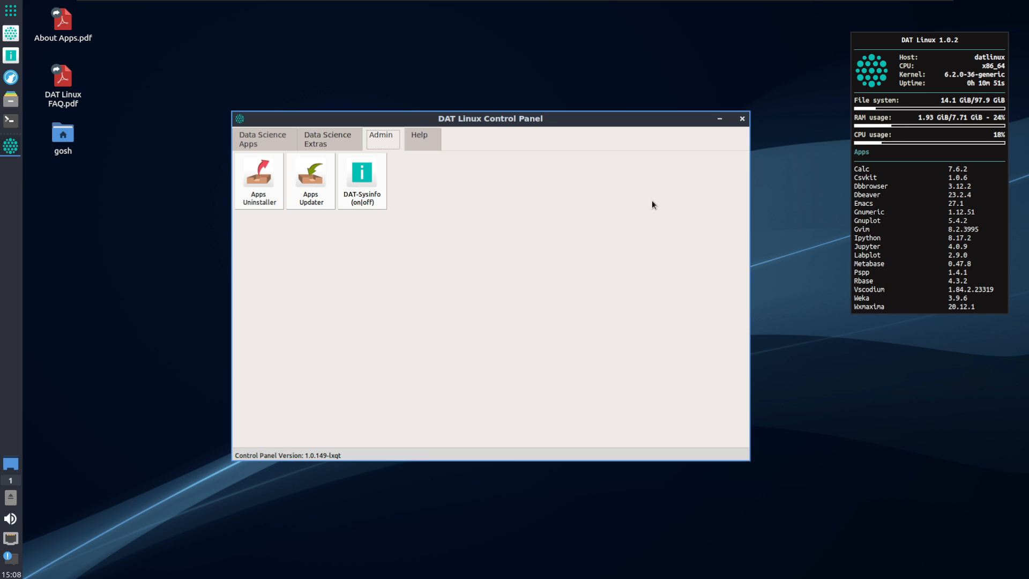
{"action": "left_click", "coordinate": [258, 176]}
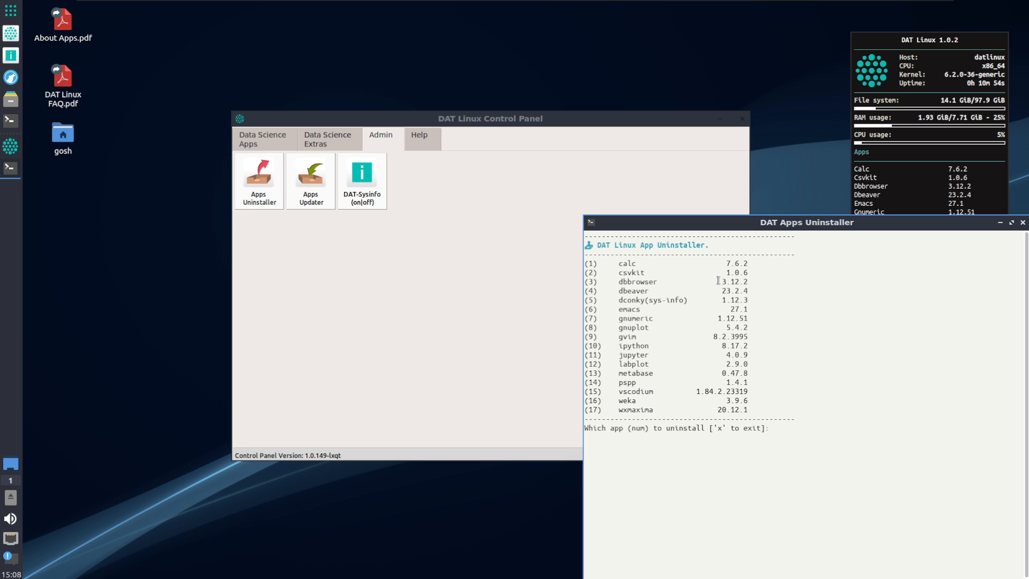
{"action": "left_click_drag", "start_coordinate": [806, 222], "coordinate": [689, 203]}
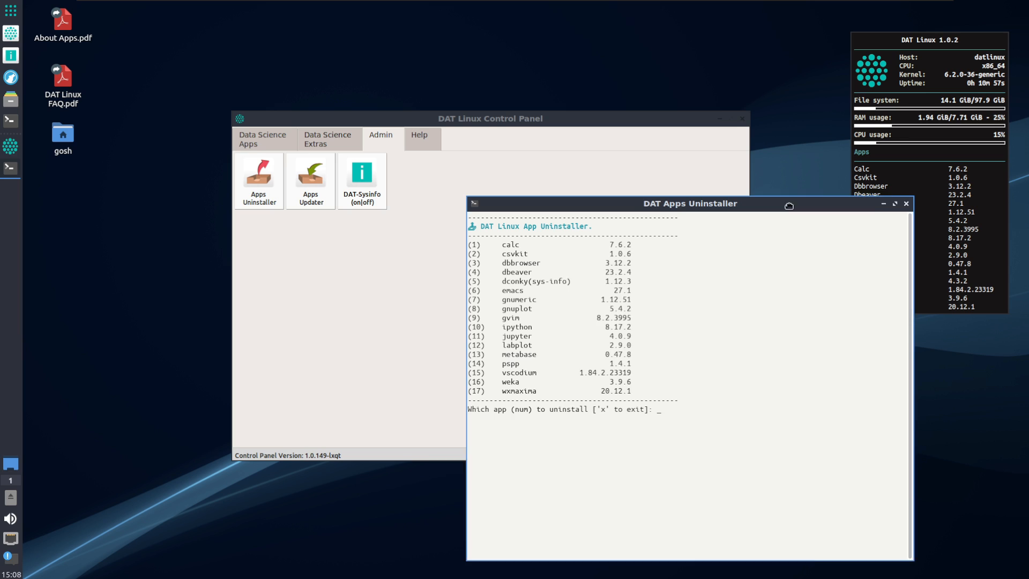
{"action": "left_click", "coordinate": [907, 203]}
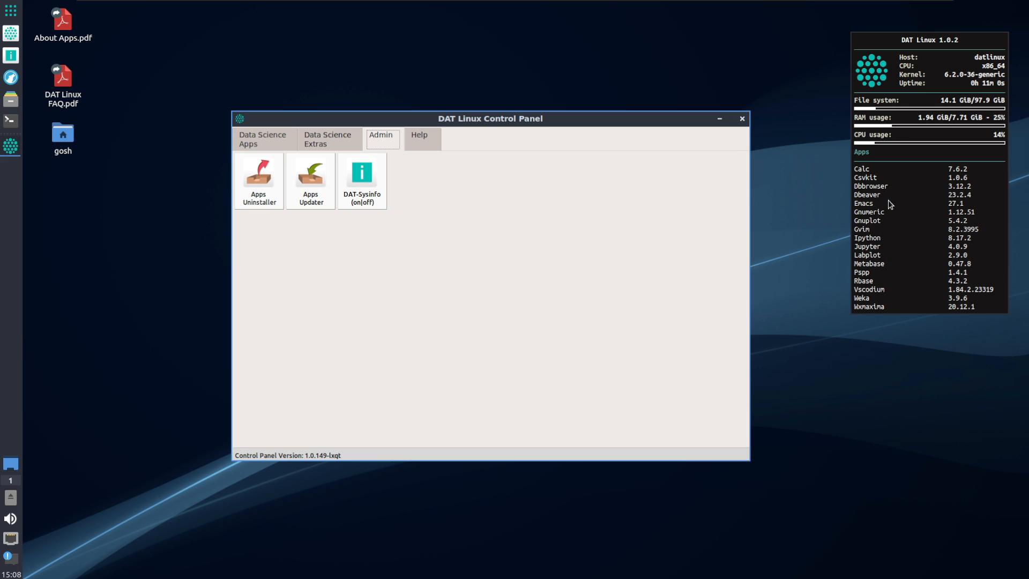
Show the Control Panel's Help tab with About Apps, FAQ, Donate, Support and VSCodium Plugins
{"action": "left_click", "coordinate": [419, 138]}
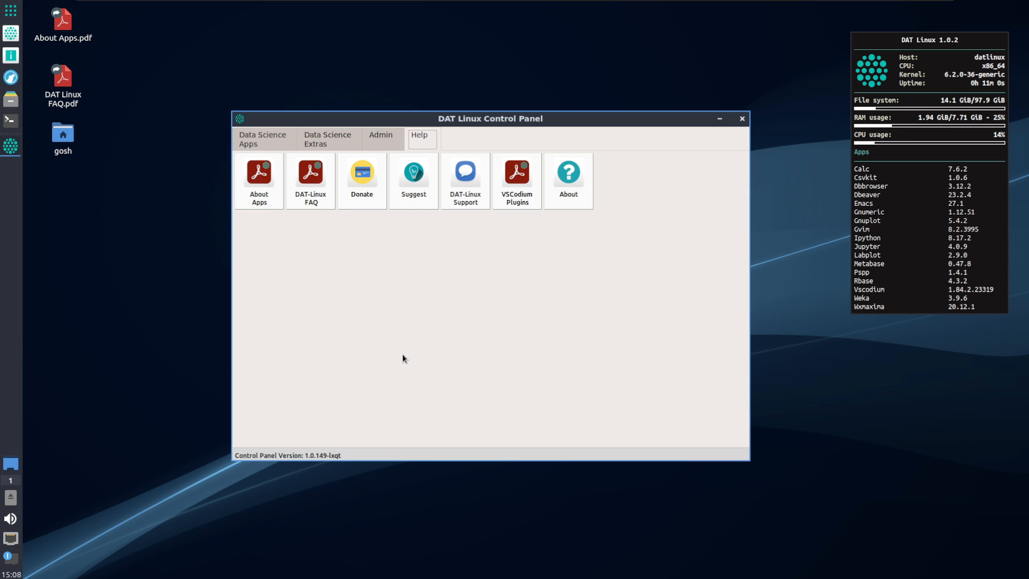
{"action": "left_click", "coordinate": [517, 176]}
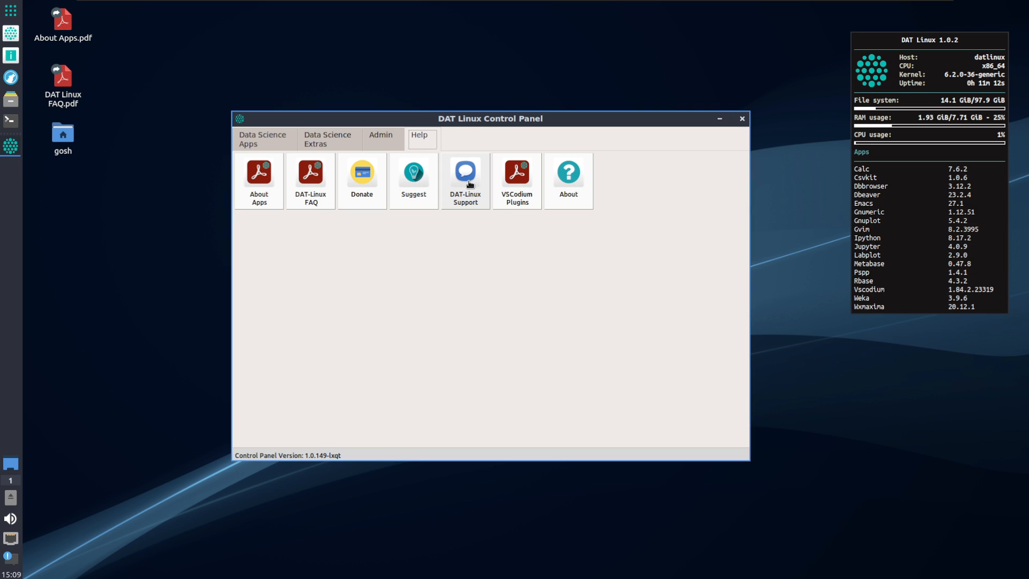
Visit the DAT Linux support website, community discussions and customised ISO page in LibreWolf
{"action": "left_click", "coordinate": [465, 175]}
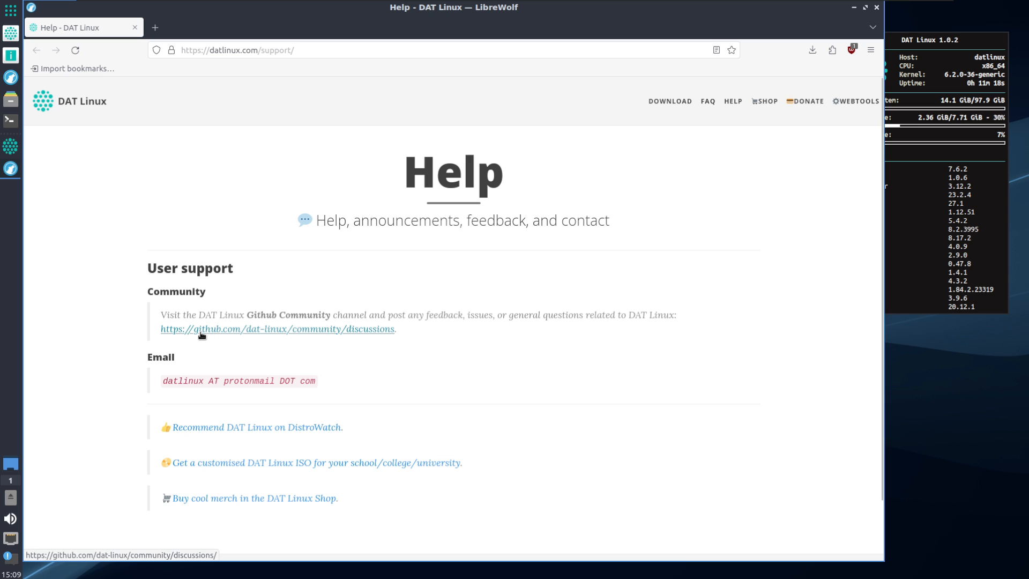
{"action": "left_click", "coordinate": [278, 328]}
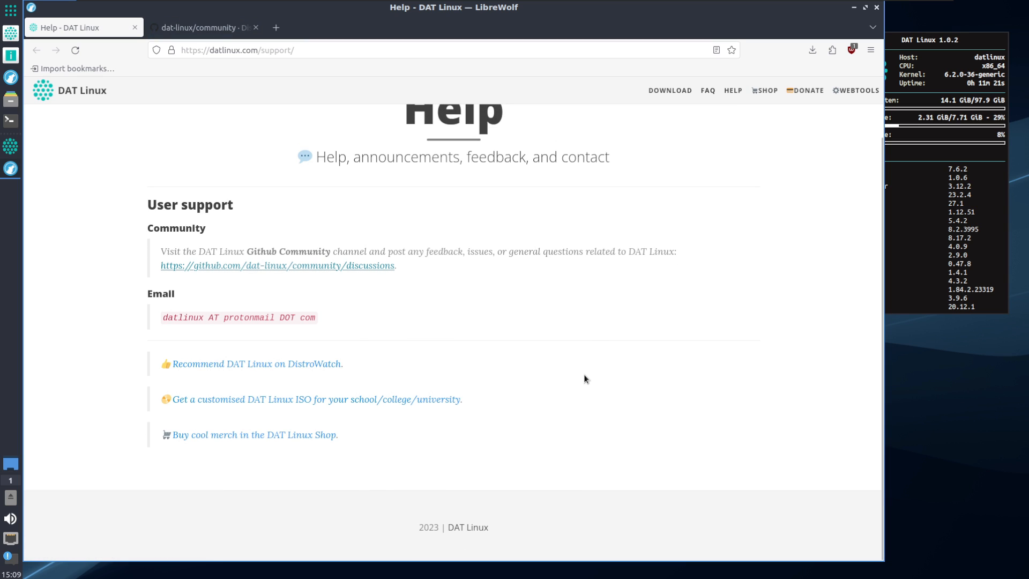
{"action": "left_click", "coordinate": [316, 398]}
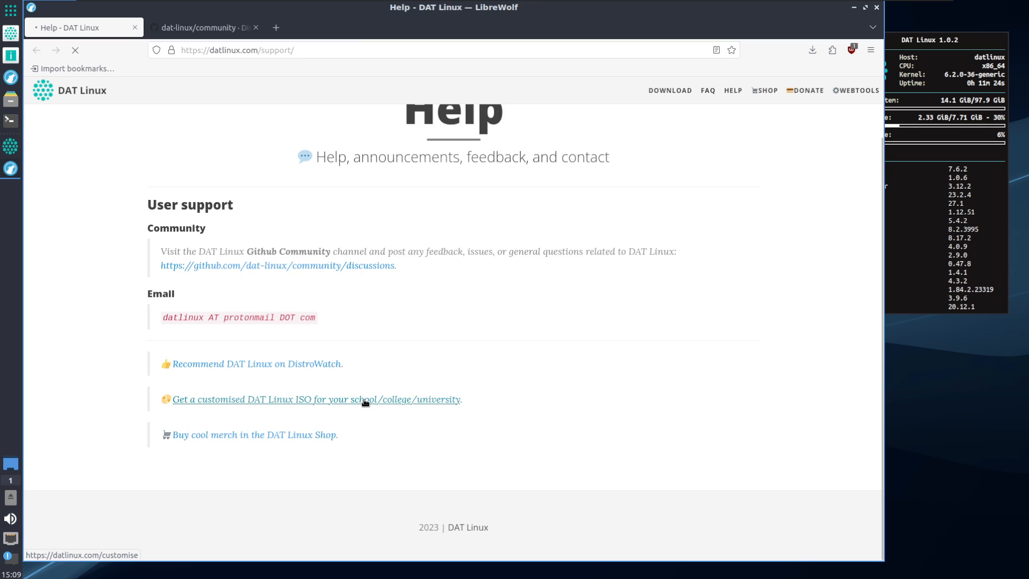
{"action": "left_click", "coordinate": [316, 399]}
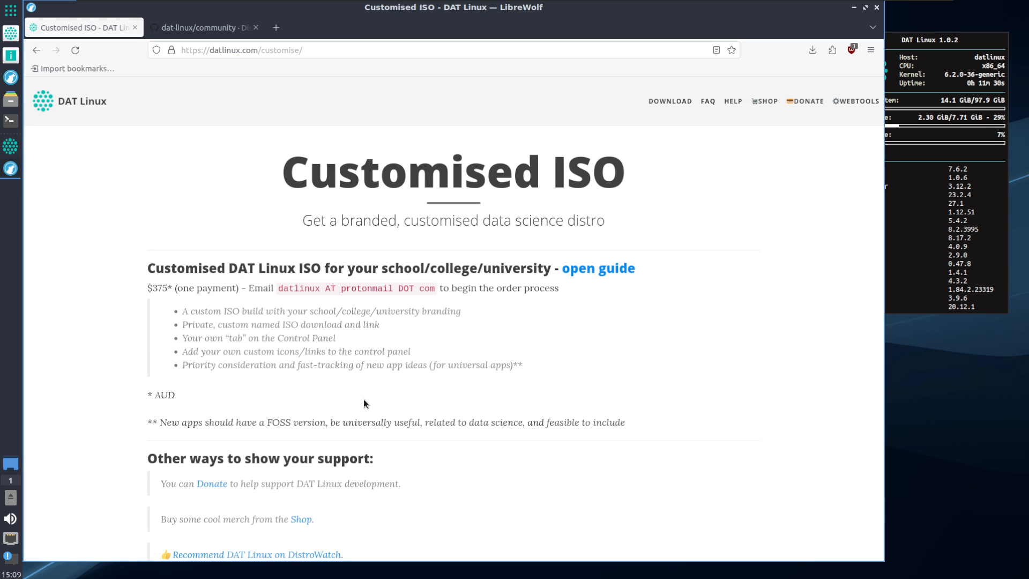
{"action": "mouse_move", "coordinate": [188, 390]}
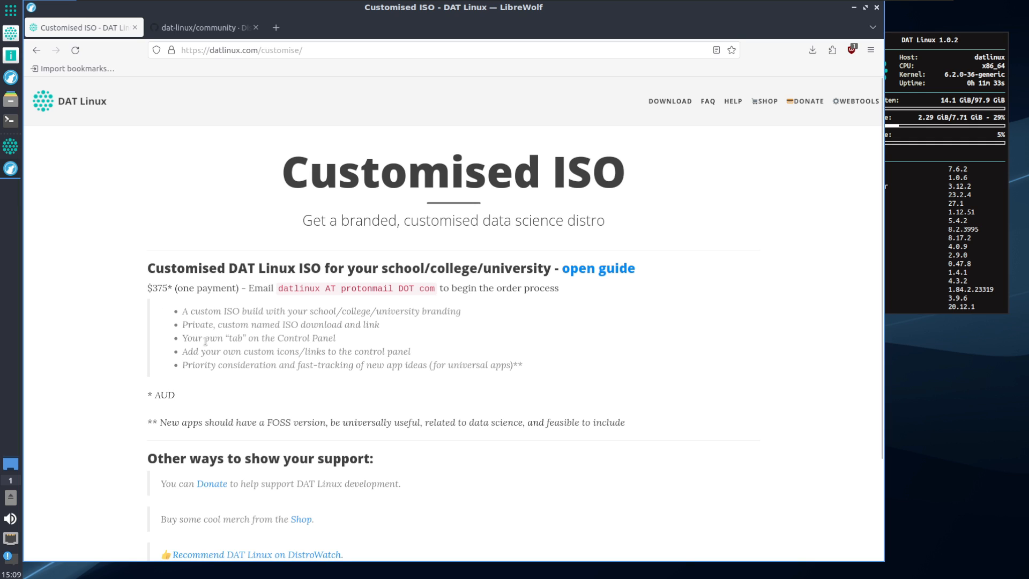
{"action": "mouse_move", "coordinate": [43, 3]}
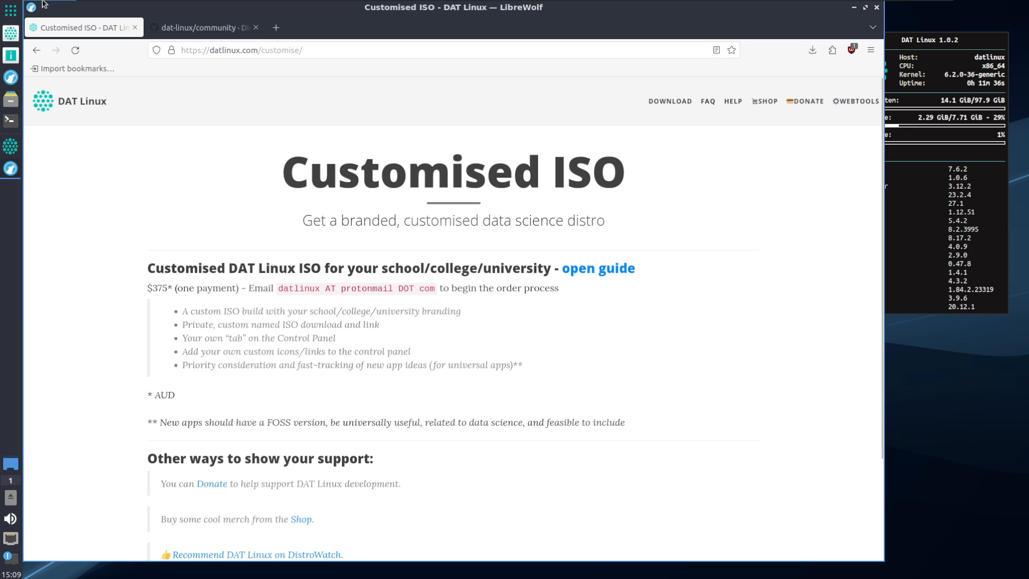
{"action": "mouse_move", "coordinate": [391, 377]}
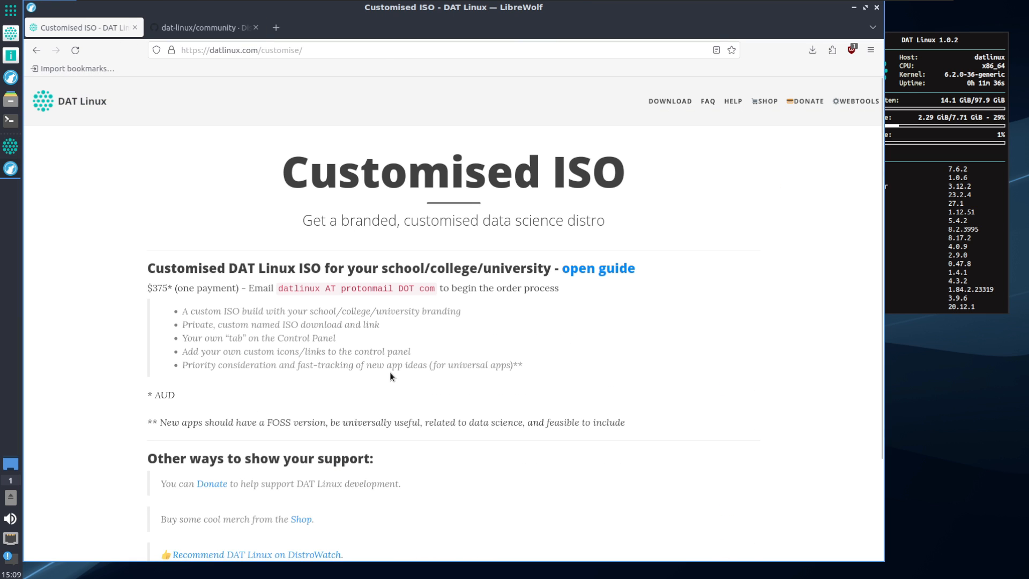
Close LibreWolf, then the About window and Control Panel, leaving the bare desktop
{"action": "left_click", "coordinate": [203, 28]}
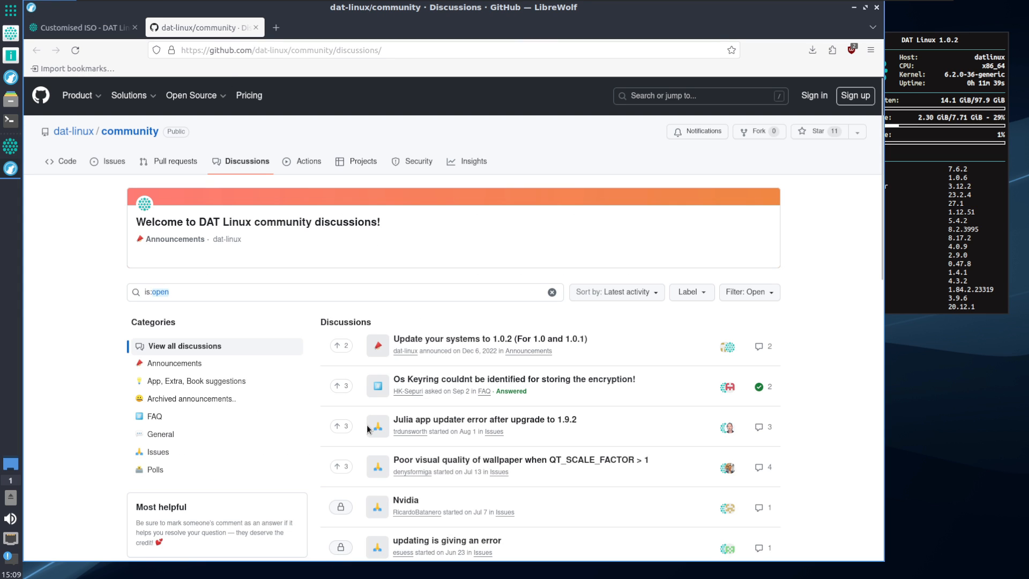
{"action": "scroll", "scroll_direction": "down", "scroll_amount": 3}
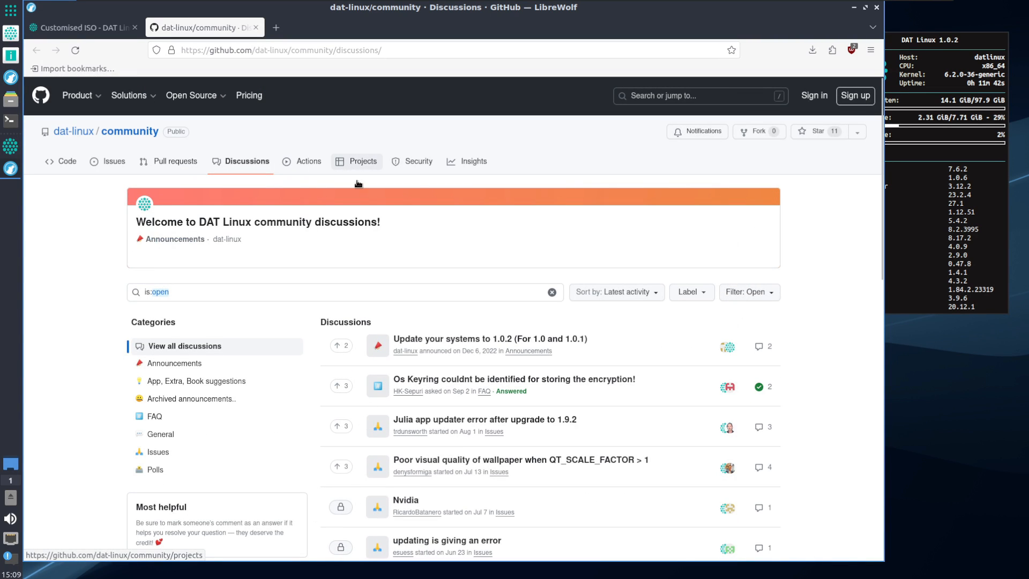
{"action": "mouse_move", "coordinate": [384, 309]}
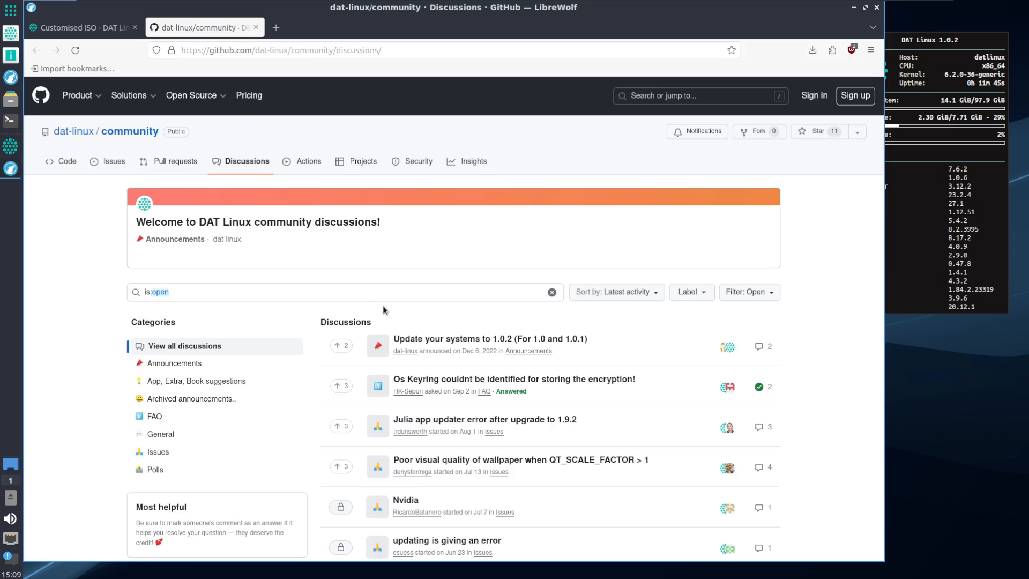
{"action": "left_click", "coordinate": [568, 175]}
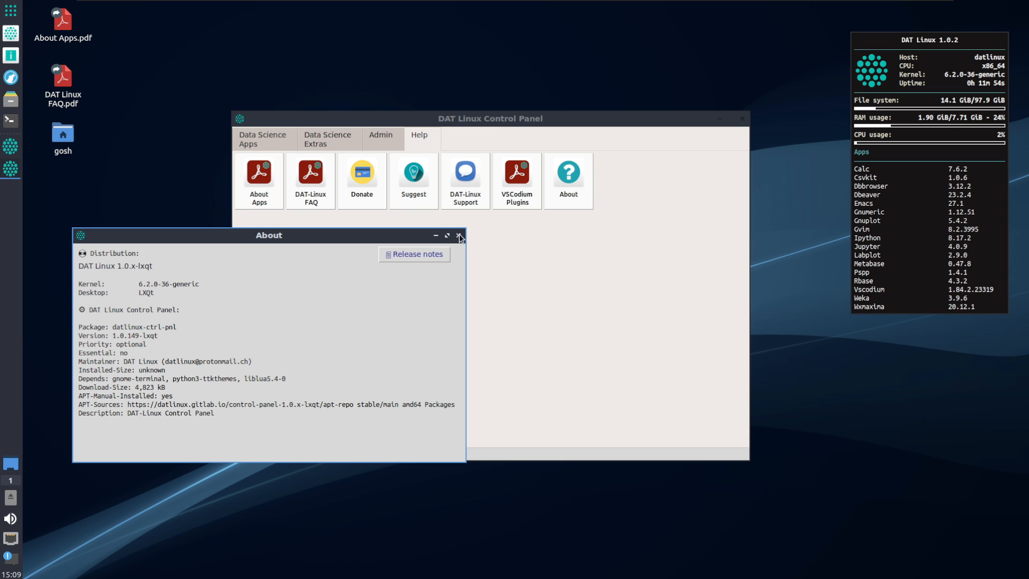
{"action": "left_click", "coordinate": [459, 235]}
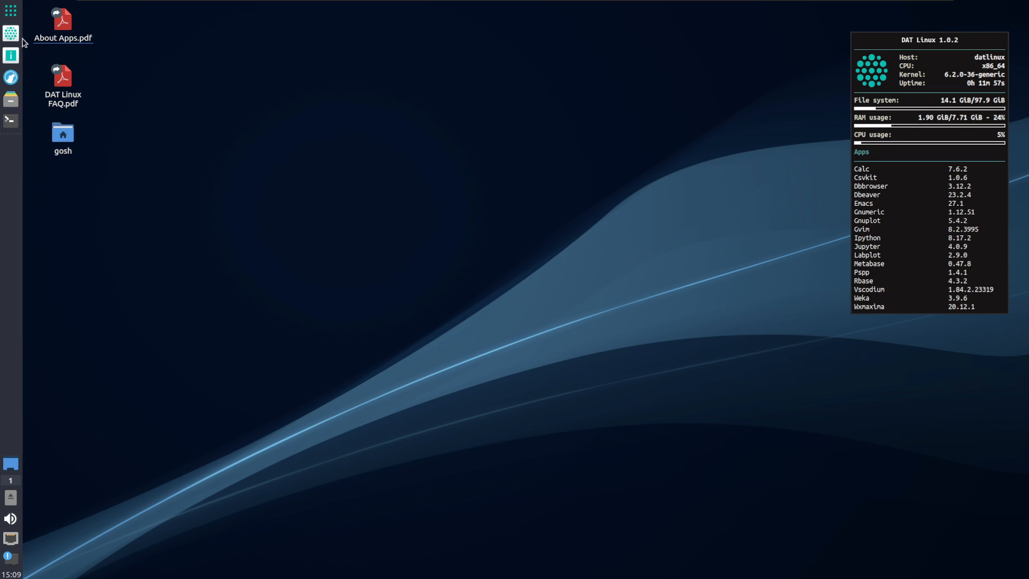
{"action": "left_click", "coordinate": [11, 11]}
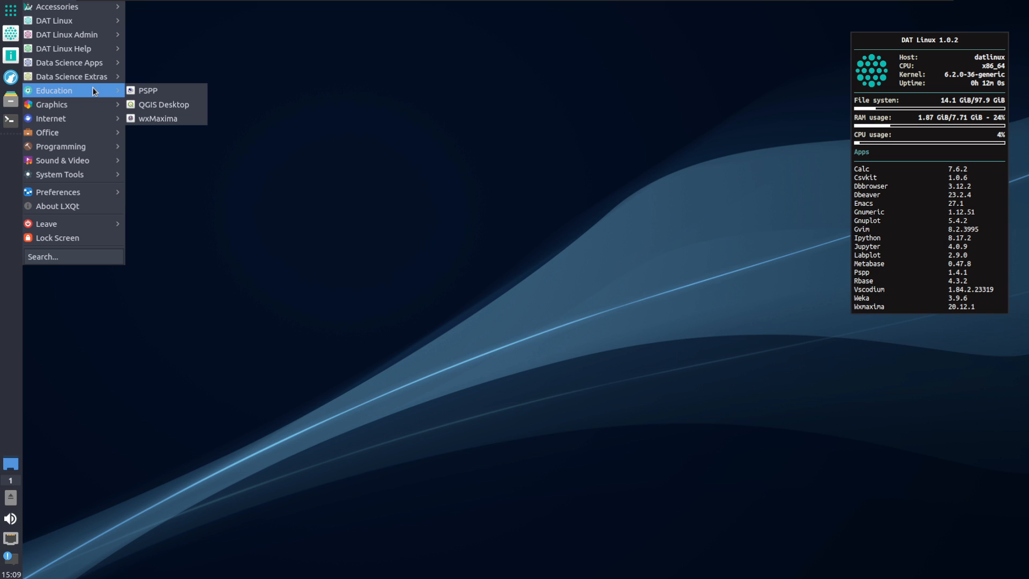
{"action": "mouse_move", "coordinate": [50, 118]}
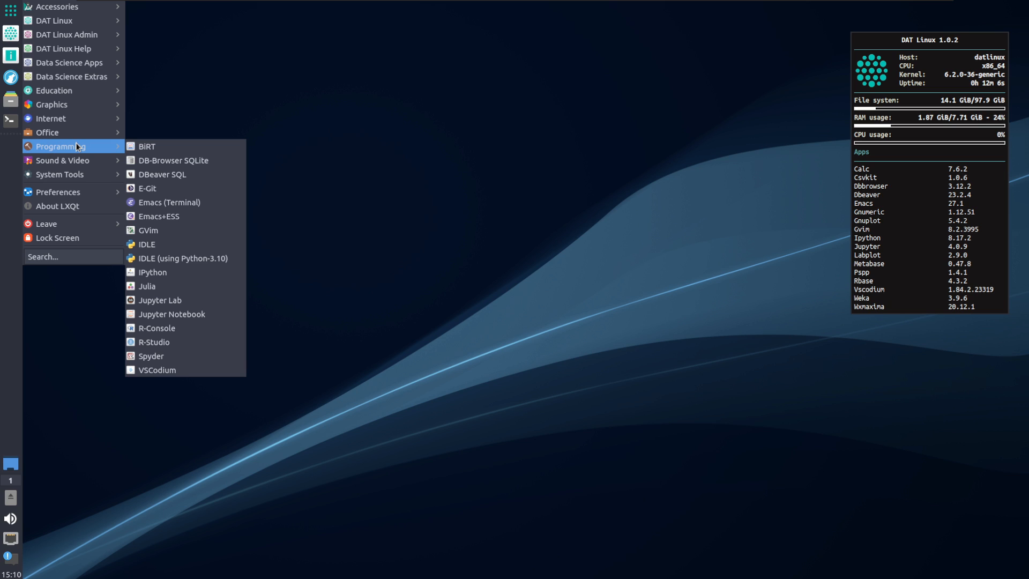
{"action": "mouse_move", "coordinate": [61, 161]}
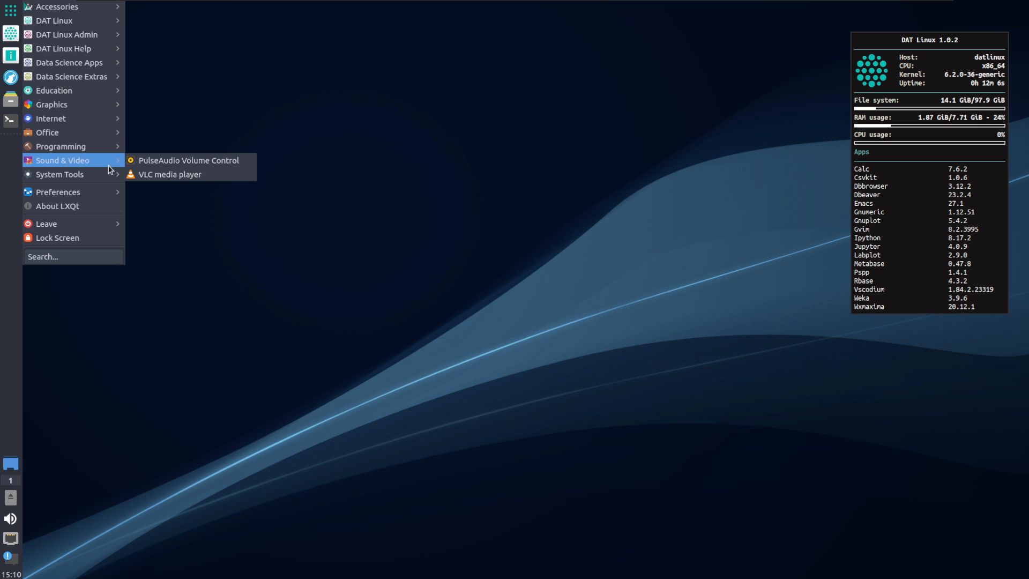
{"action": "mouse_move", "coordinate": [60, 174]}
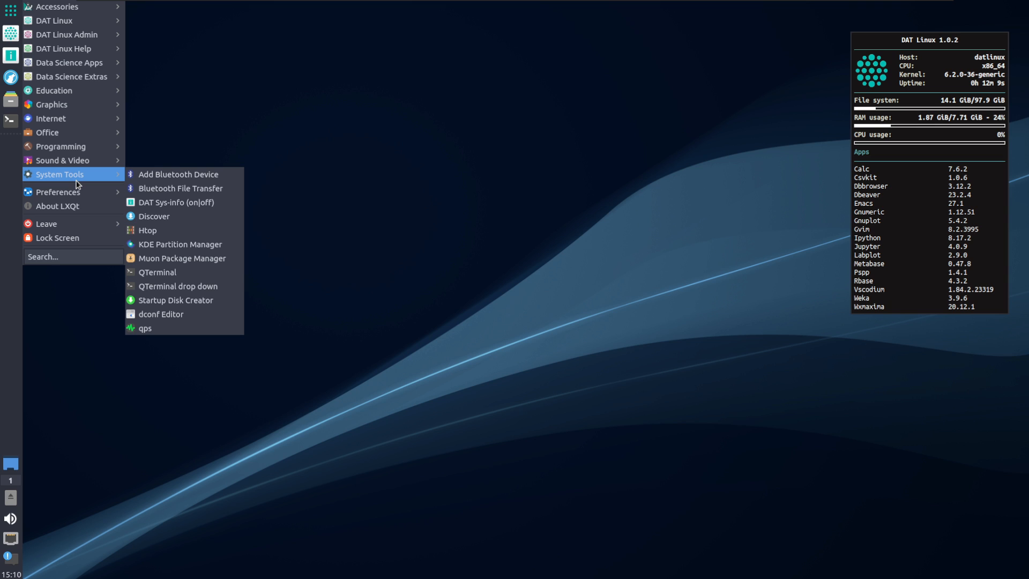
{"action": "mouse_move", "coordinate": [181, 248]}
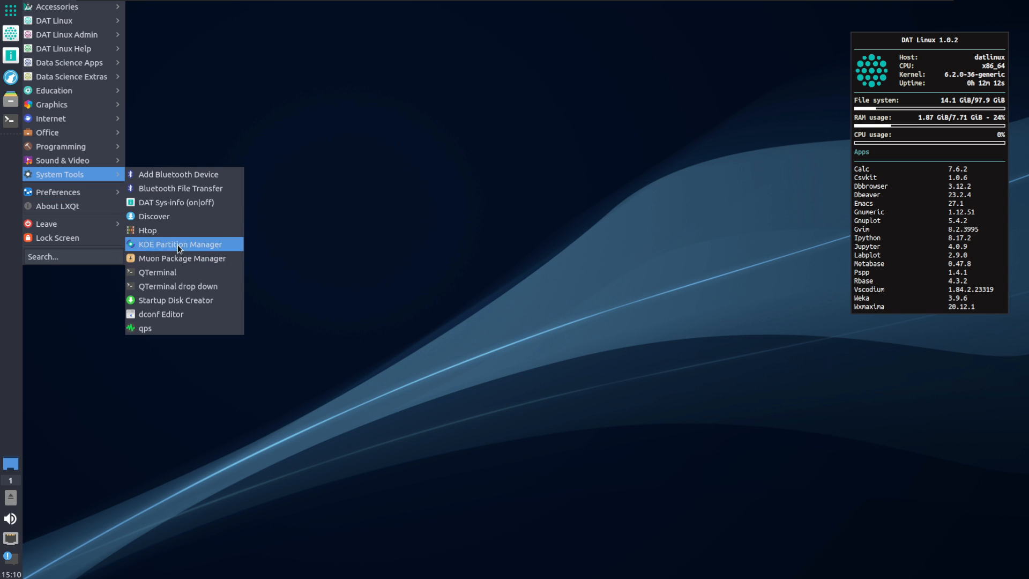
{"action": "mouse_move", "coordinate": [193, 255]}
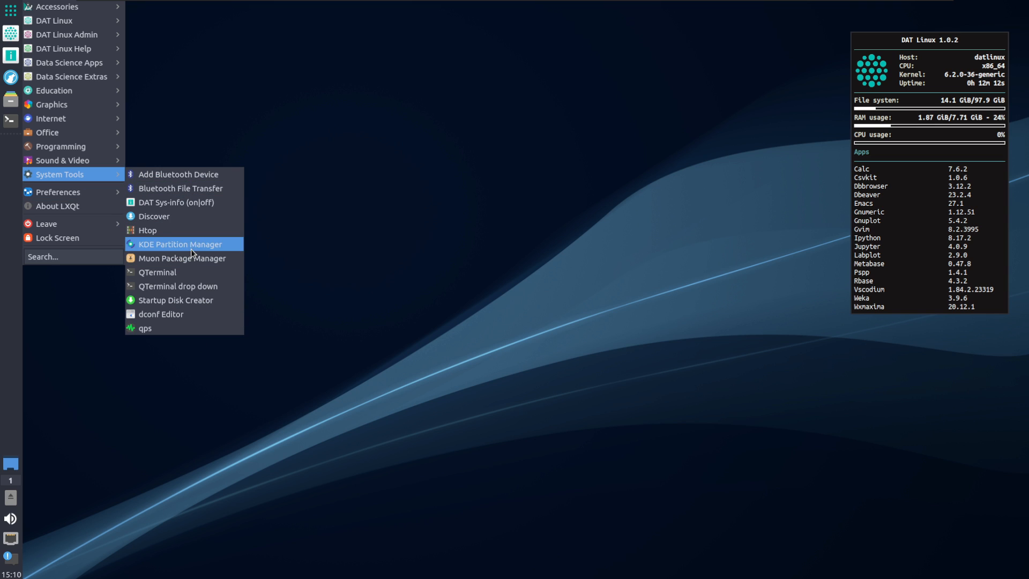
{"action": "mouse_move", "coordinate": [187, 258]}
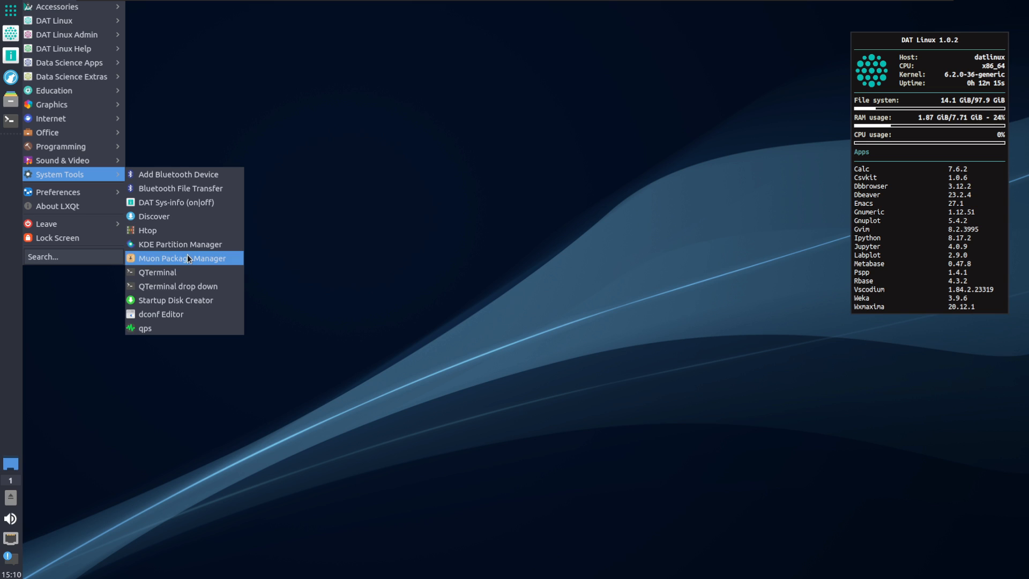
{"action": "mouse_move", "coordinate": [146, 328]}
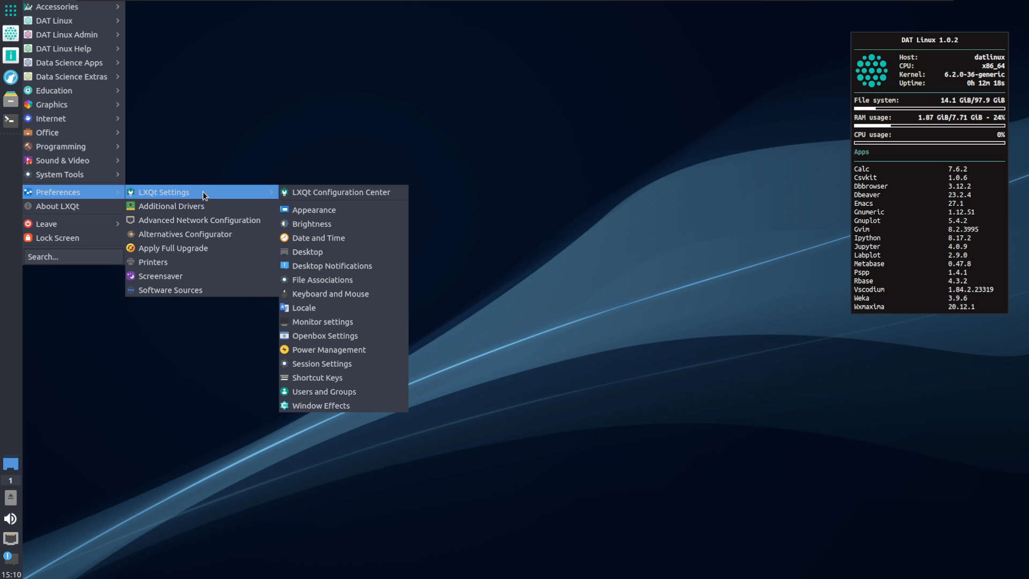
{"action": "mouse_move", "coordinate": [65, 35]}
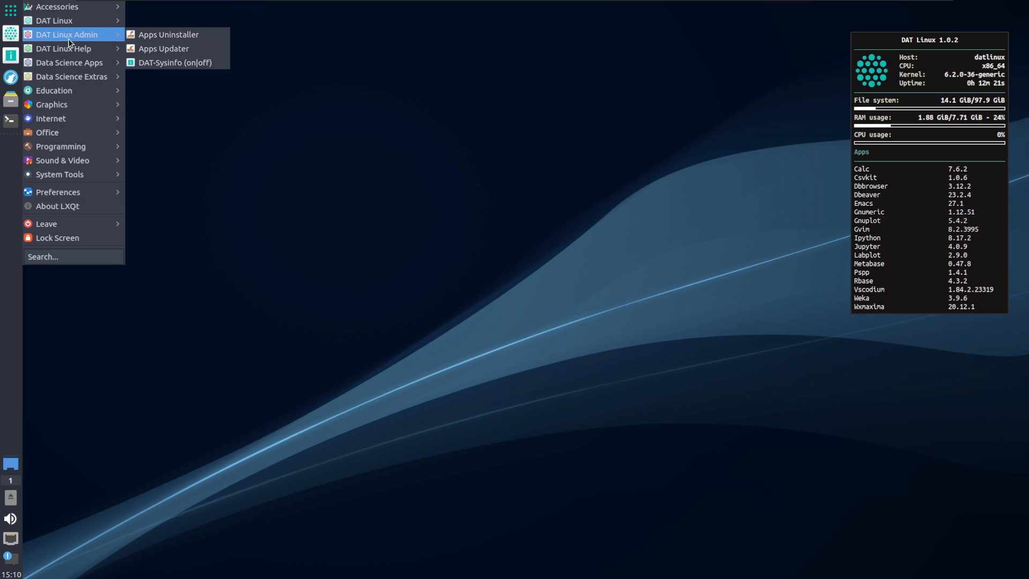
{"action": "mouse_move", "coordinate": [70, 76]}
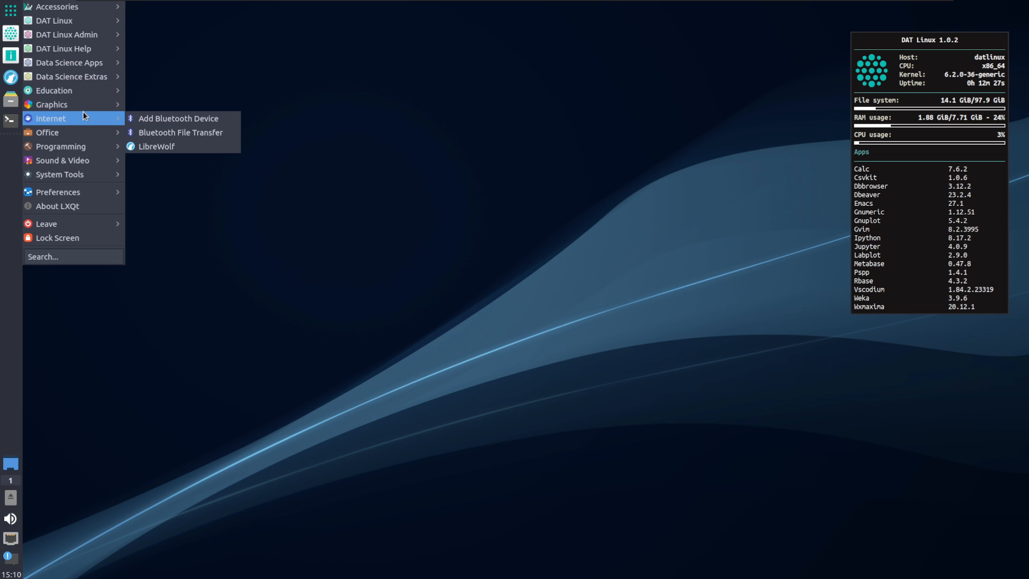
{"action": "mouse_move", "coordinate": [61, 146]}
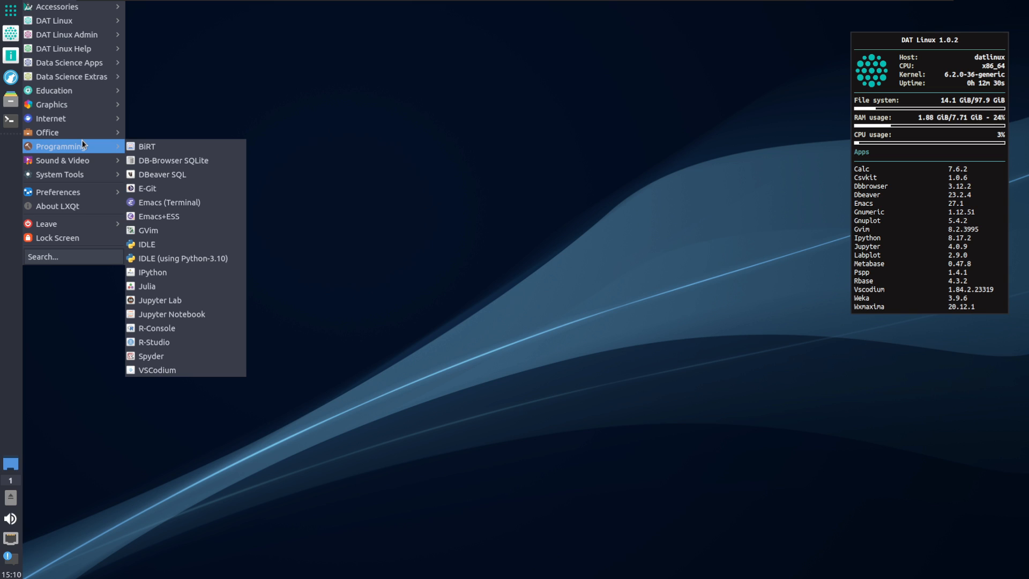
{"action": "mouse_move", "coordinate": [51, 105]}
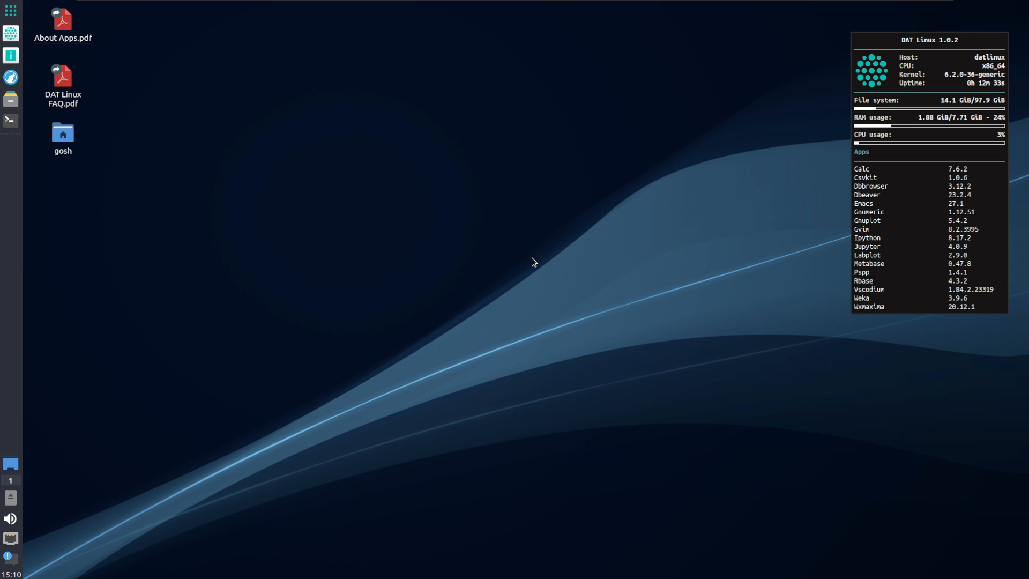
{"action": "mouse_move", "coordinate": [499, 453]}
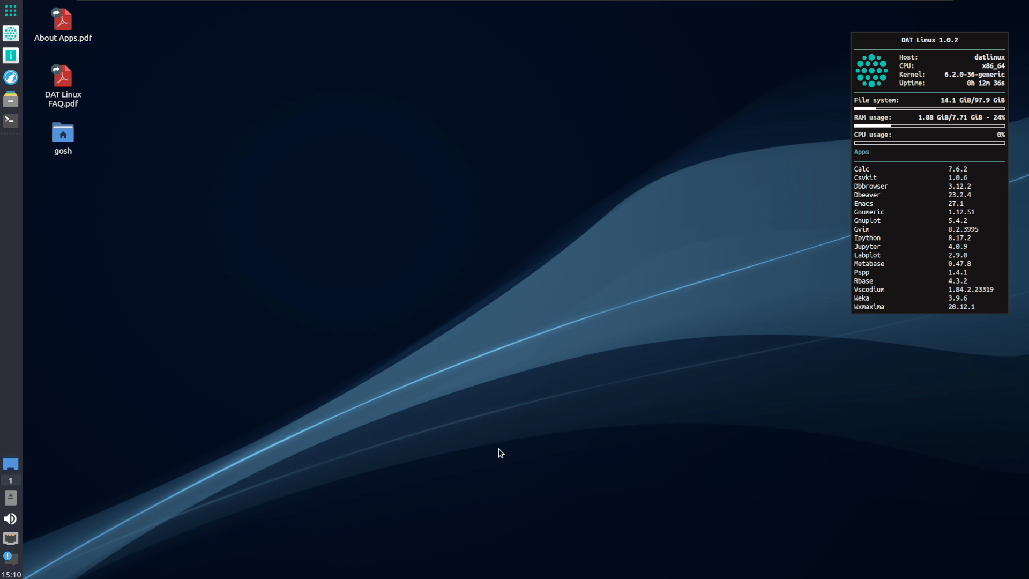
{"action": "mouse_move", "coordinate": [494, 445]}
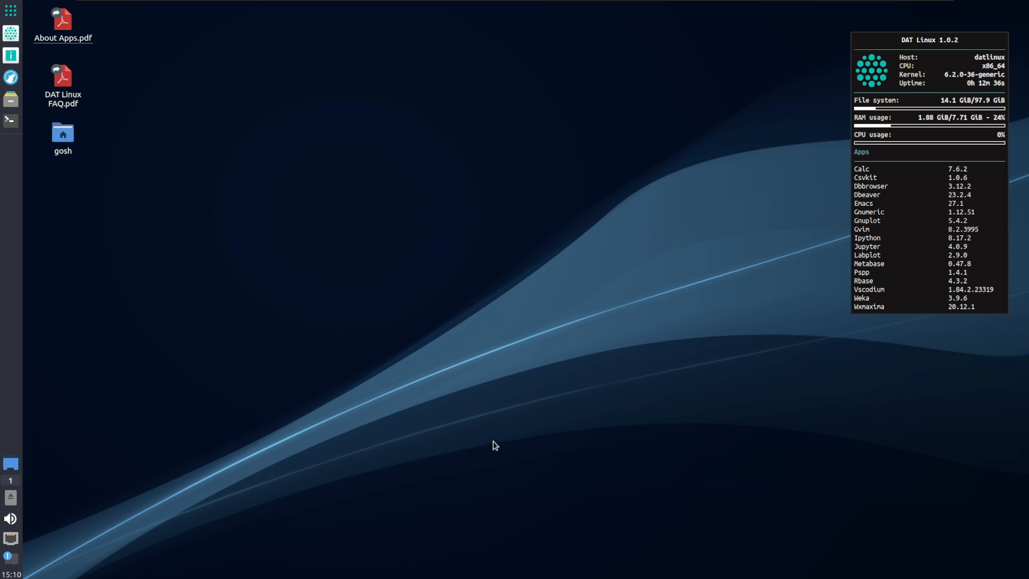
{"action": "mouse_move", "coordinate": [487, 420]}
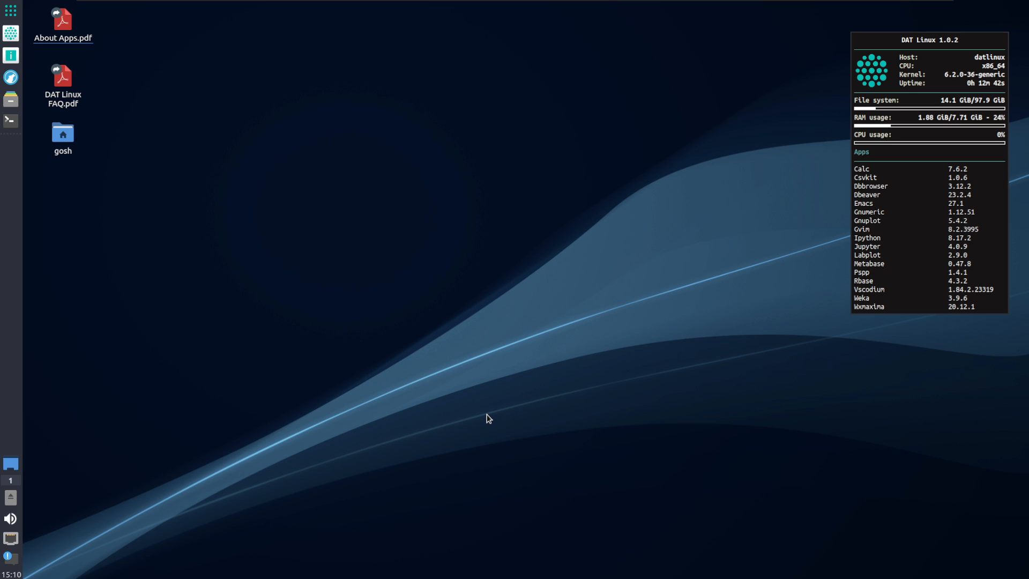
{"action": "mouse_move", "coordinate": [483, 424]}
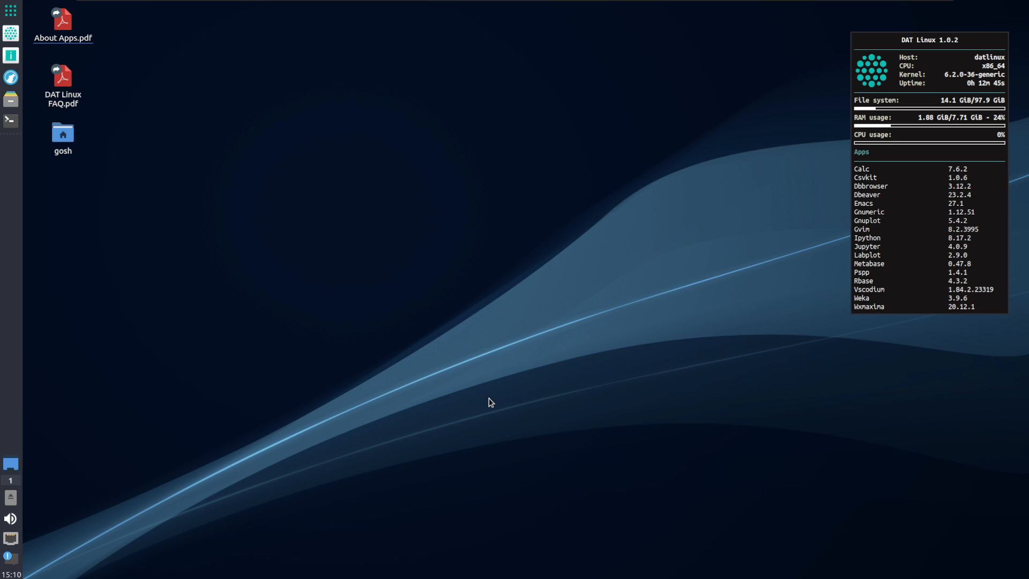
{"action": "mouse_move", "coordinate": [492, 400]}
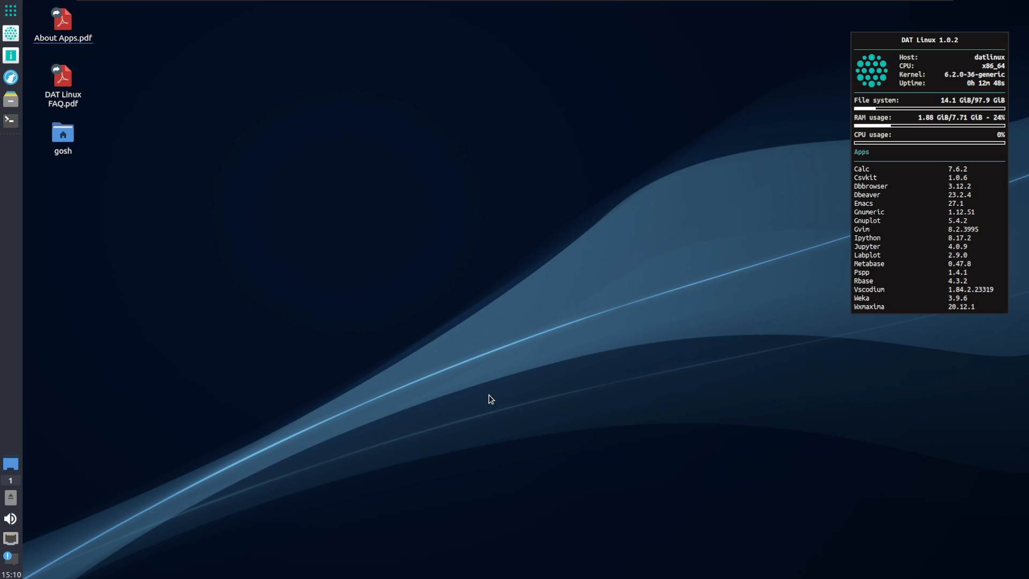
{"action": "mouse_move", "coordinate": [465, 403]}
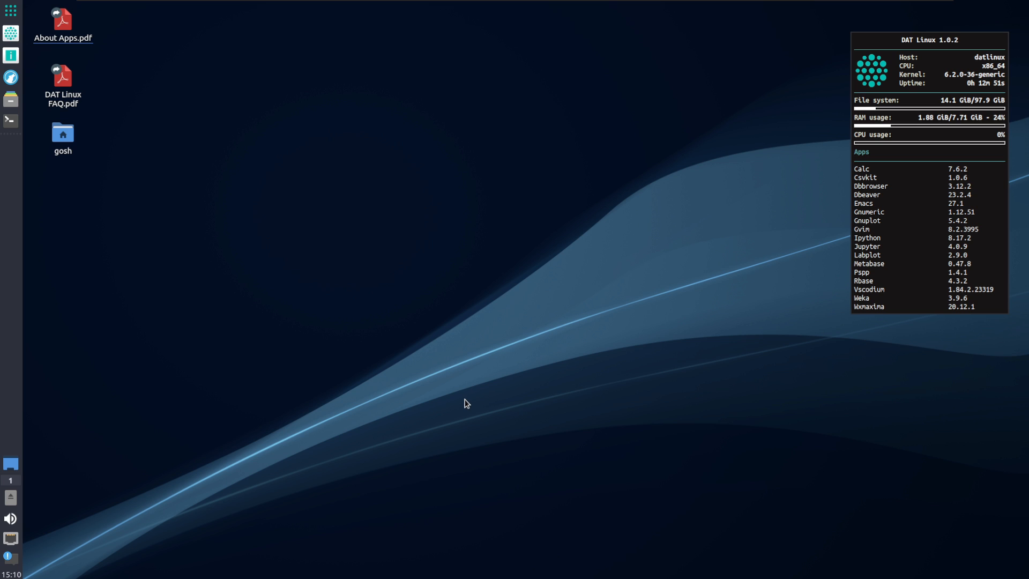
{"action": "mouse_move", "coordinate": [936, 153]}
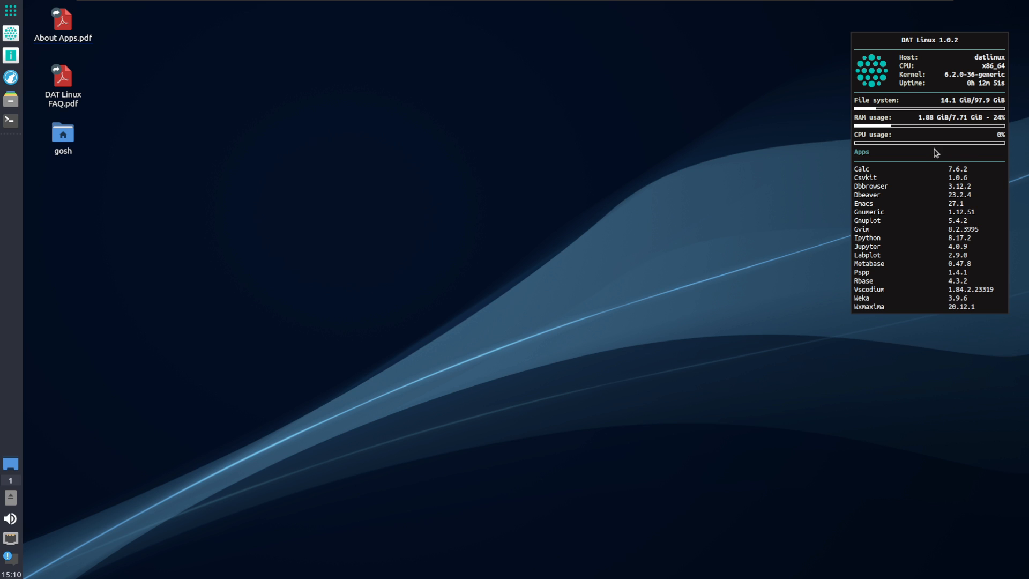
{"action": "mouse_move", "coordinate": [309, 376]}
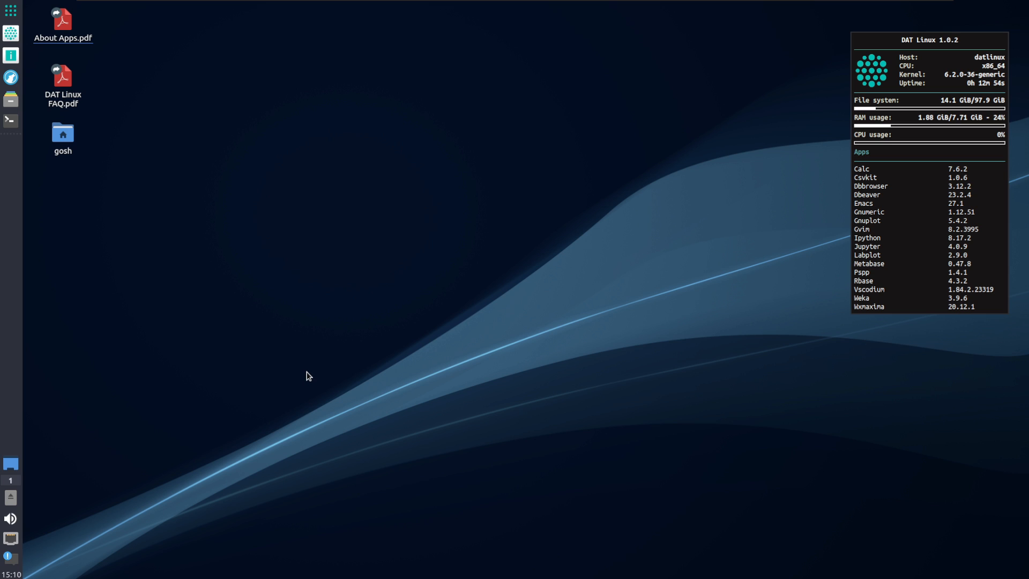
{"action": "mouse_move", "coordinate": [310, 386]}
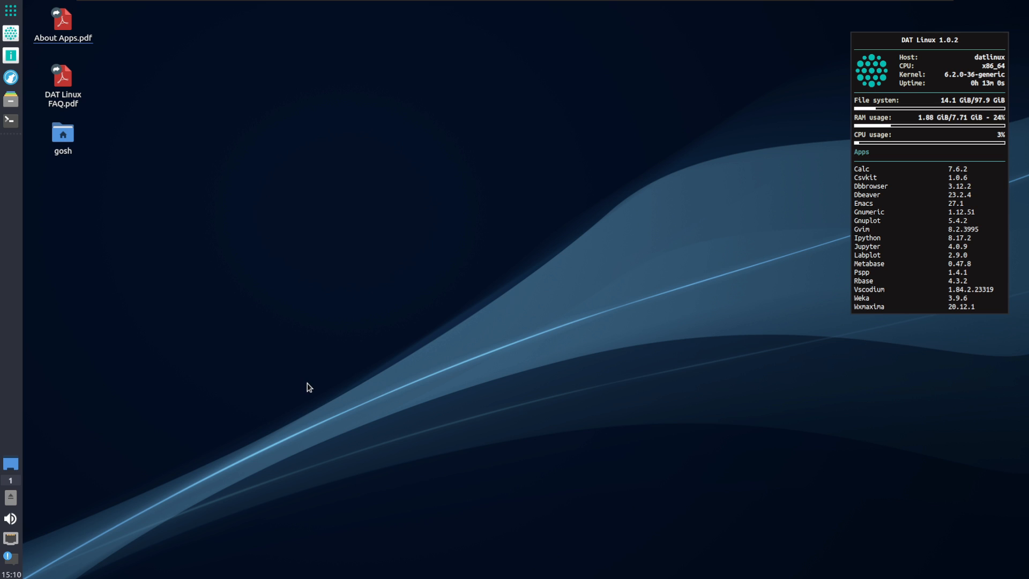
{"action": "mouse_move", "coordinate": [268, 412]}
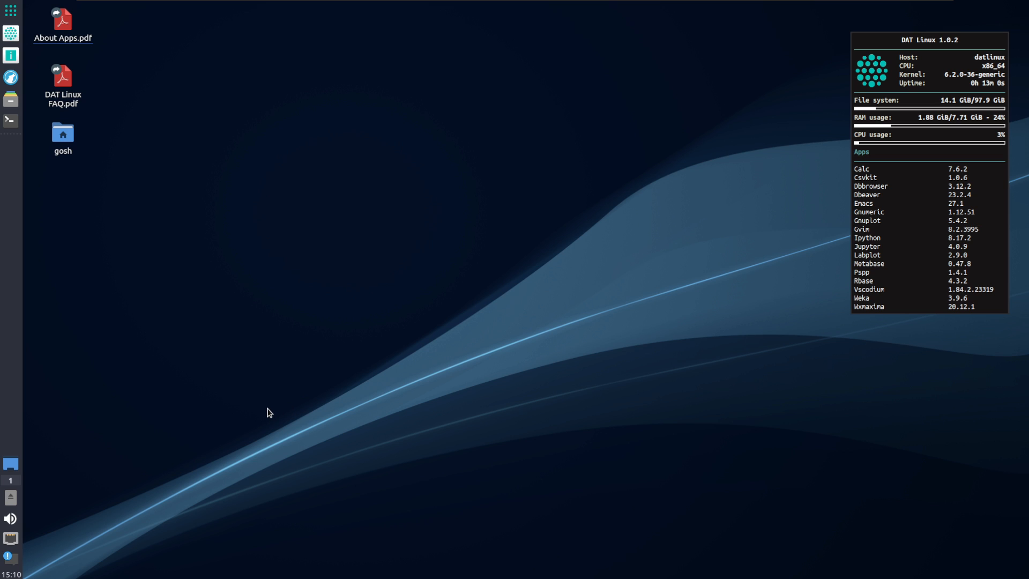
{"action": "mouse_move", "coordinate": [128, 402]}
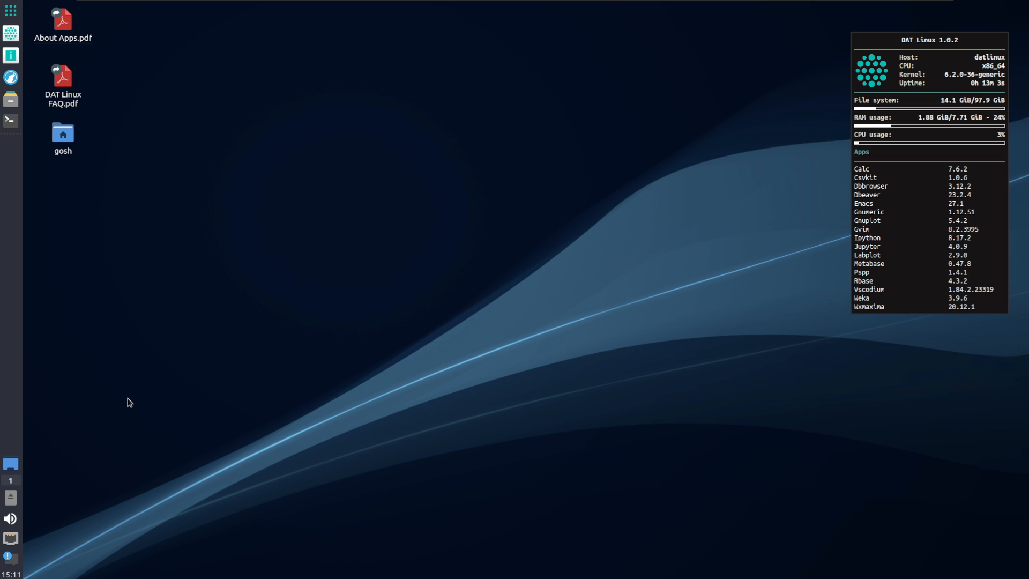